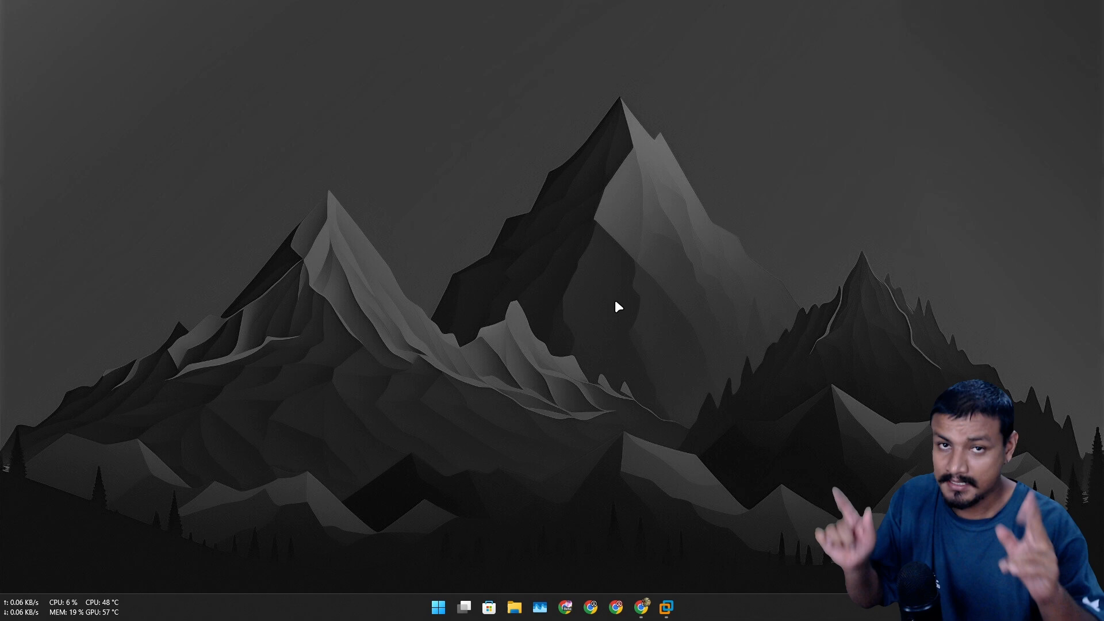
# Launch Google Chrome from the Windows taskbar.
pyautogui.click(640, 606)
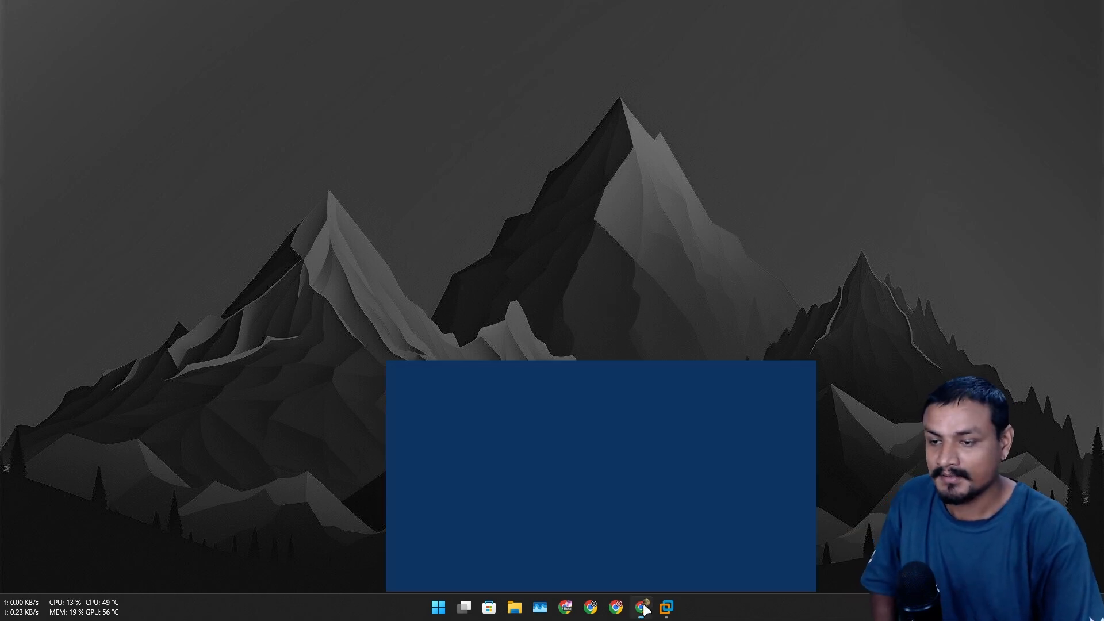
# Zoom in on tinycorelinux.net, highlight the kernel version, then go to Downloads.
pyautogui.click(616, 607)
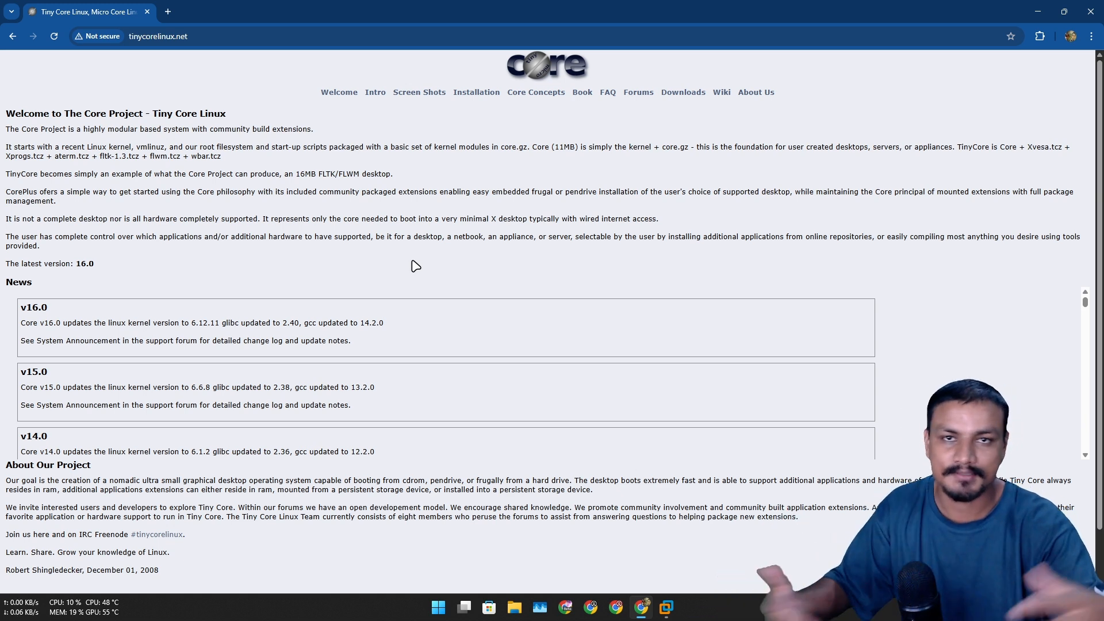
pyautogui.moveTo(419, 292)
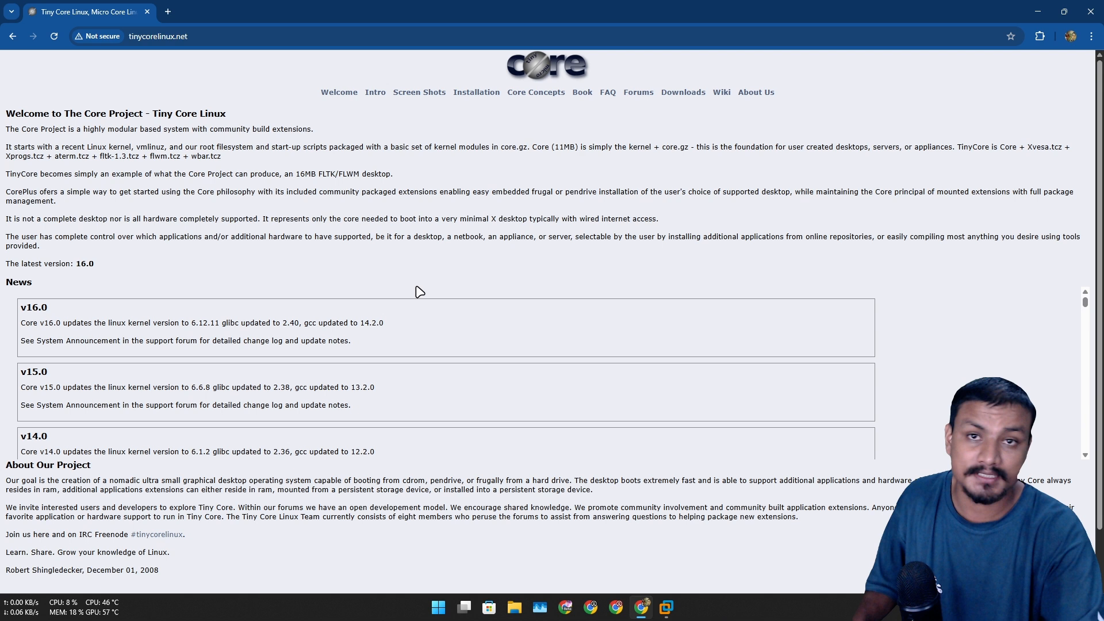
pyautogui.moveTo(301, 285)
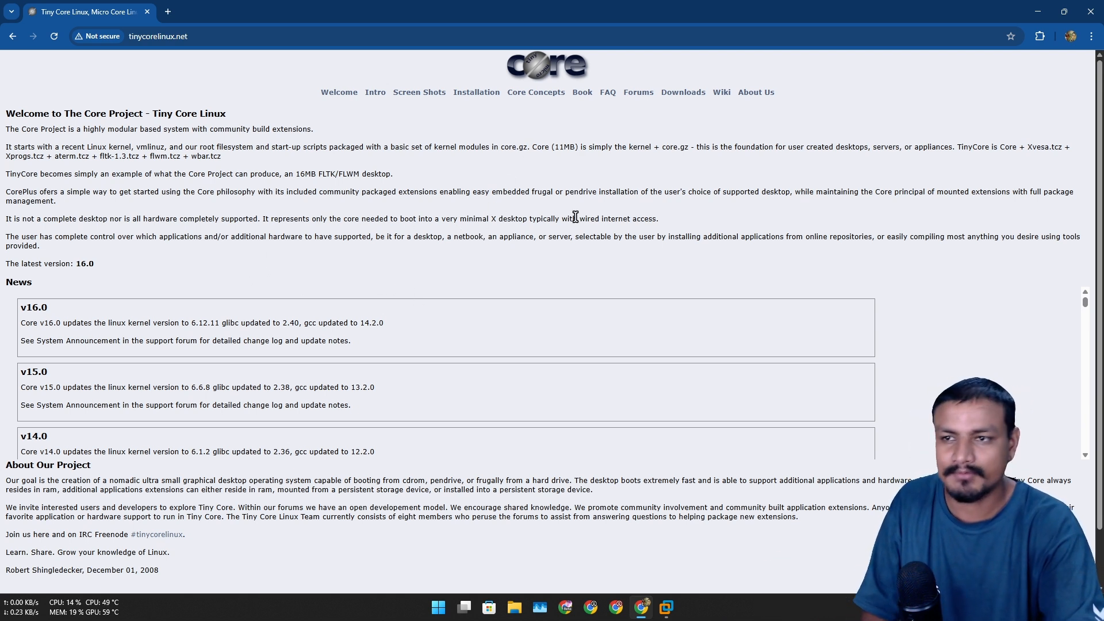
pyautogui.moveTo(86, 258)
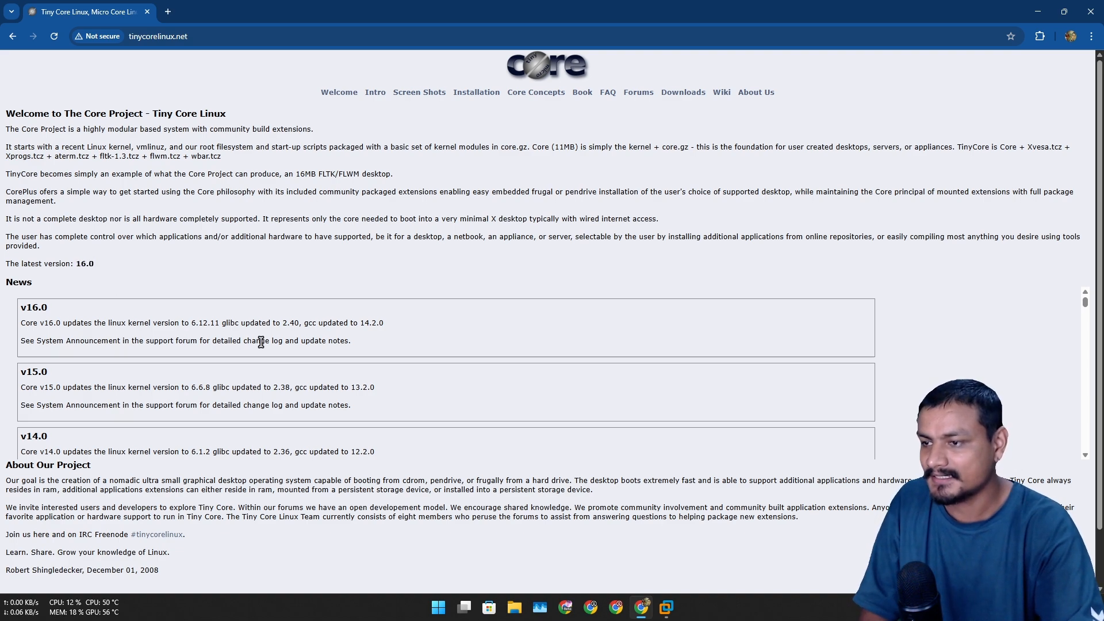
pyautogui.press('ctrl+plus')
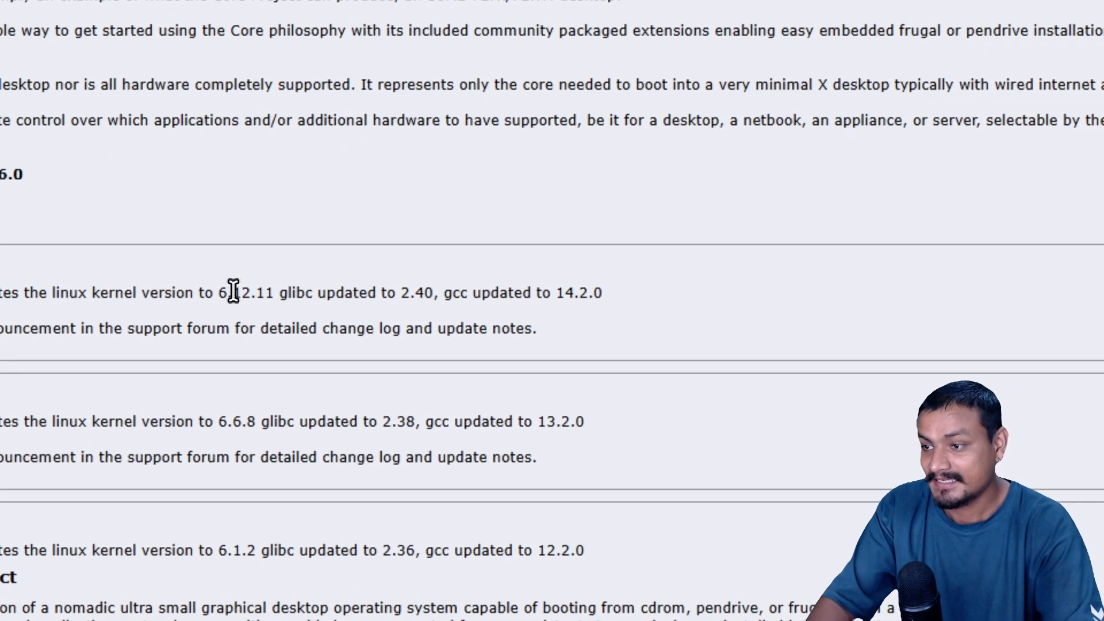
pyautogui.doubleClick(296, 292)
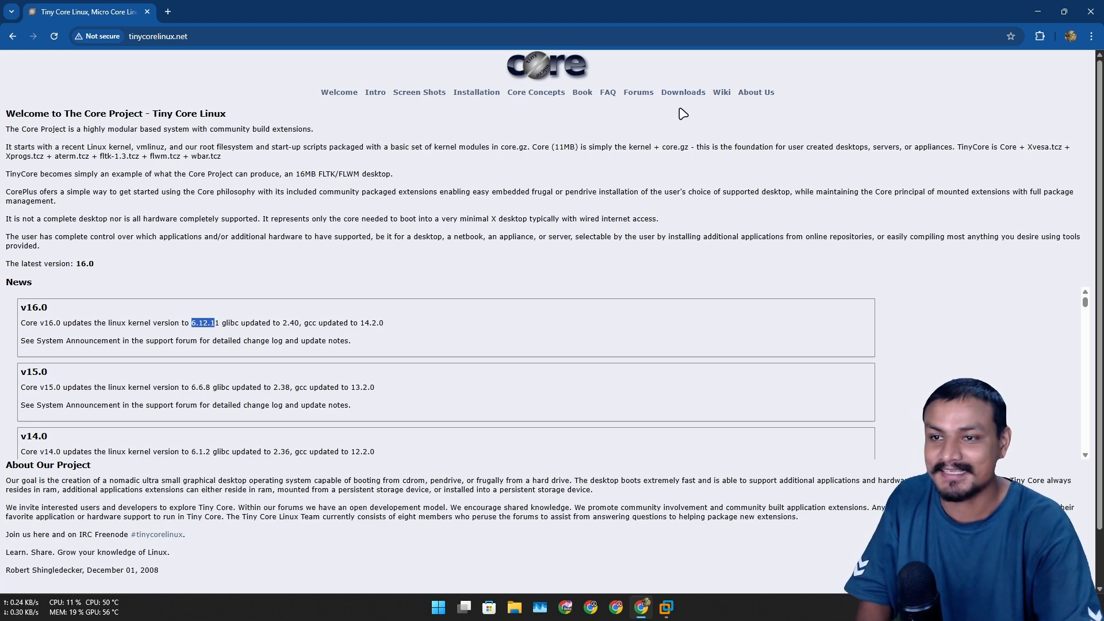
pyautogui.click(682, 91)
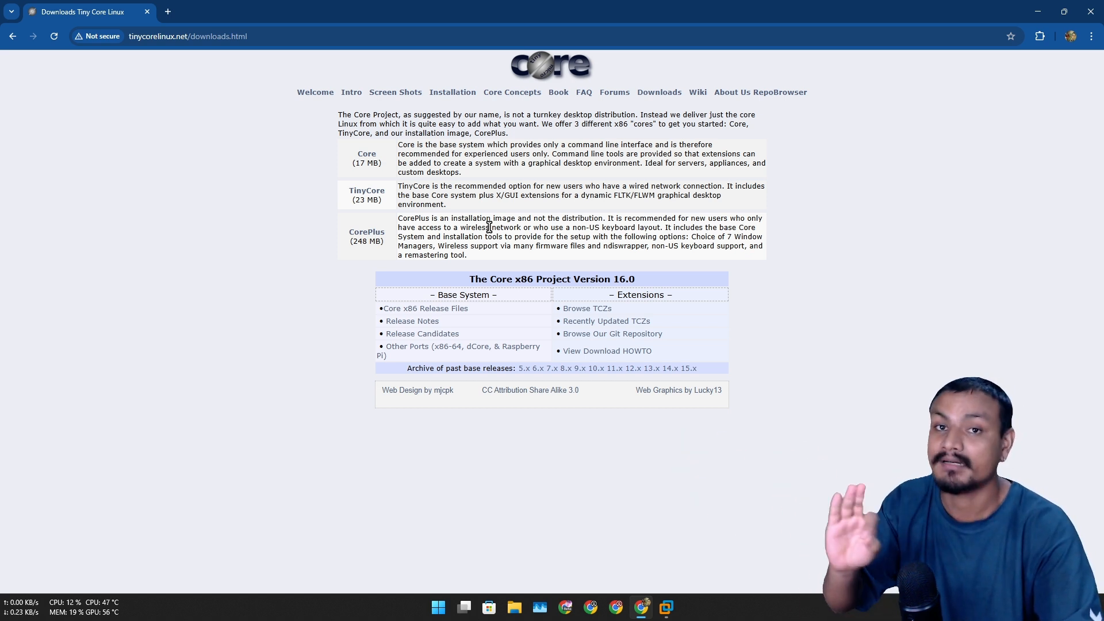
pyautogui.moveTo(669, 207)
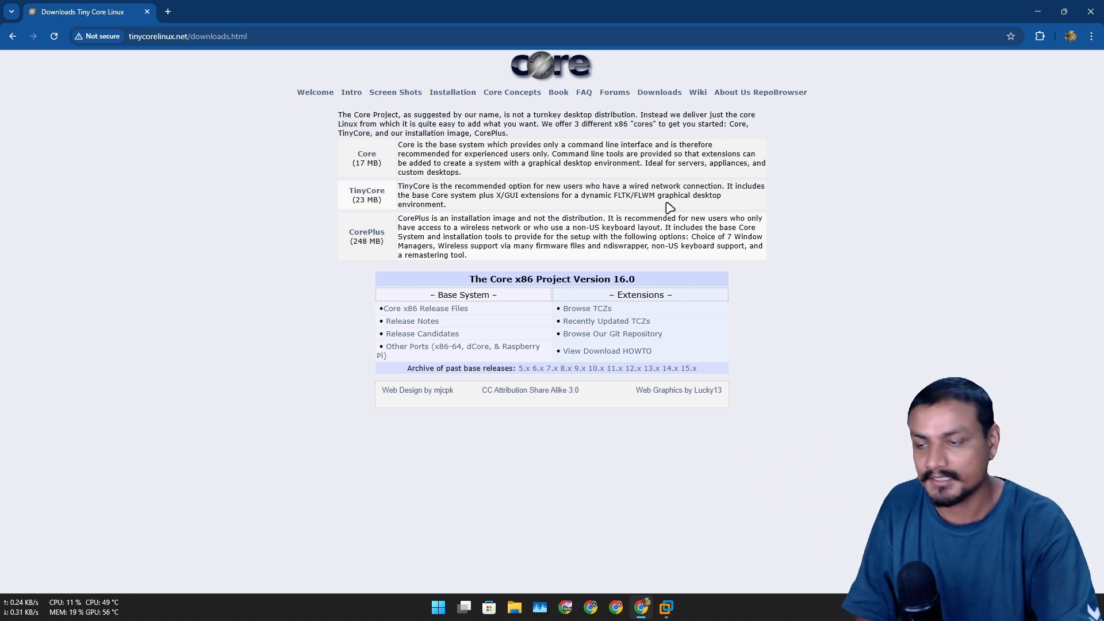
# Open the Core x86 release files listing and download Core-16.0.iso.
pyautogui.click(426, 308)
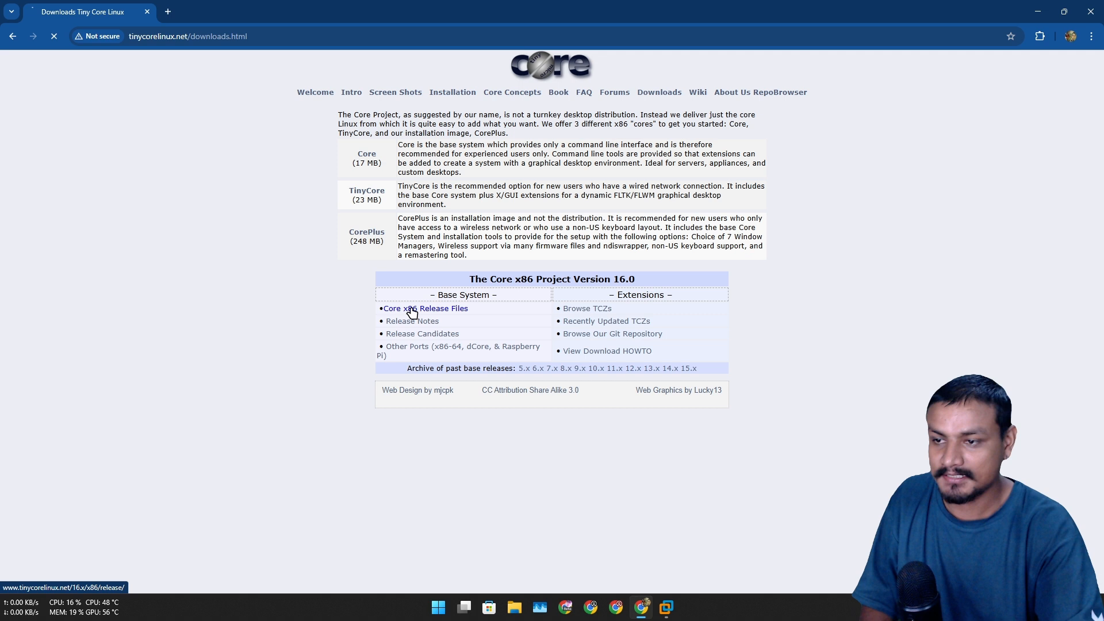
pyautogui.click(426, 308)
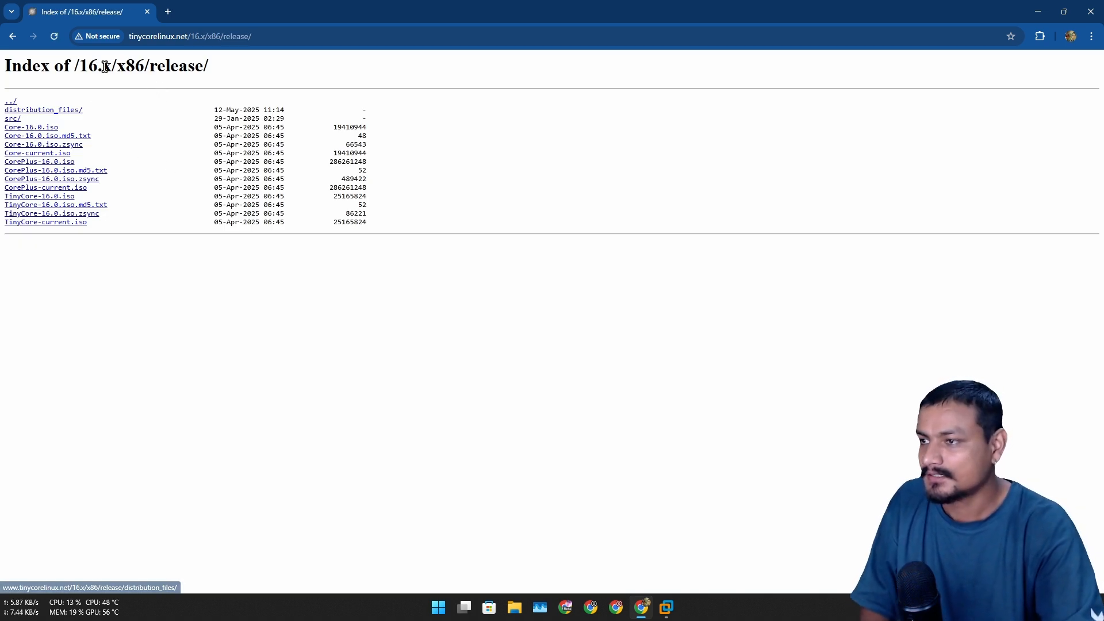
pyautogui.moveTo(31, 131)
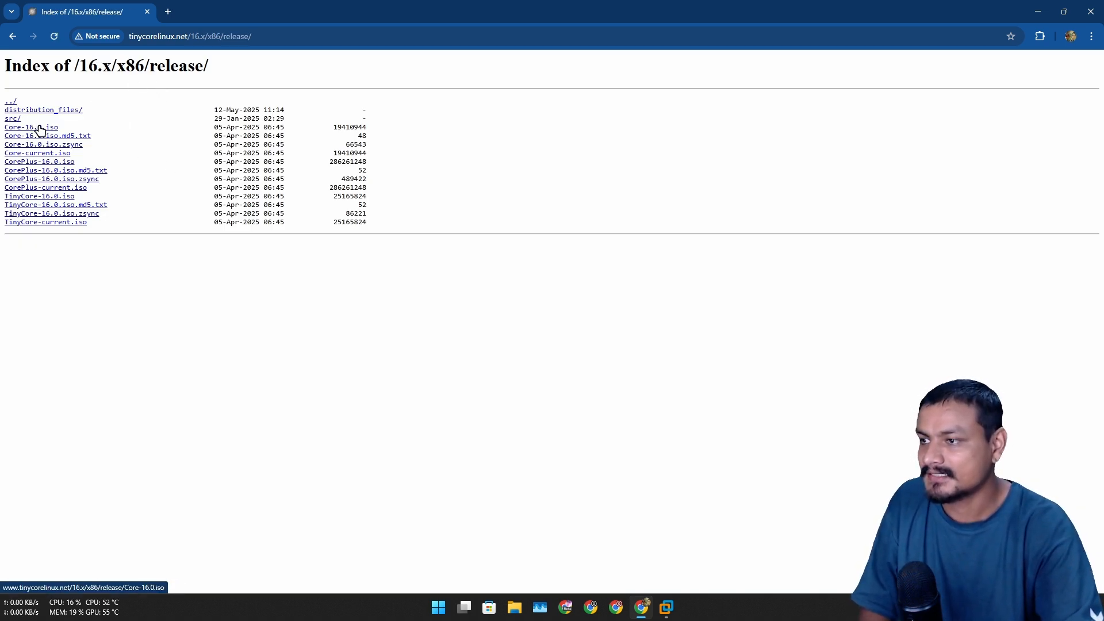
pyautogui.click(31, 127)
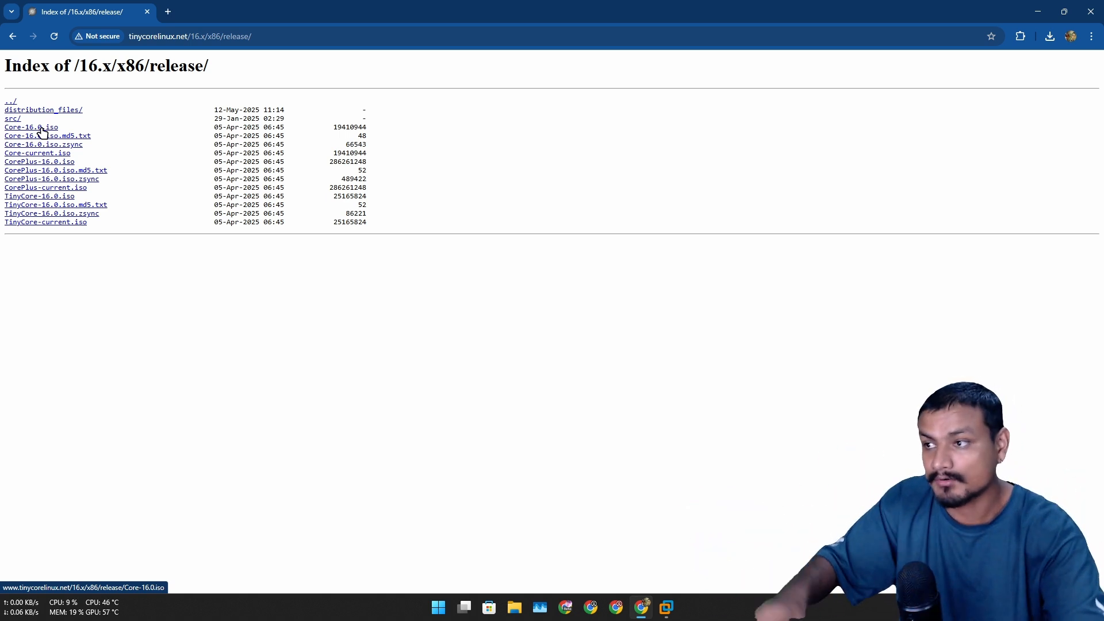
pyautogui.moveTo(1037, 94)
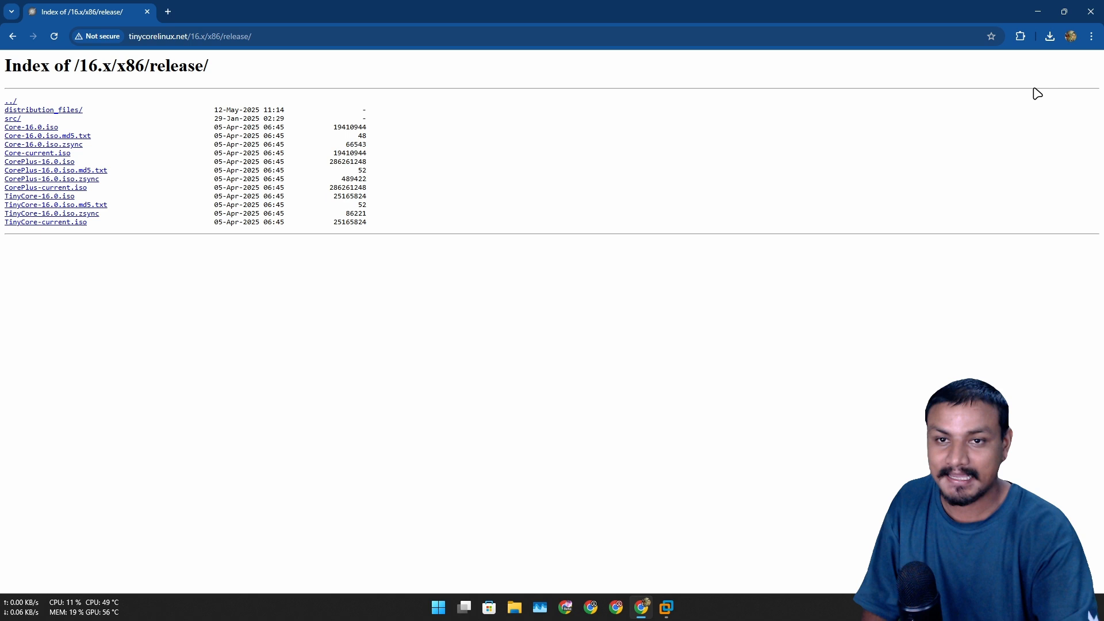
# Check download history, then download CorePlus-16.0.iso and keep the blocked file.
pyautogui.click(1049, 35)
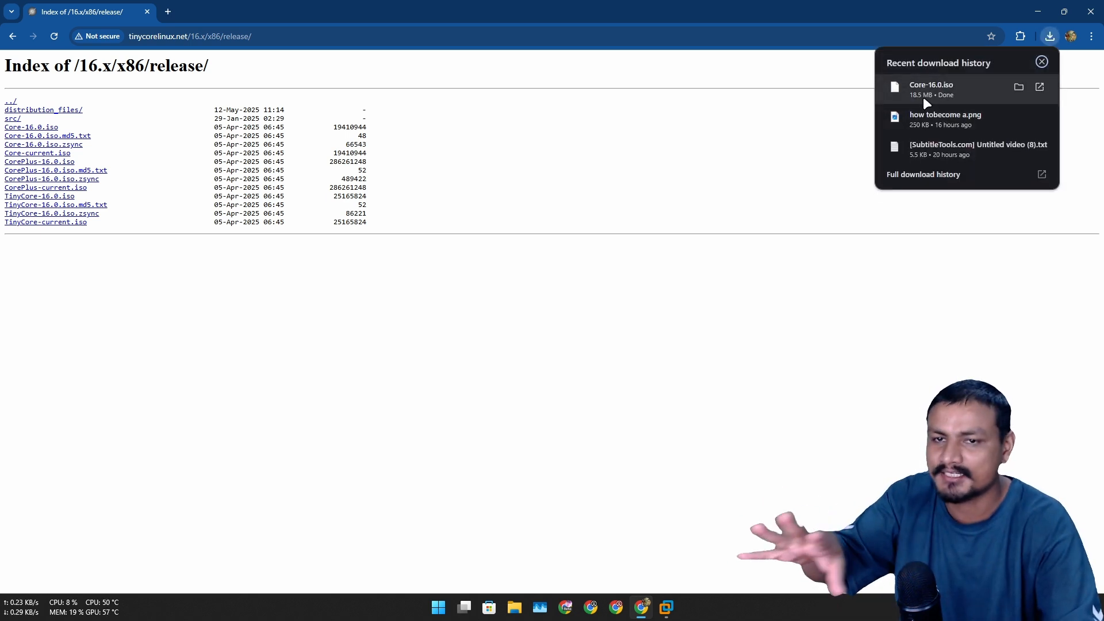
pyautogui.moveTo(39, 161)
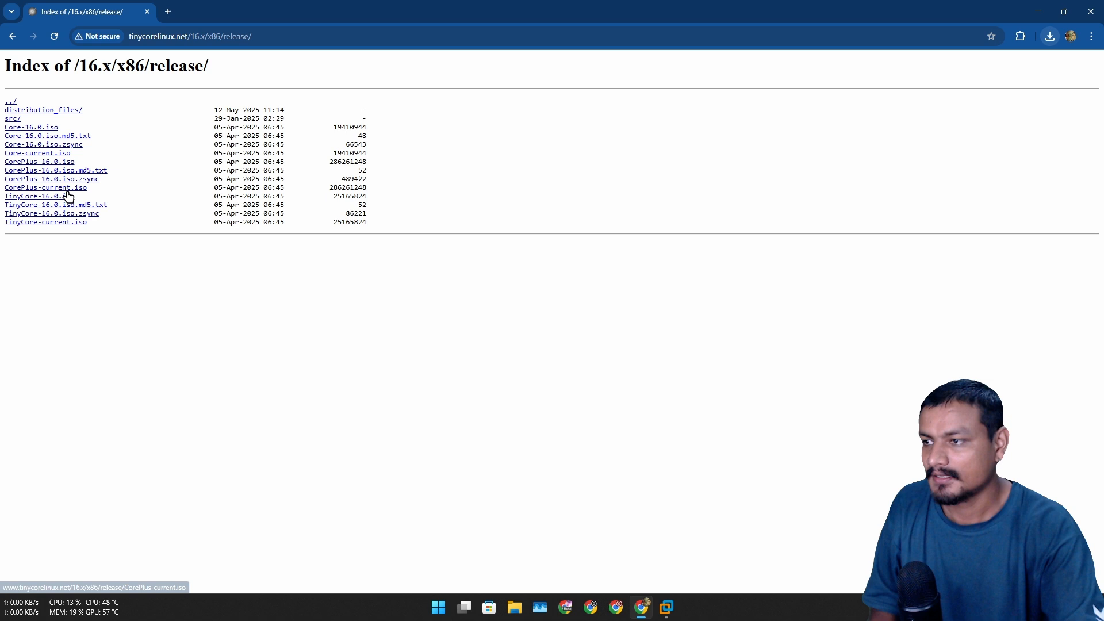
pyautogui.moveTo(21, 166)
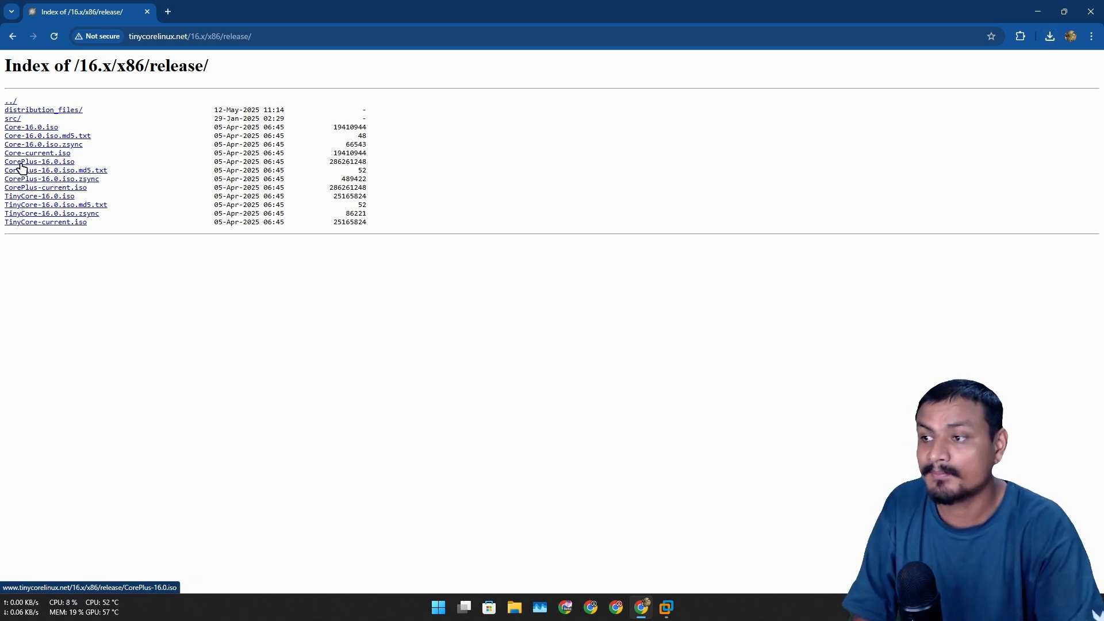
pyautogui.click(38, 161)
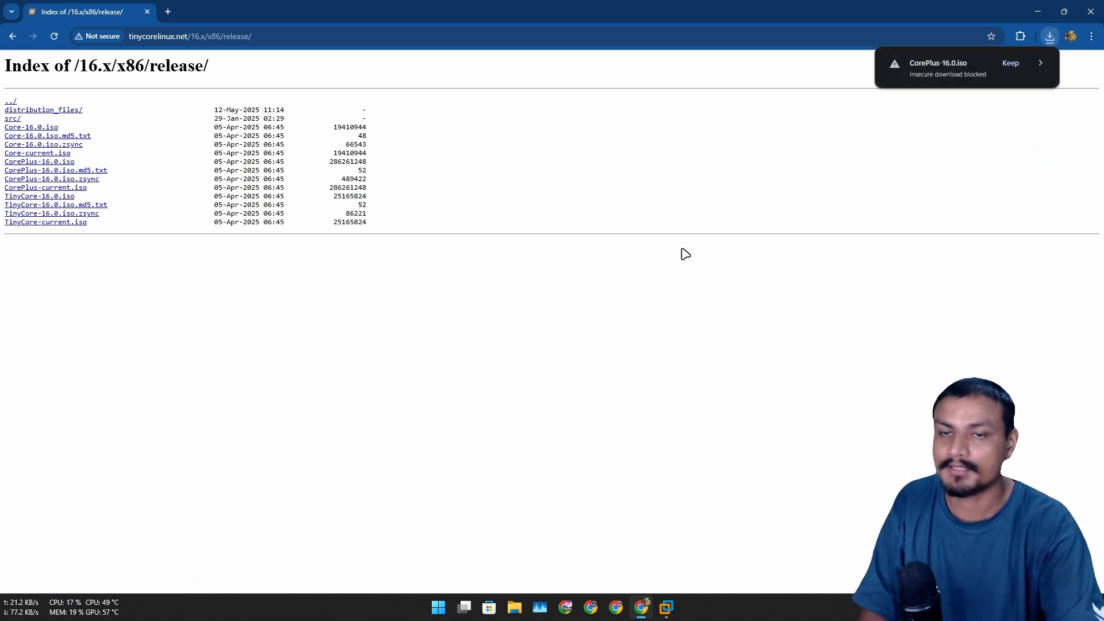
pyautogui.click(1009, 62)
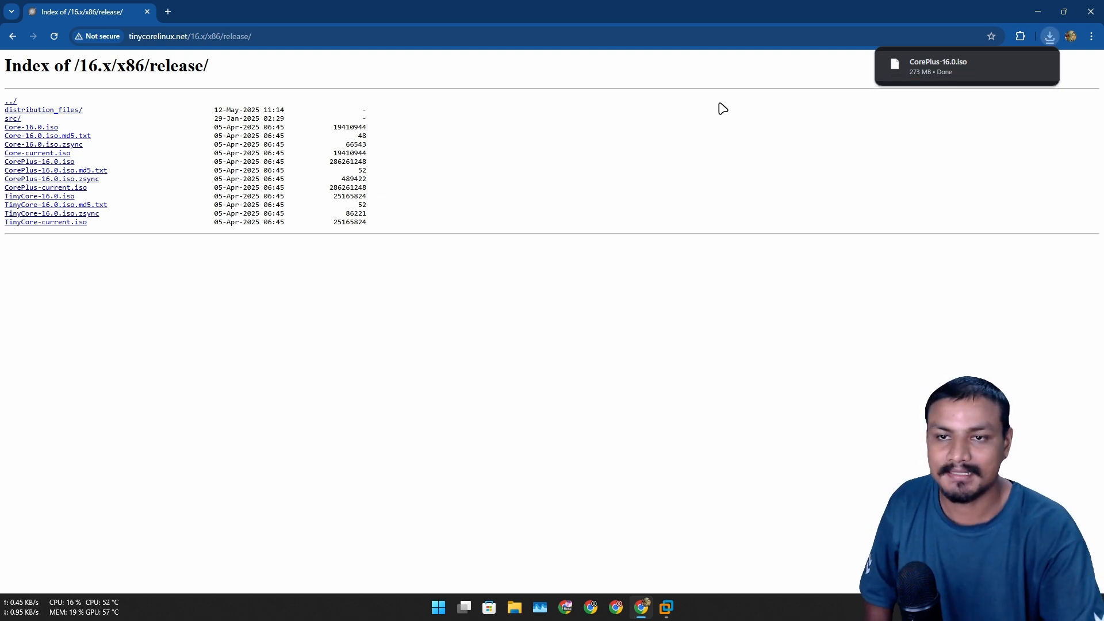
pyautogui.moveTo(932, 80)
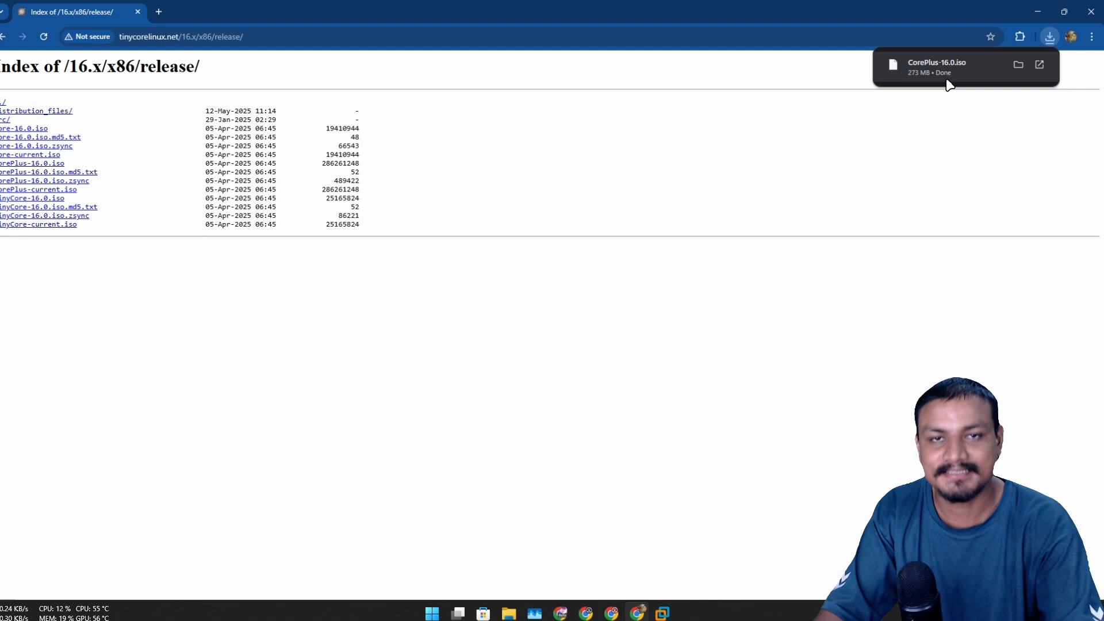
# Start a new VM from CorePlus-16.0.iso via File > New Virtual Machine, named Tiny.
pyautogui.click(664, 608)
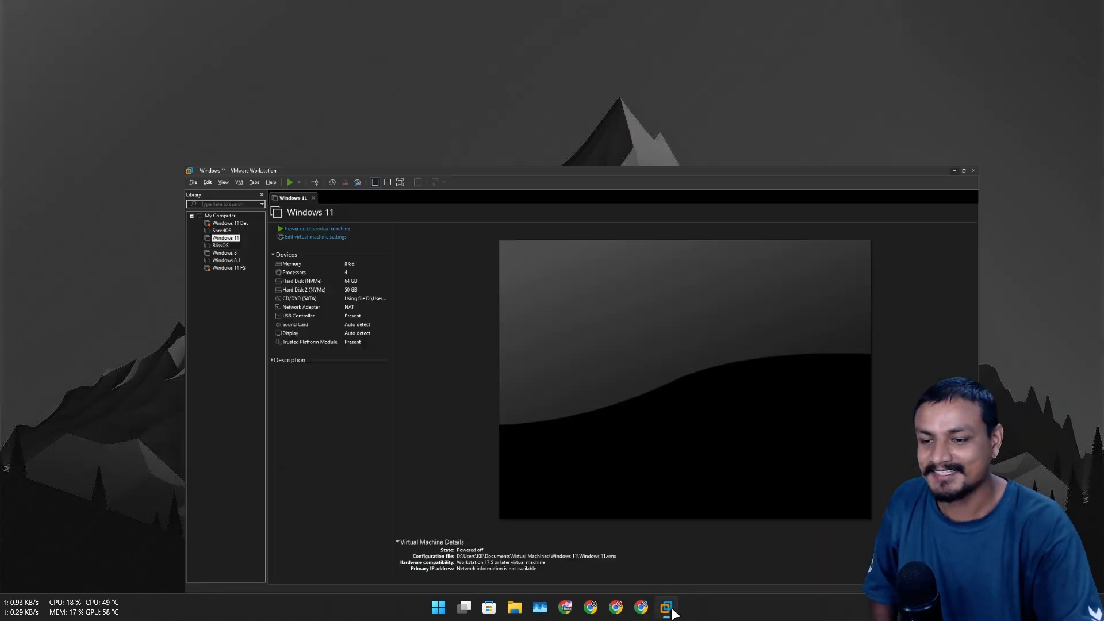
pyautogui.click(12, 22)
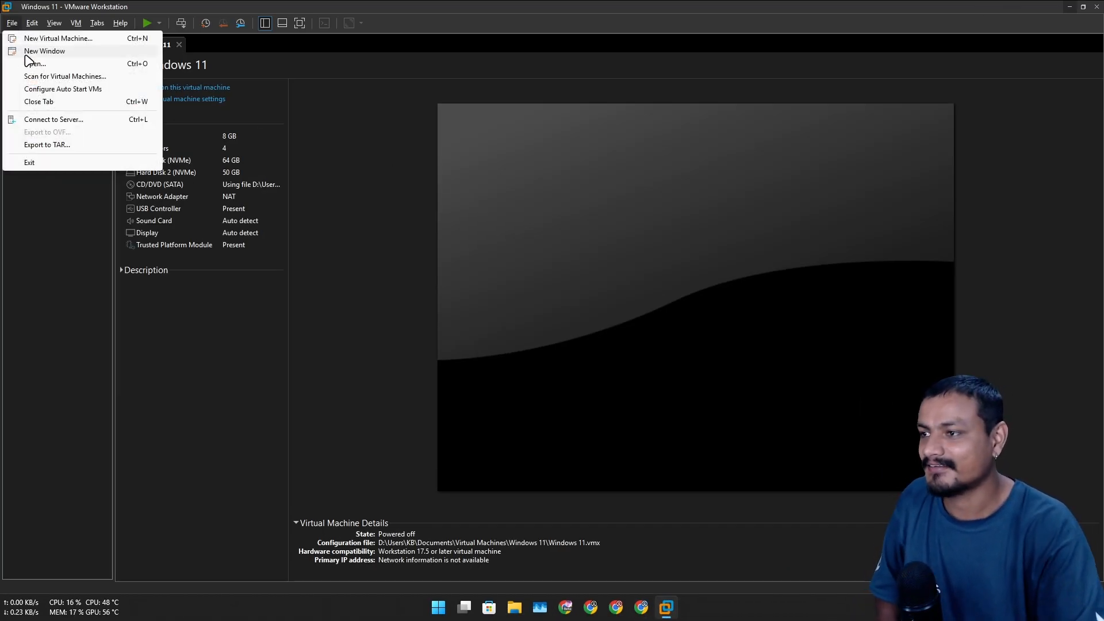
pyautogui.click(58, 38)
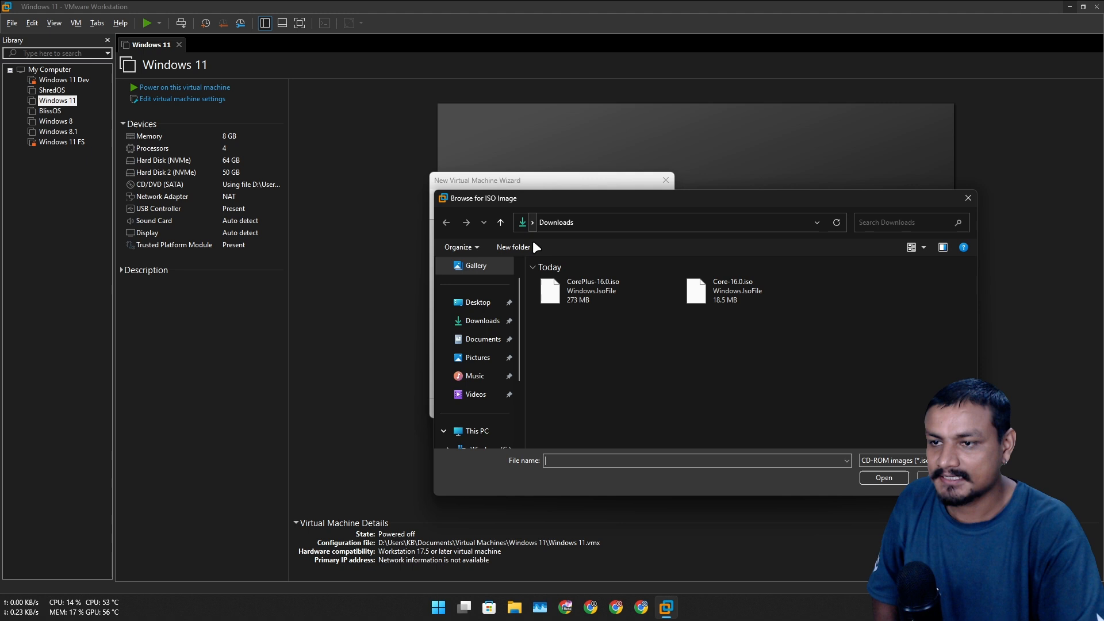
pyautogui.click(593, 290)
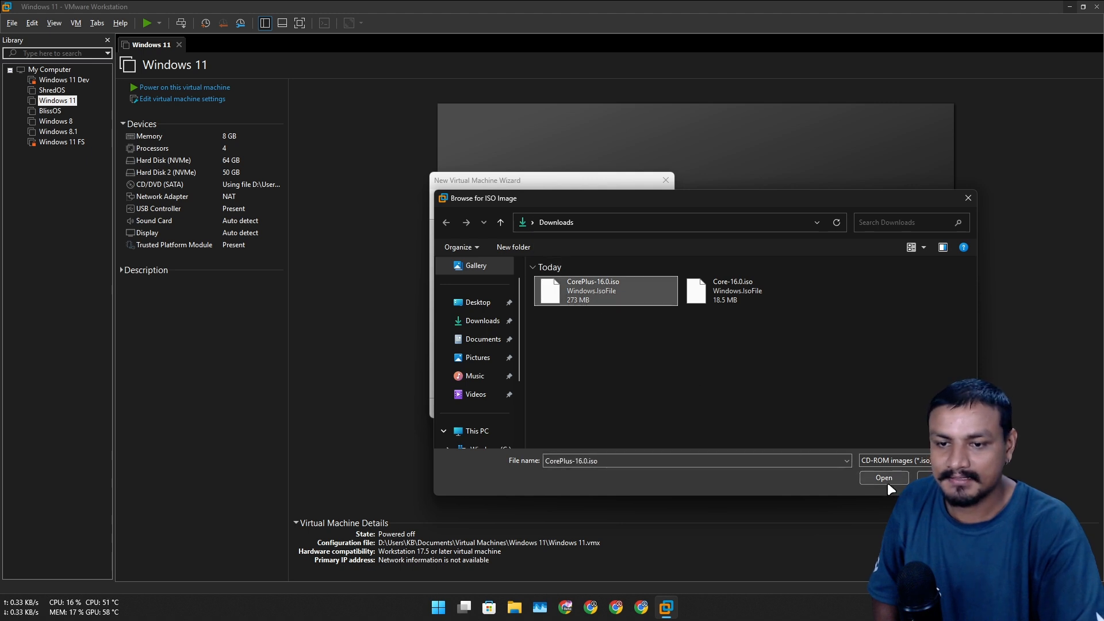
pyautogui.click(883, 477)
pyautogui.write('Tiny')
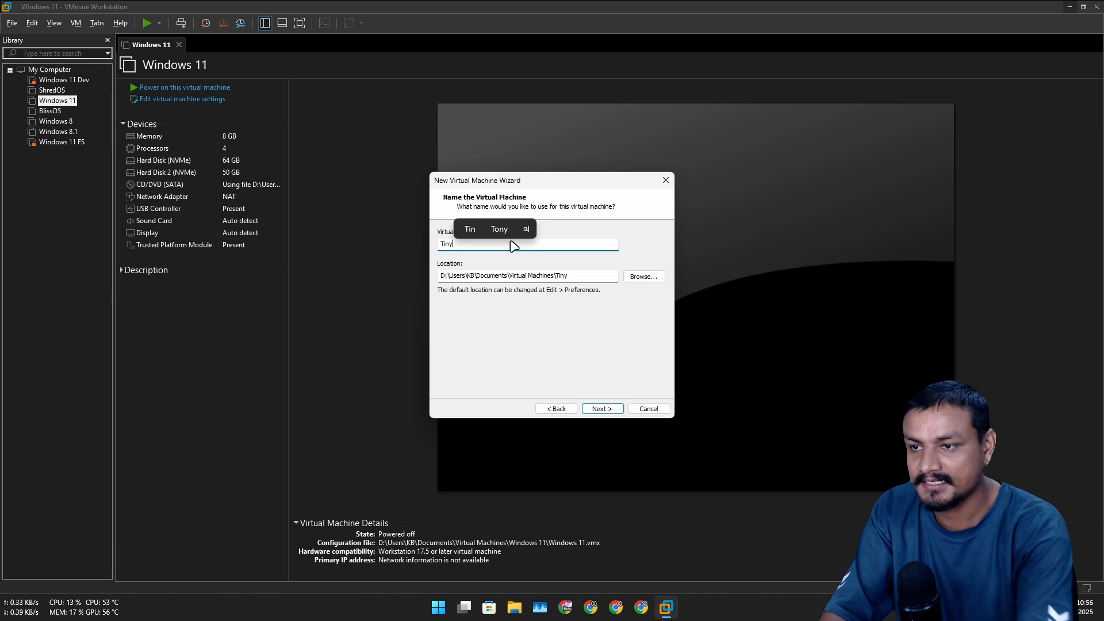
pyautogui.click(601, 408)
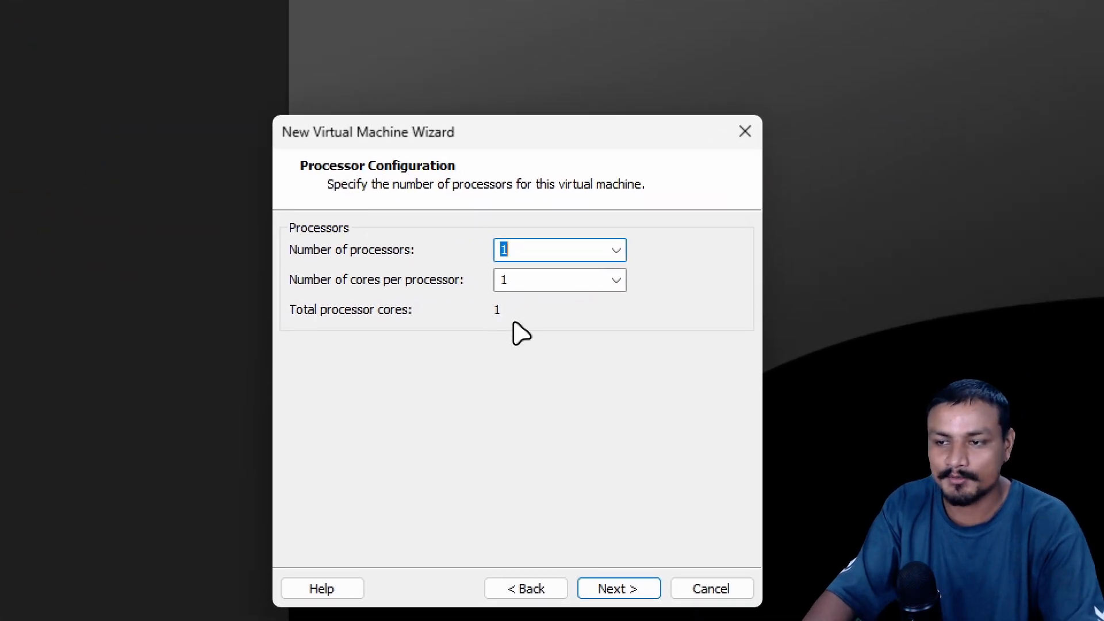
# Give the Tiny VM two processors in the wizard.
pyautogui.click(617, 587)
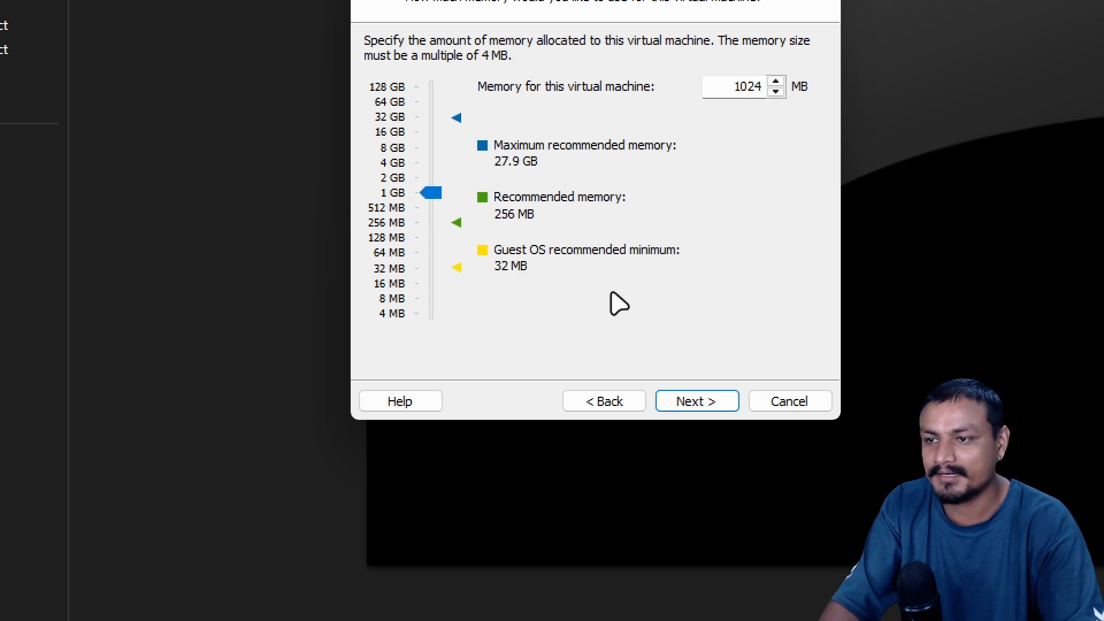
pyautogui.click(695, 400)
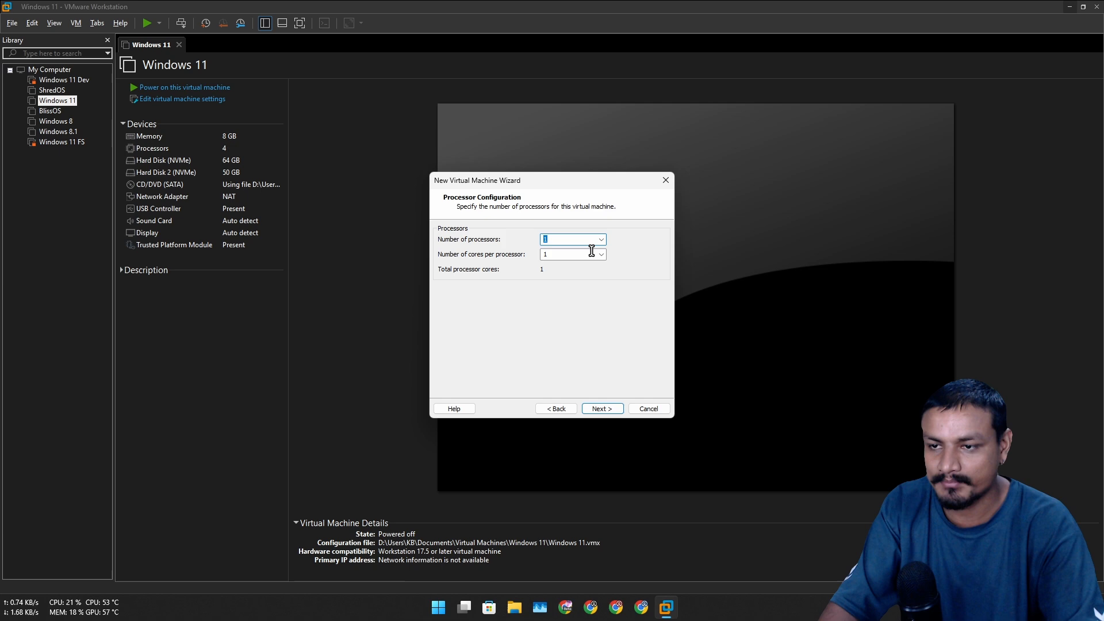
pyautogui.click(601, 239)
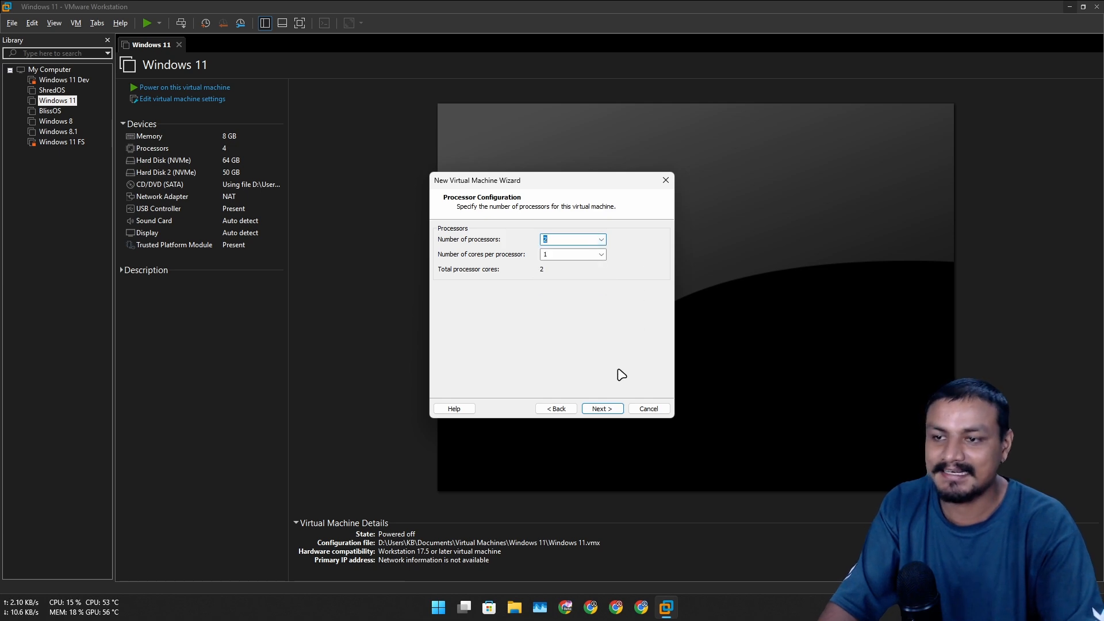
pyautogui.moveTo(593, 372)
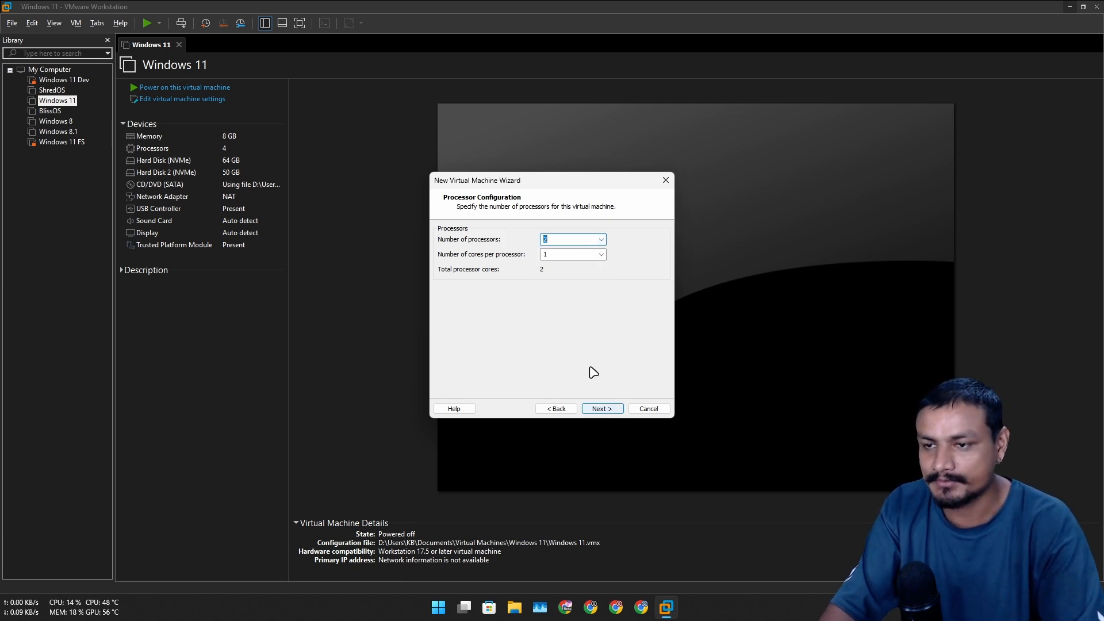
pyautogui.click(601, 408)
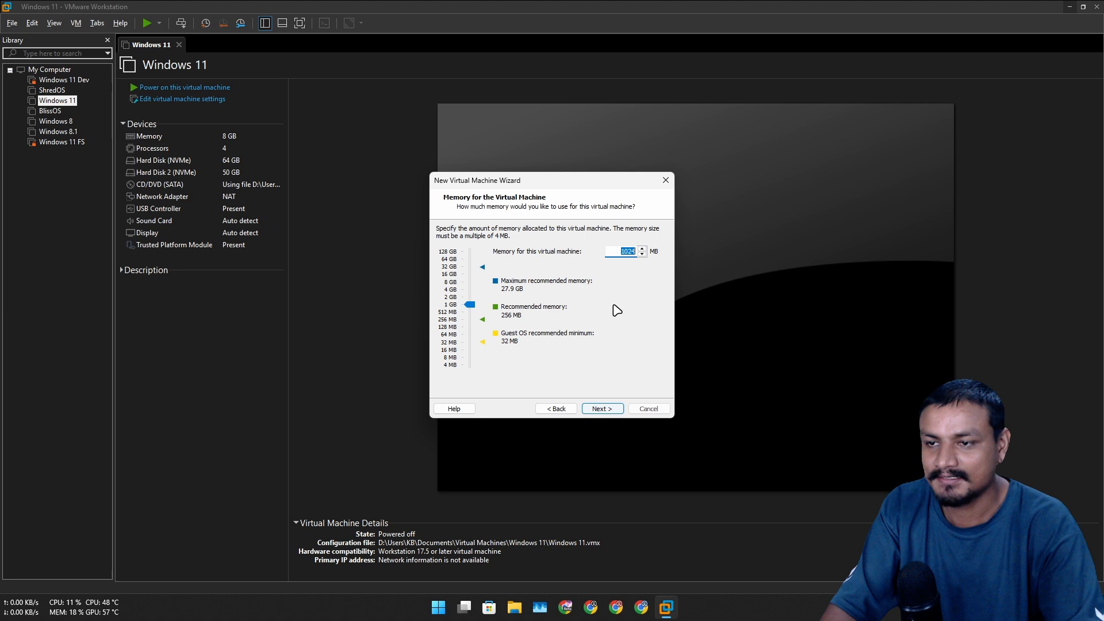
# Accept 1024 MB memory, NAT, BusLogic, a 10 GB split disk and Tiny.vmdk.
pyautogui.click(600, 408)
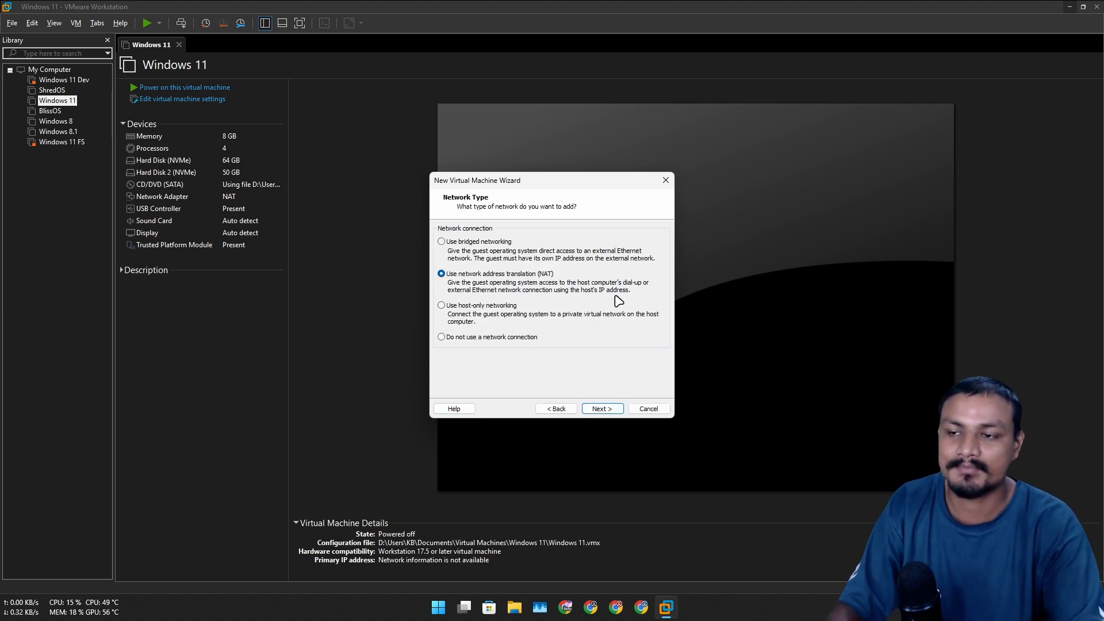
pyautogui.click(601, 408)
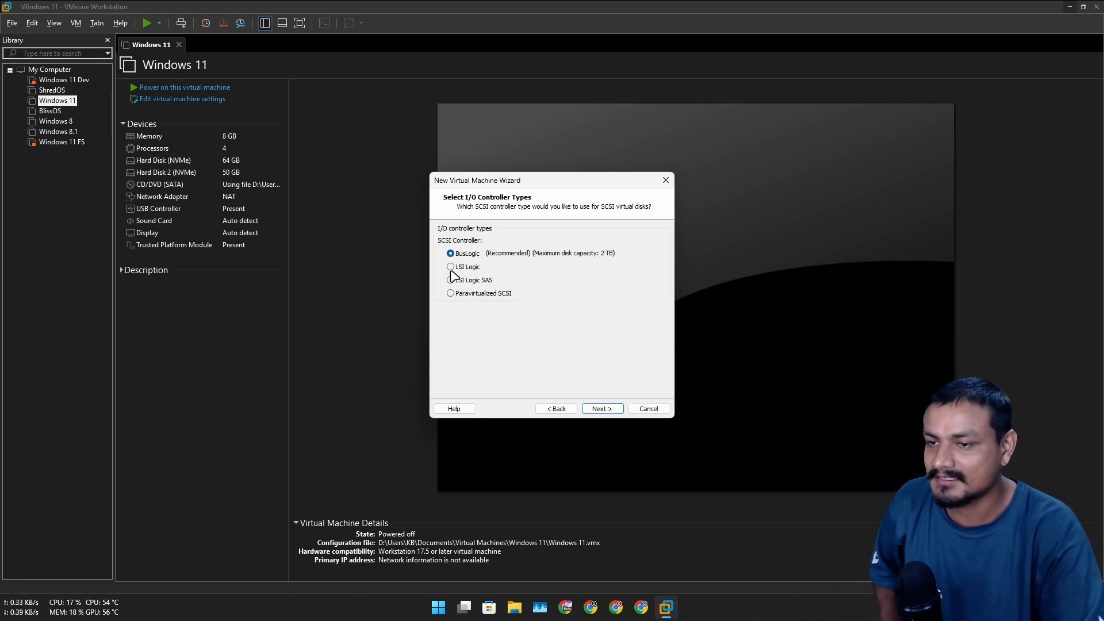
pyautogui.click(600, 408)
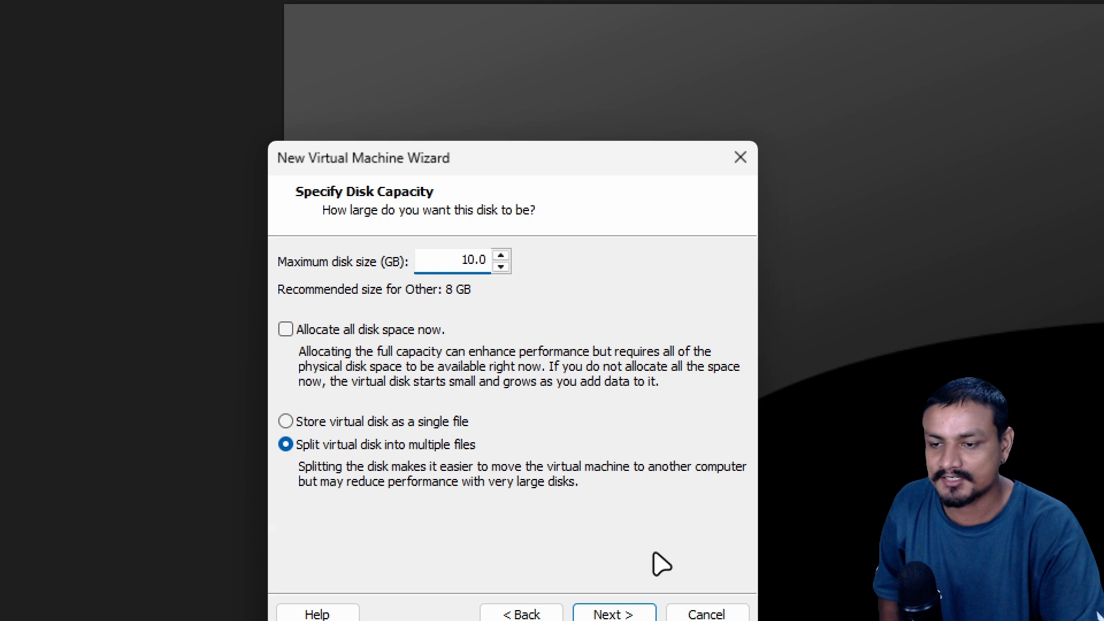
pyautogui.click(612, 614)
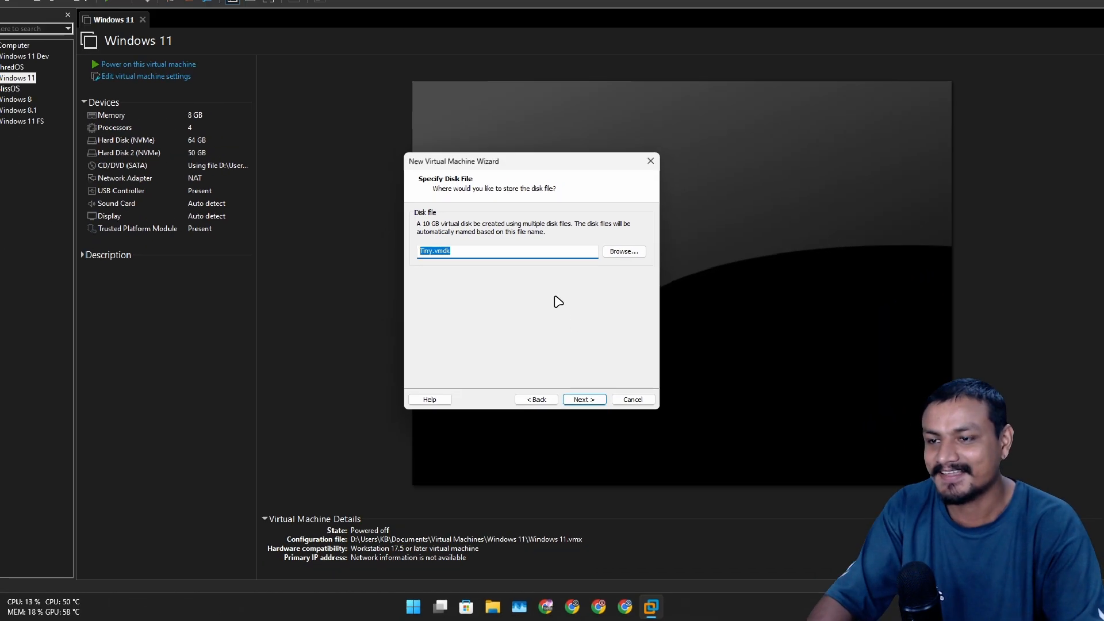
pyautogui.click(583, 399)
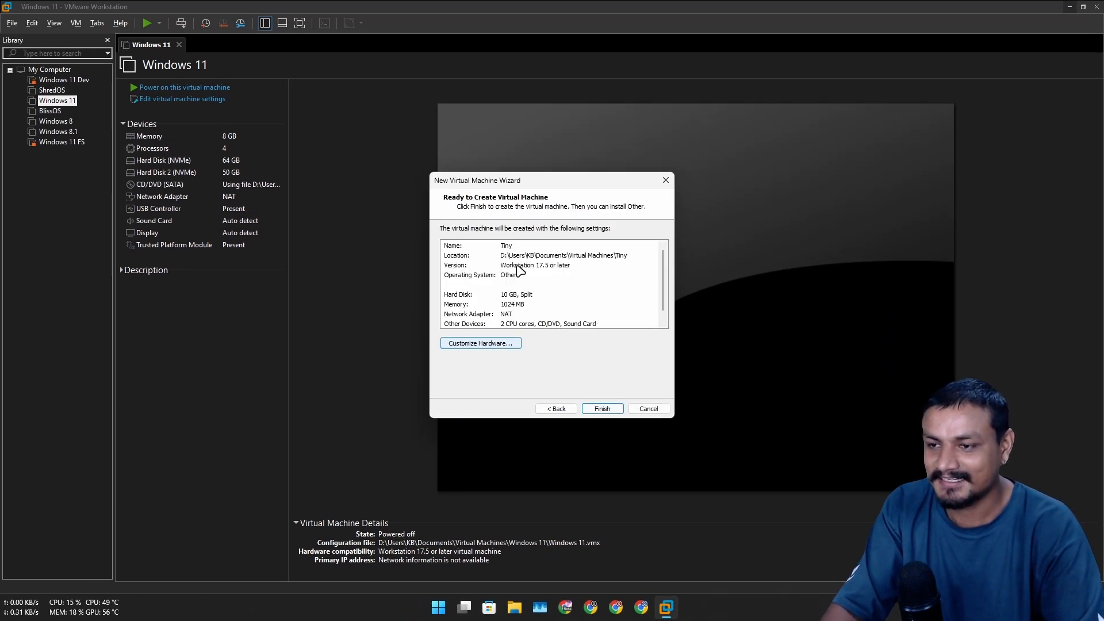
# Turn on Accelerate 3D graphics, finish creating Tiny, and power it on.
pyautogui.click(480, 342)
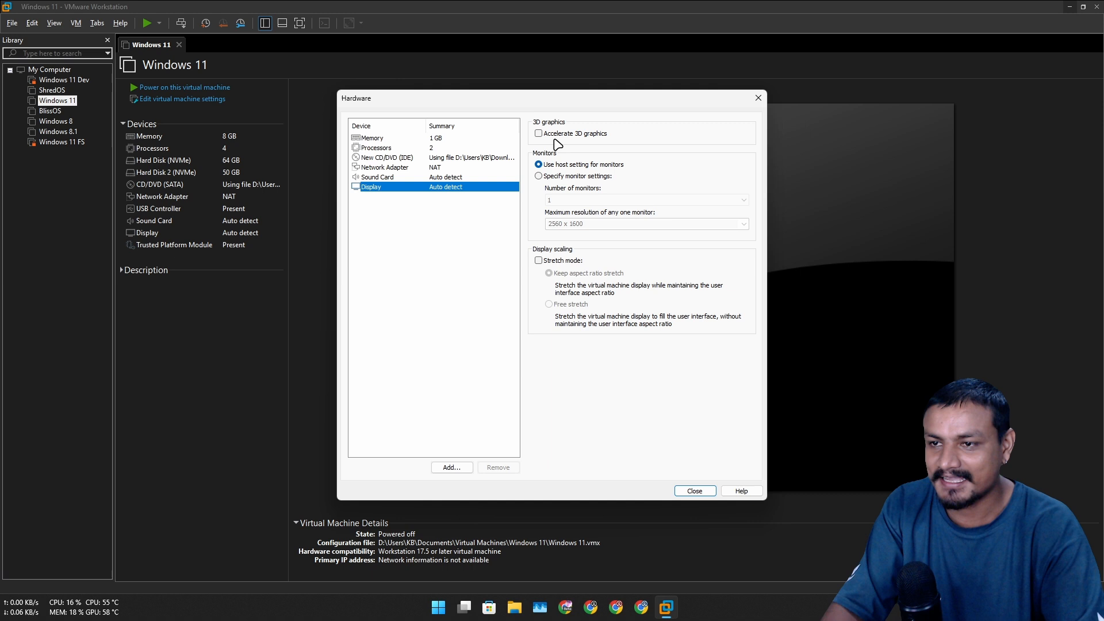
pyautogui.click(538, 133)
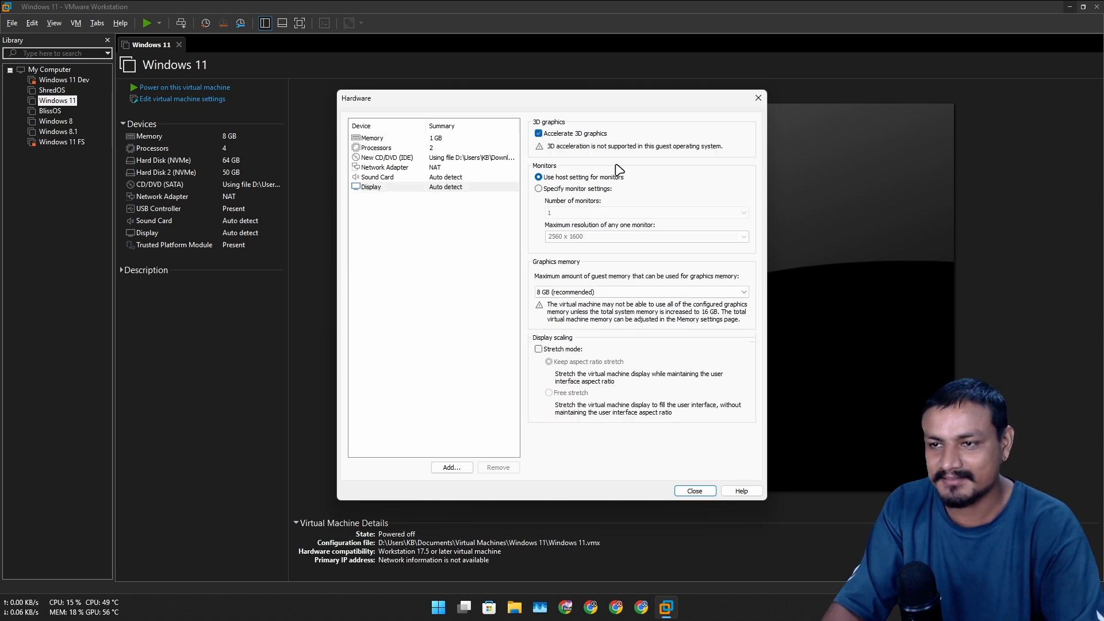
pyautogui.moveTo(576, 259)
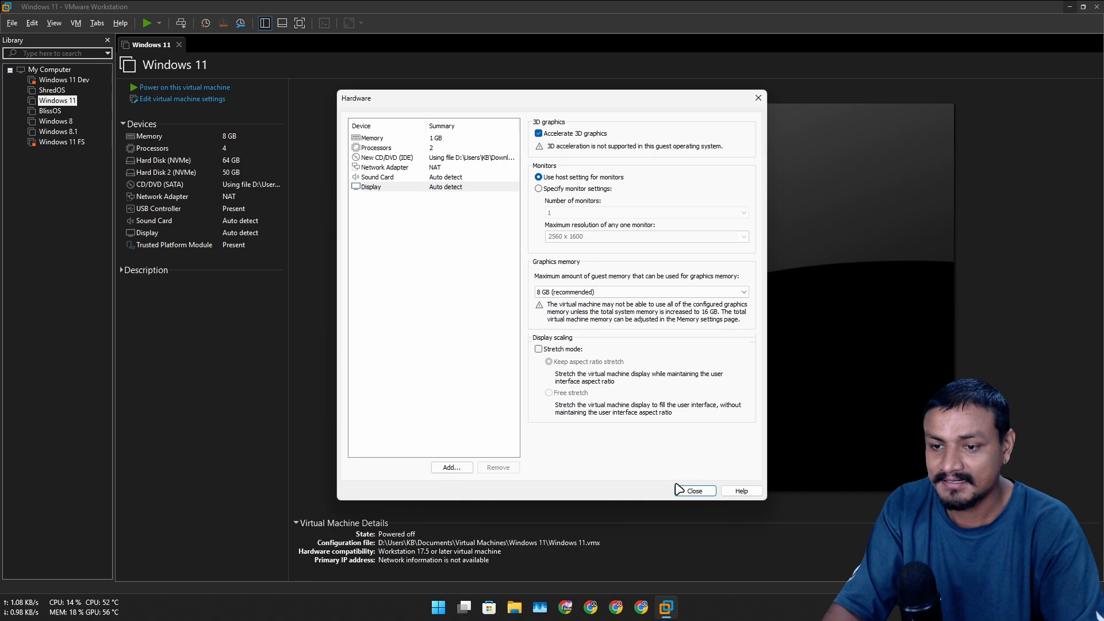
pyautogui.click(693, 491)
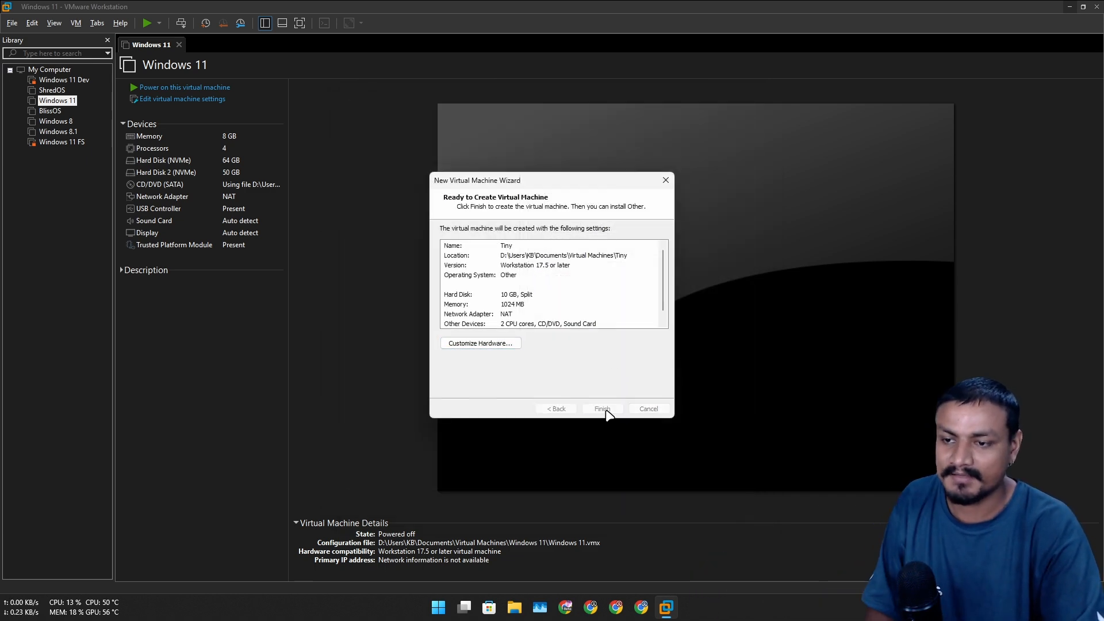
pyautogui.click(601, 409)
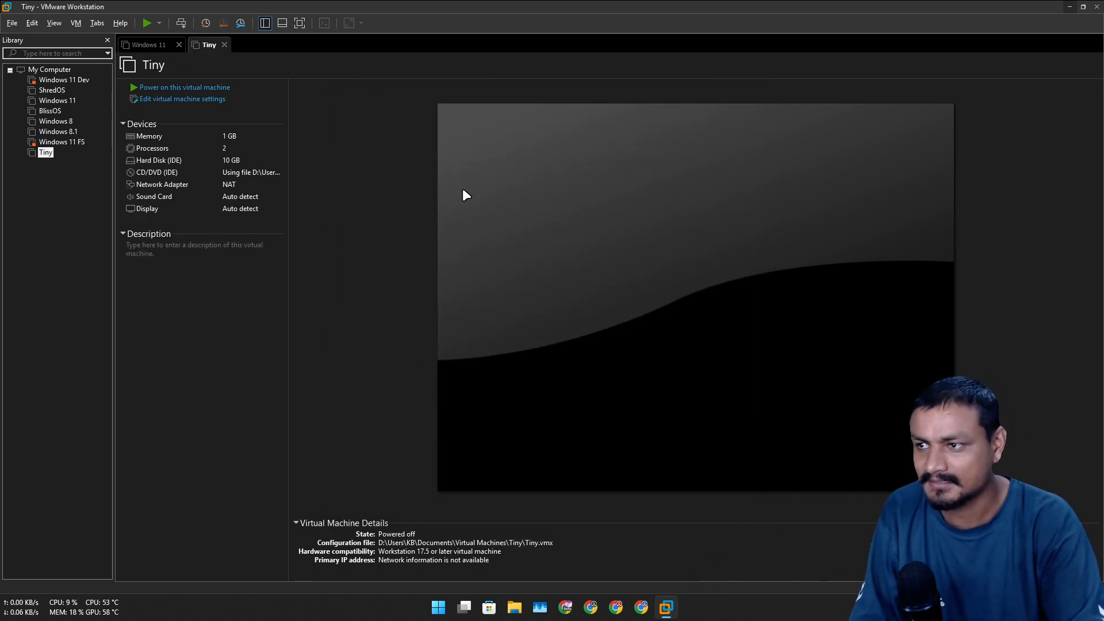
pyautogui.click(184, 87)
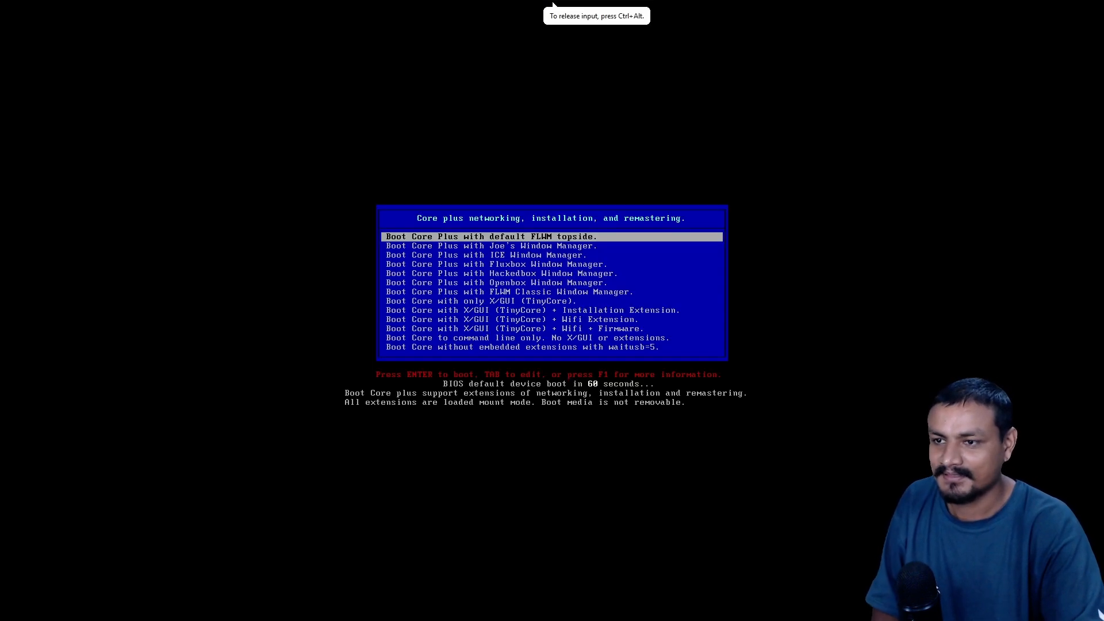
# Browse the JWM, ICE and Openbox entries, then boot Core Plus with default FLWM topside.
pyautogui.press('Down')
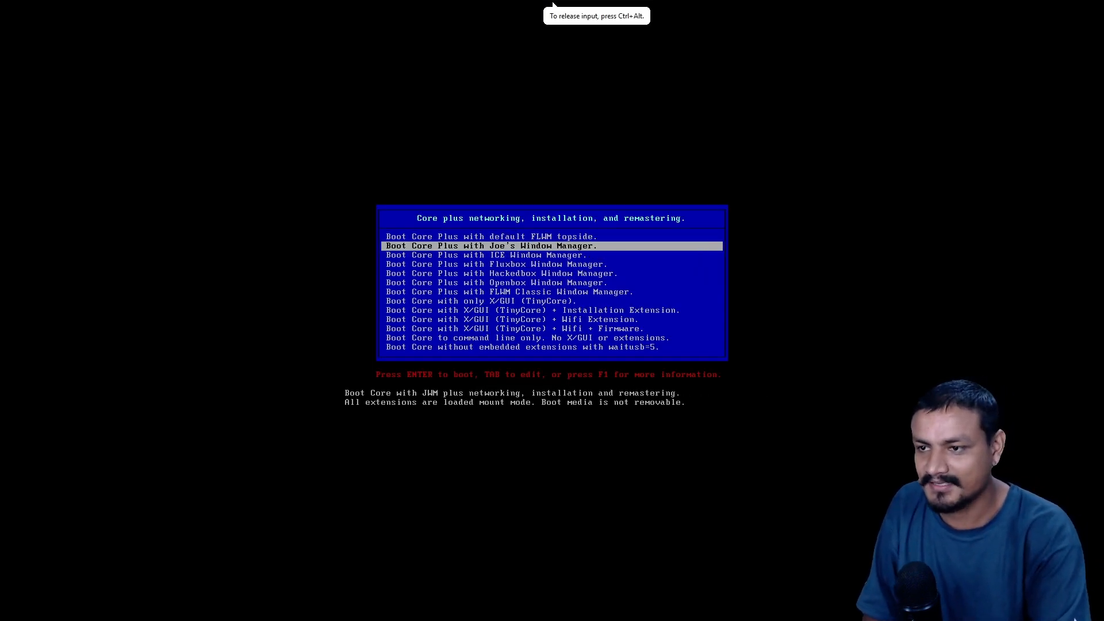
pyautogui.press('Up')
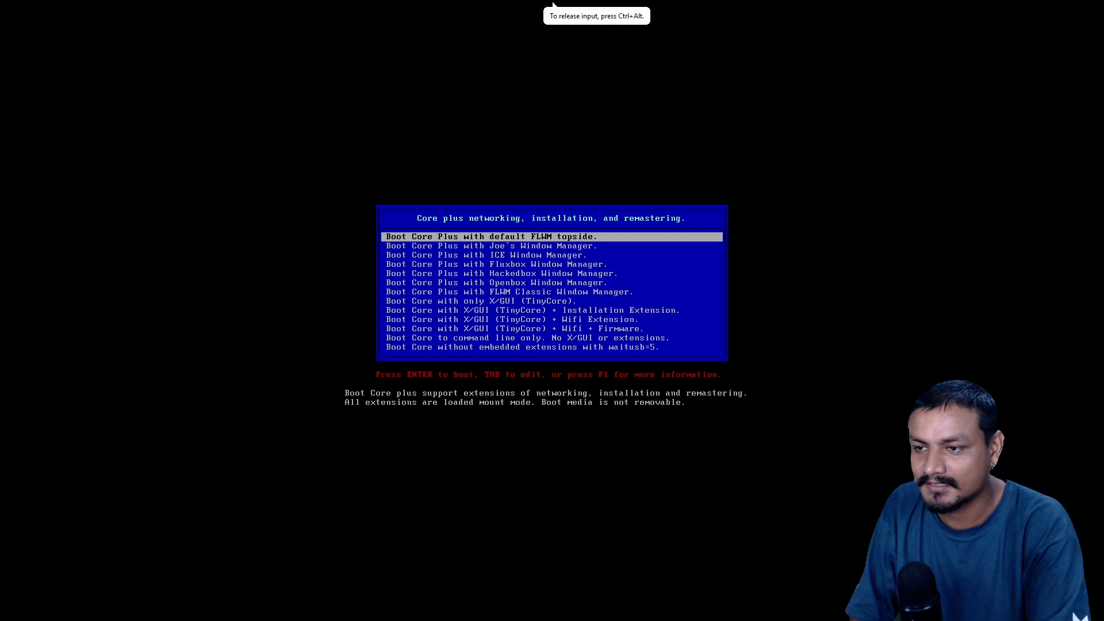
pyautogui.press('Down')
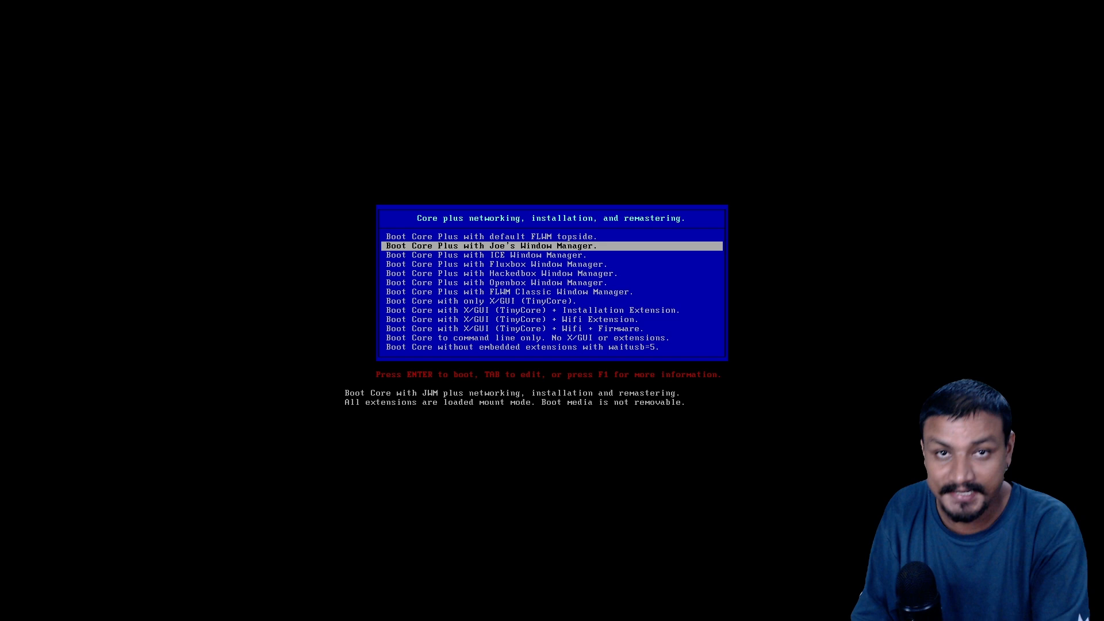
pyautogui.press('Down')
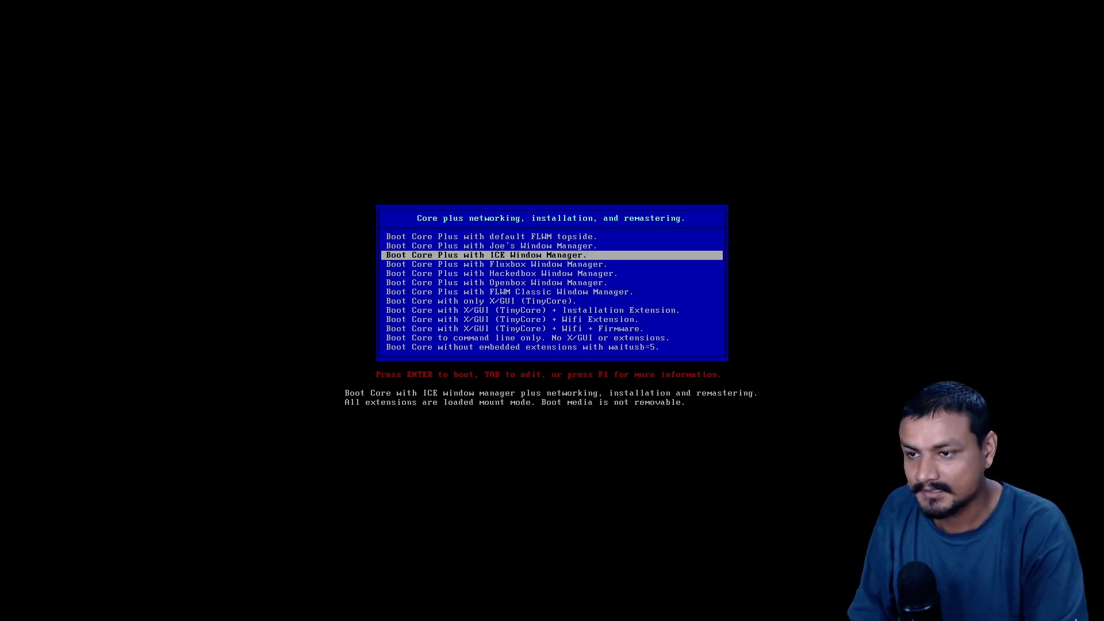
pyautogui.press('Up')
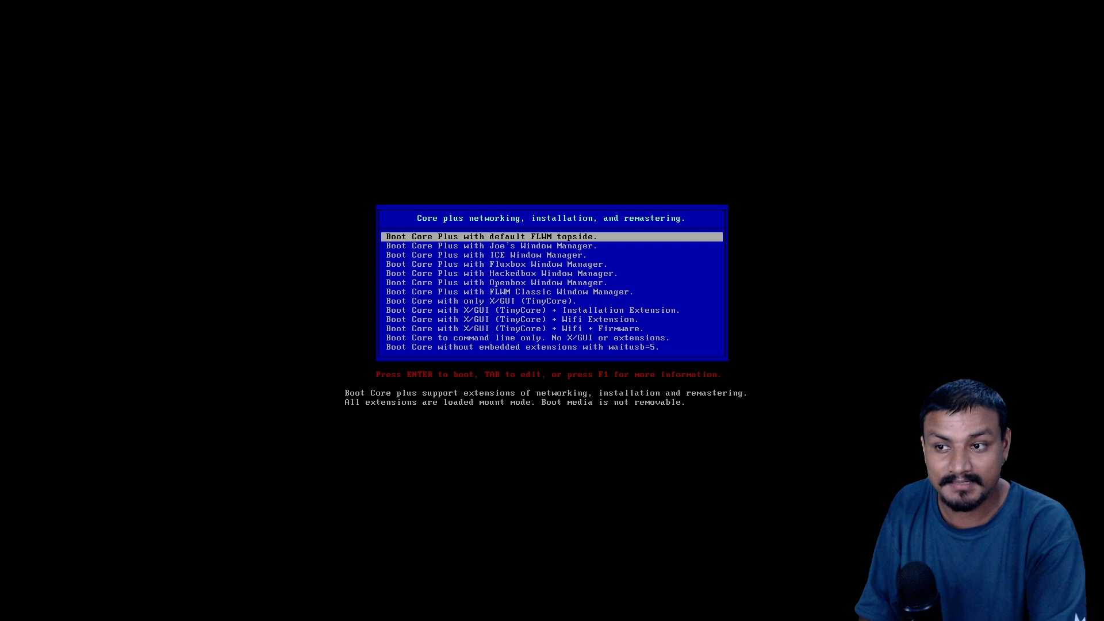
pyautogui.press('Down')
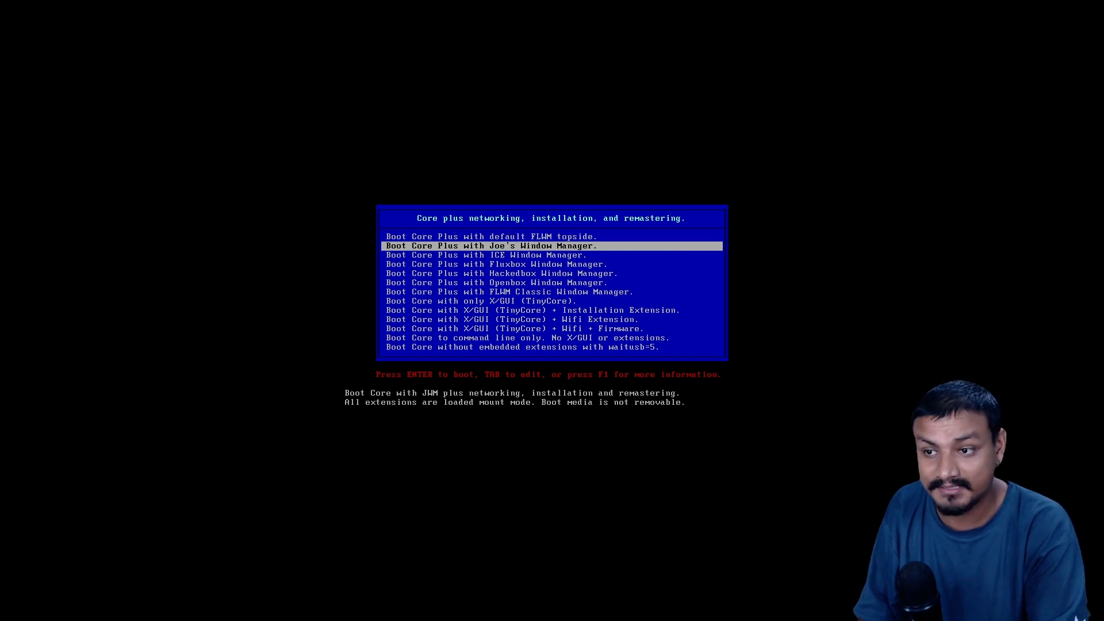
pyautogui.press('Down')
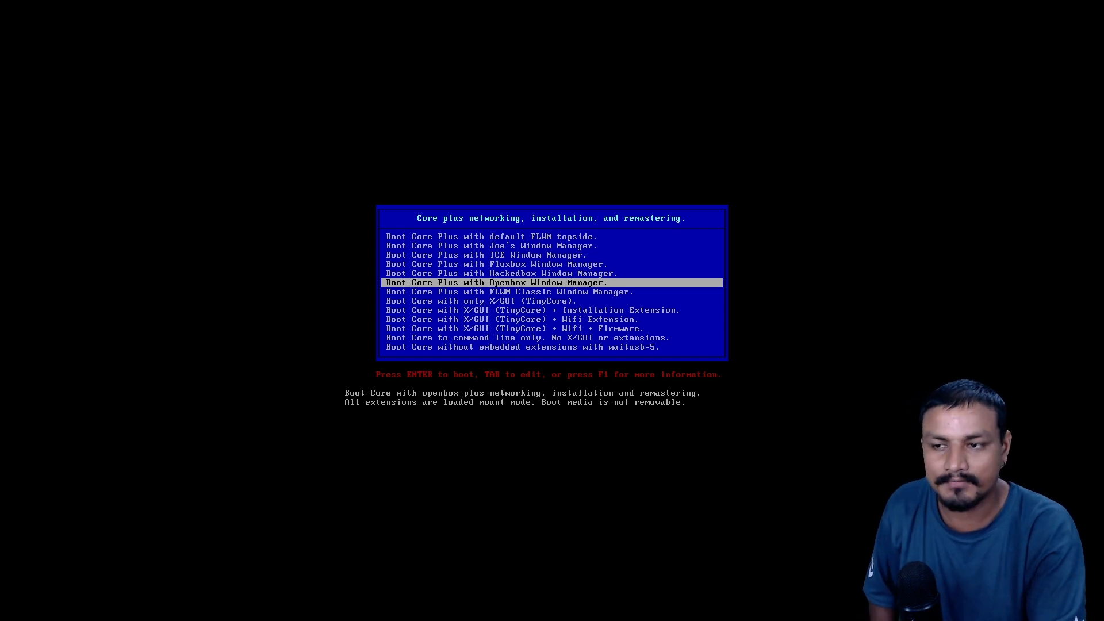
pyautogui.press('up')
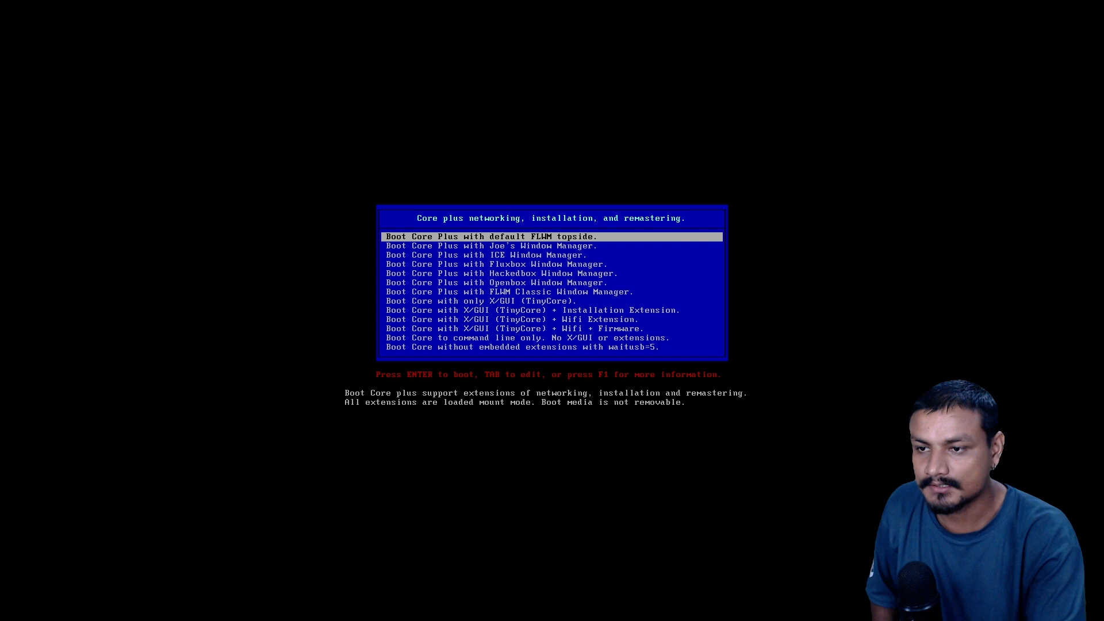
pyautogui.press('Return')
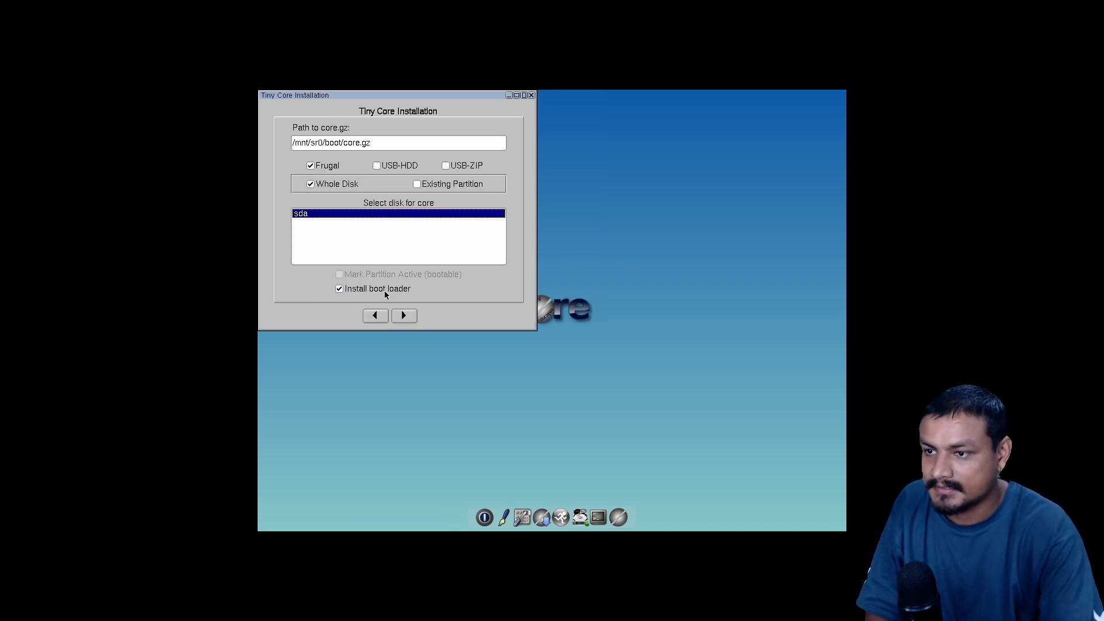
# Frugally install to sda with ext4, boot loader and X/GUI desktop, then close the installer.
pyautogui.click(404, 314)
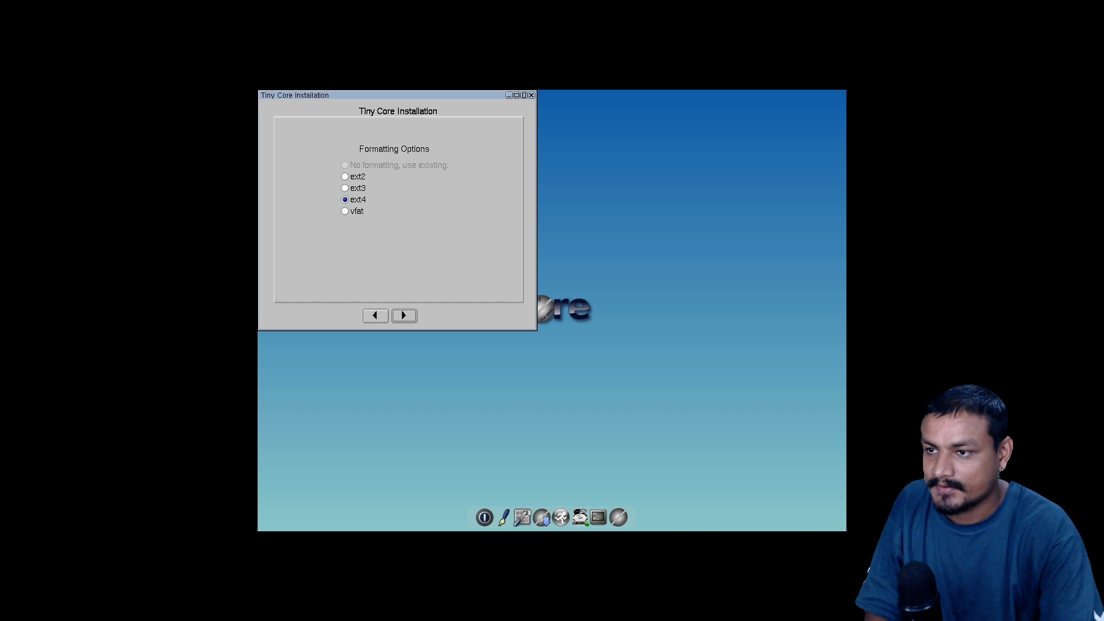
pyautogui.click(404, 314)
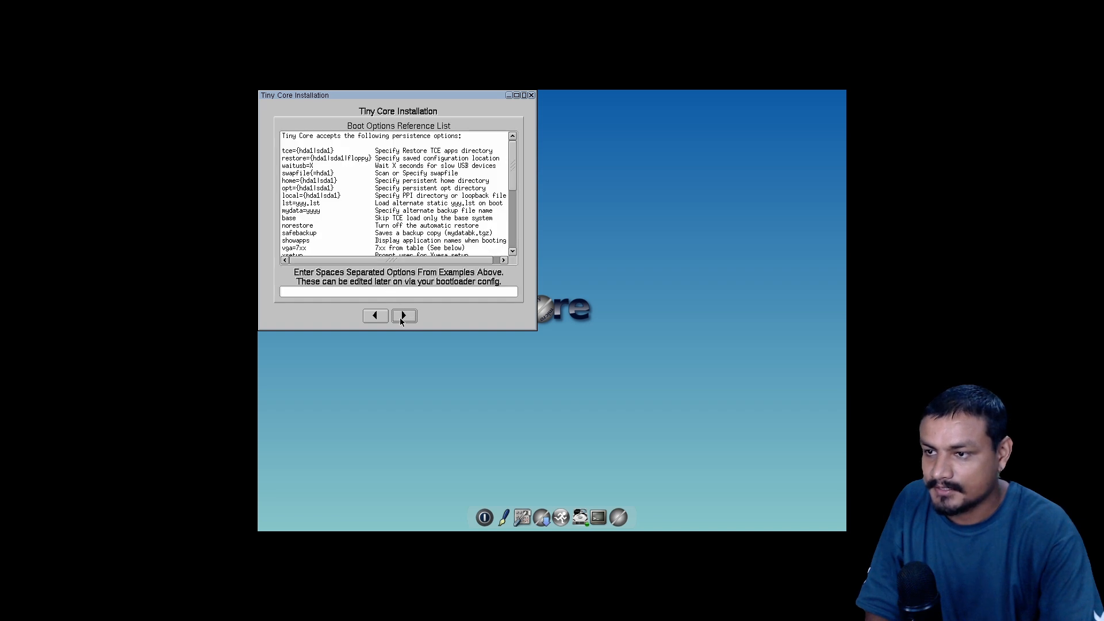
pyautogui.click(403, 314)
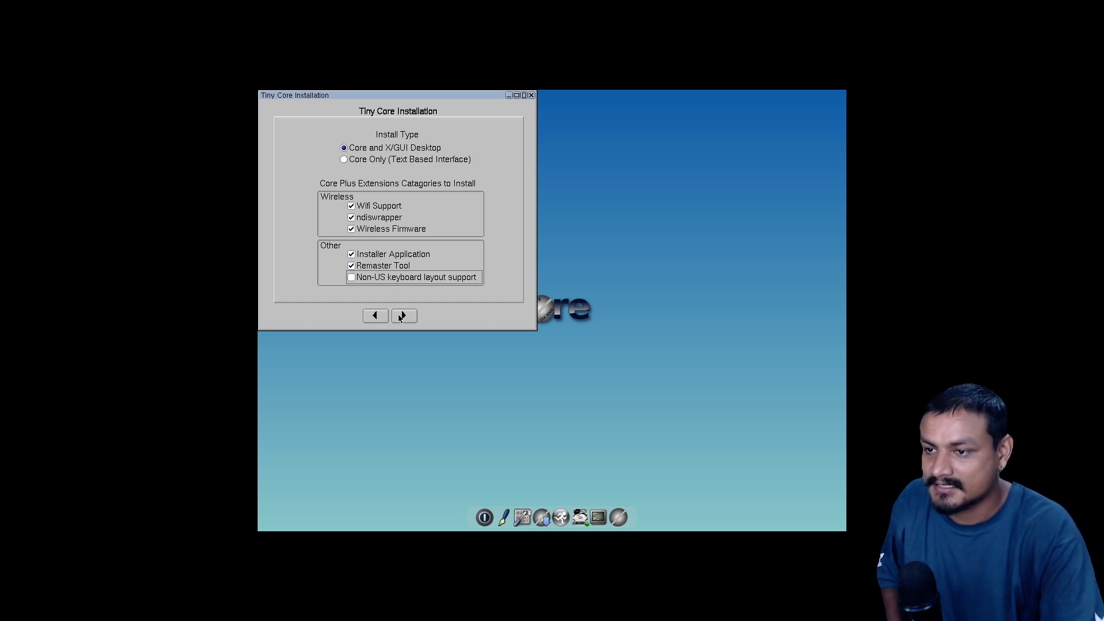
pyautogui.click(404, 316)
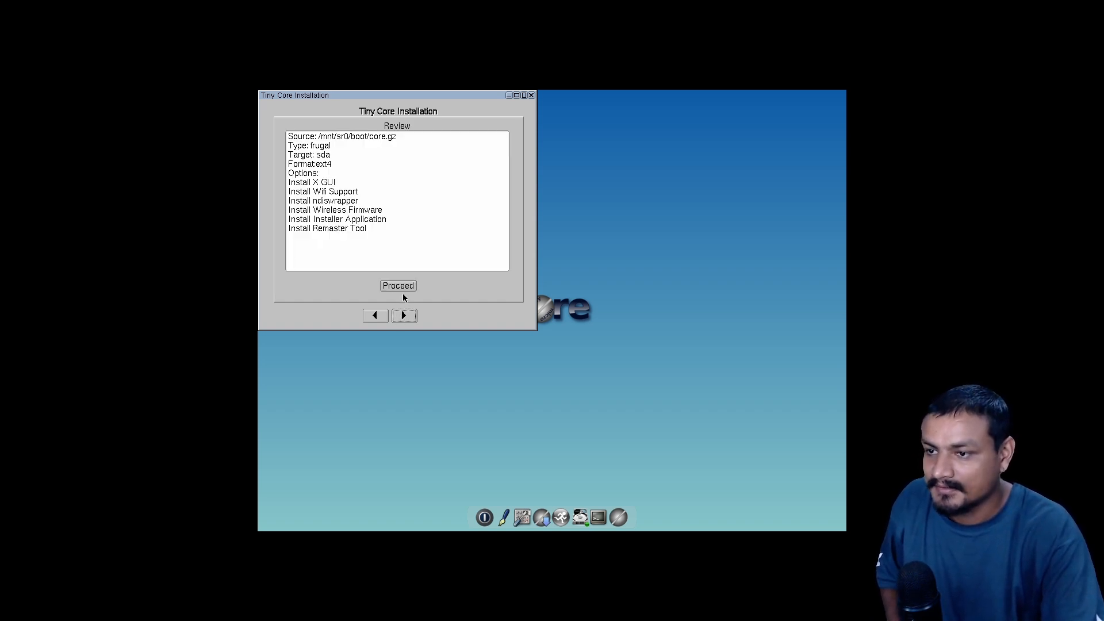
pyautogui.click(397, 285)
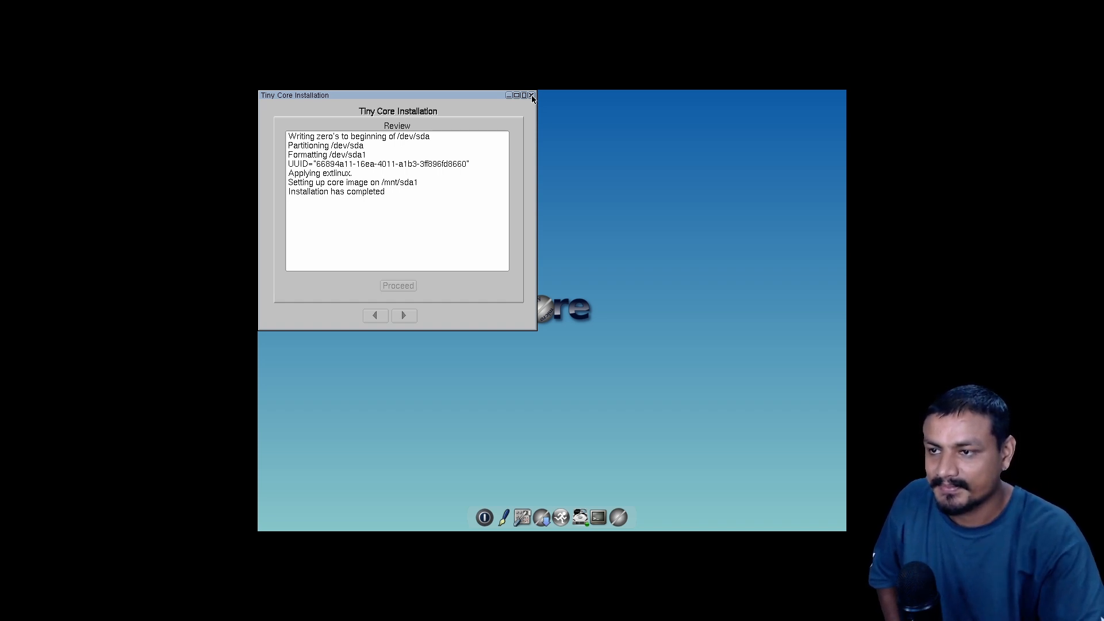
pyautogui.click(532, 95)
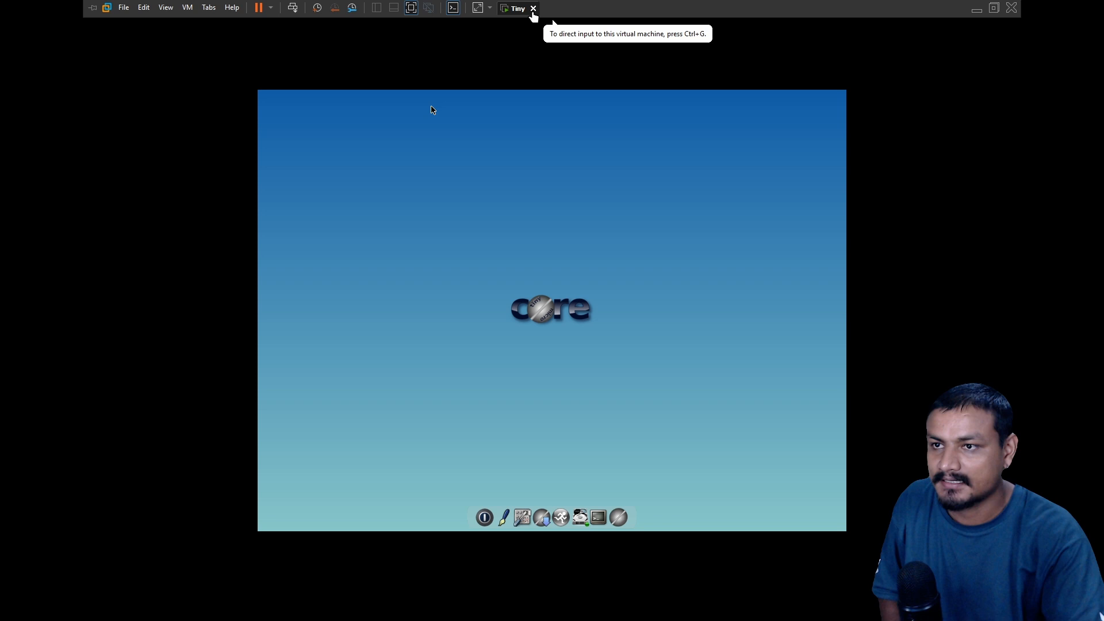
# Close the running Tiny VM, reselect it in the library, and power it on.
pyautogui.click(533, 8)
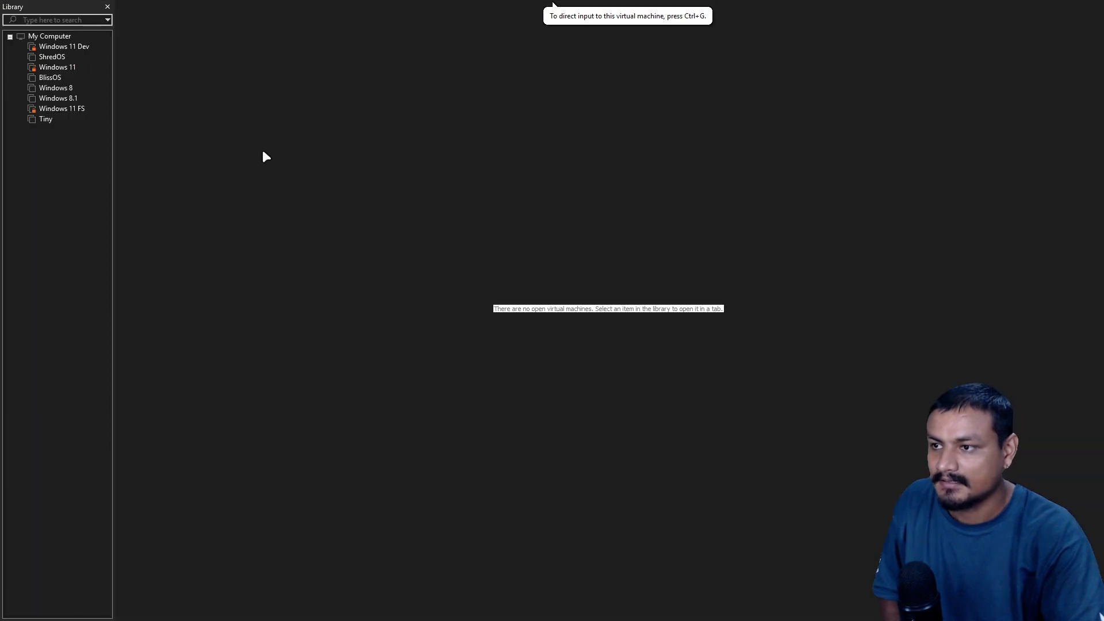
pyautogui.click(45, 119)
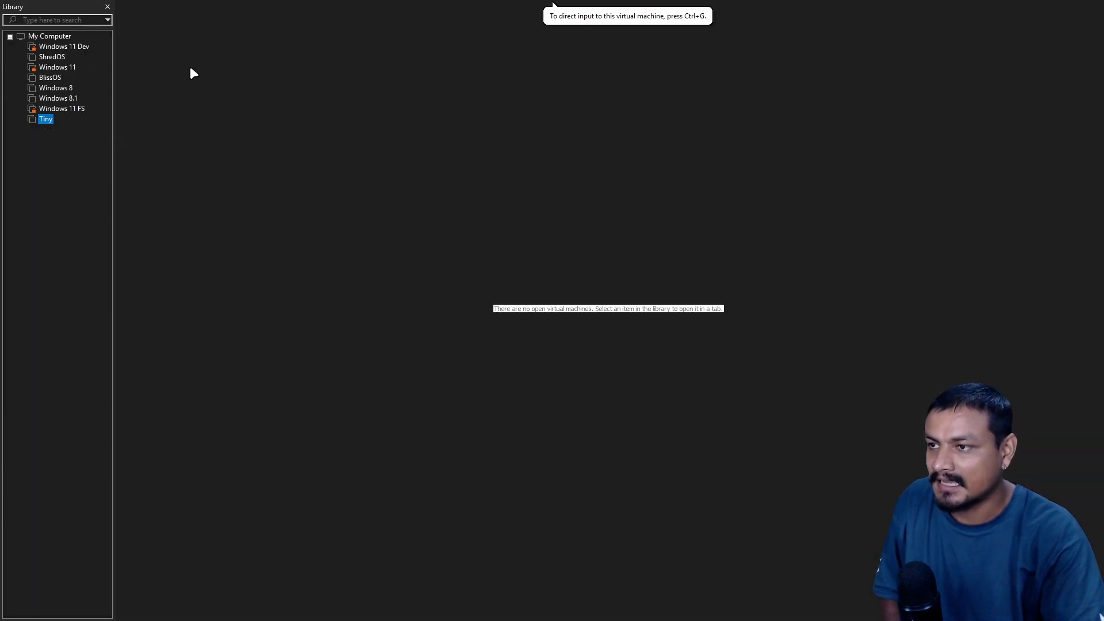
pyautogui.click(44, 119)
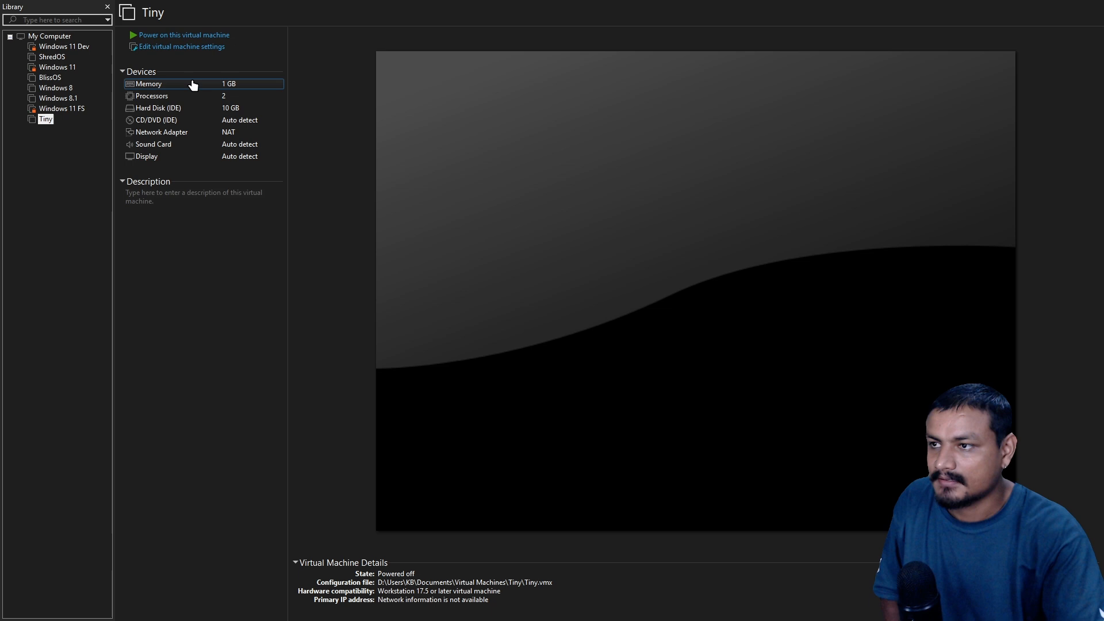
pyautogui.click(184, 35)
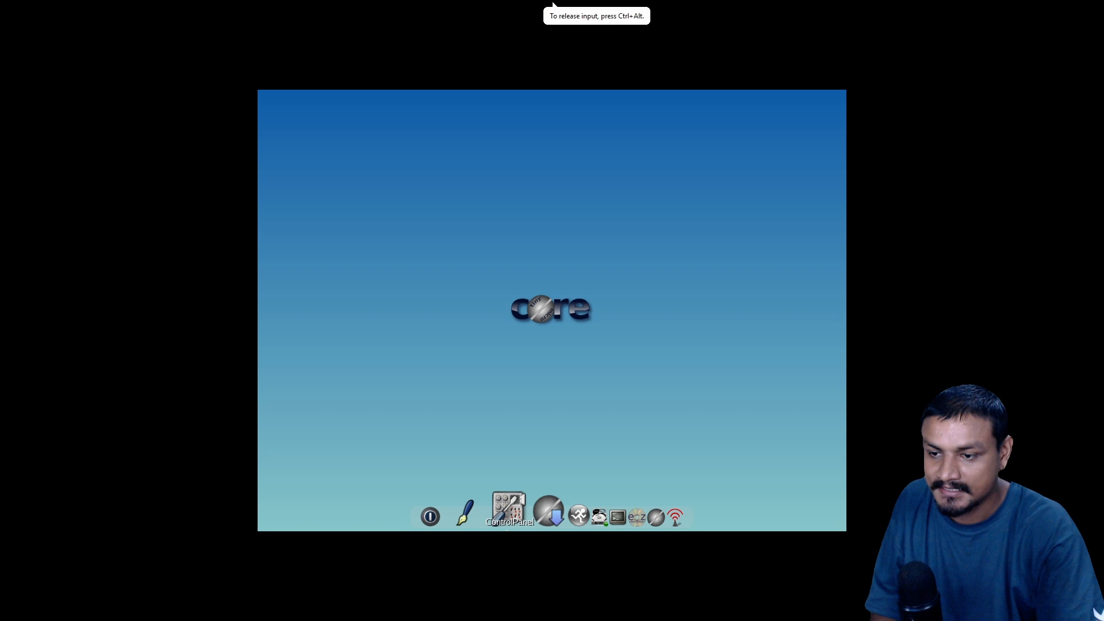
# Enter '0x108' in the Control Panel's Xvesa resolution setup, then reboot the guest.
pyautogui.click(509, 508)
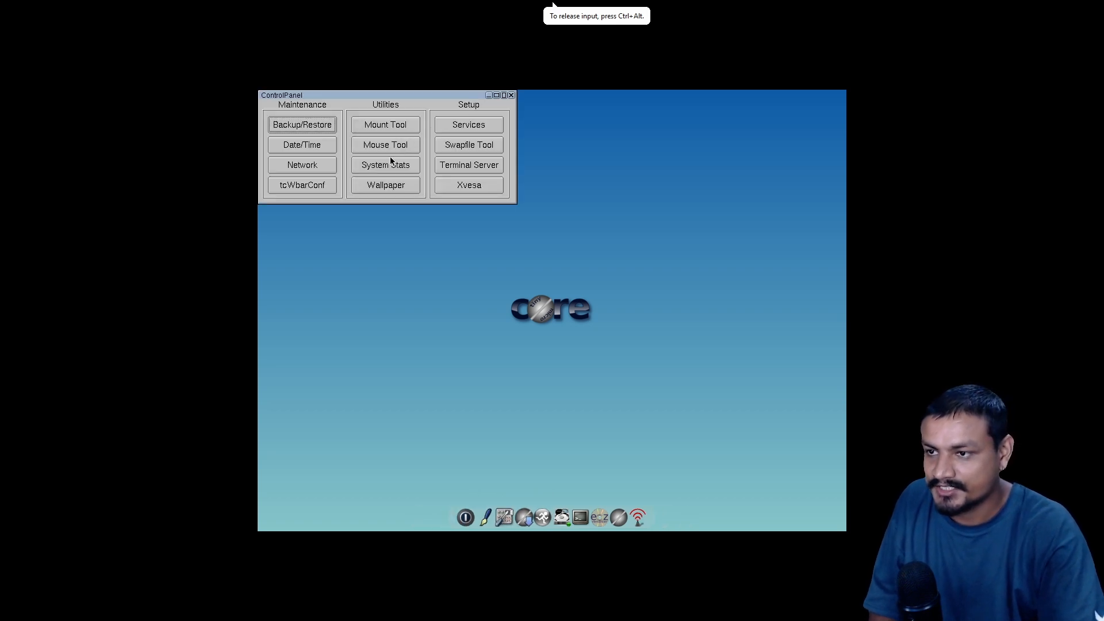
pyautogui.click(468, 184)
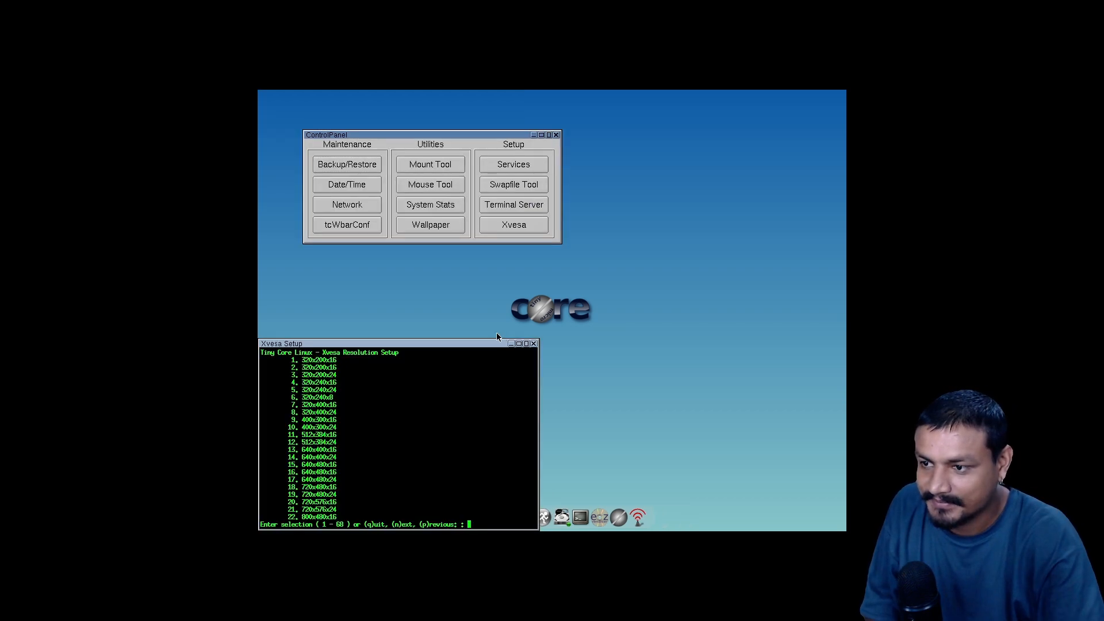
pyautogui.moveTo(355, 350)
pyautogui.write('192')
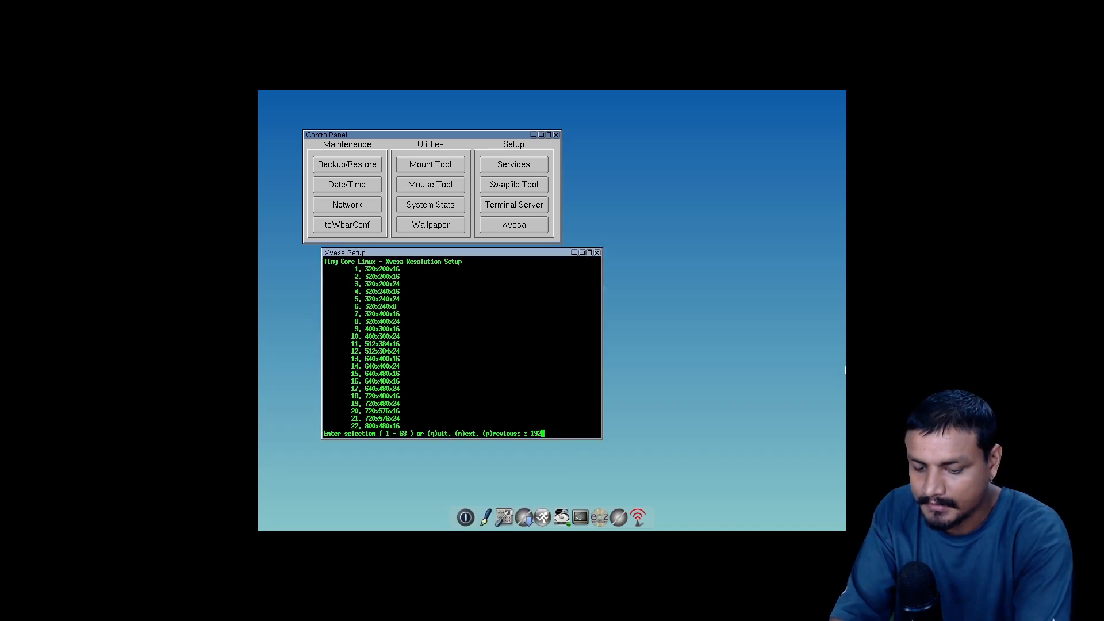
pyautogui.write('0x')
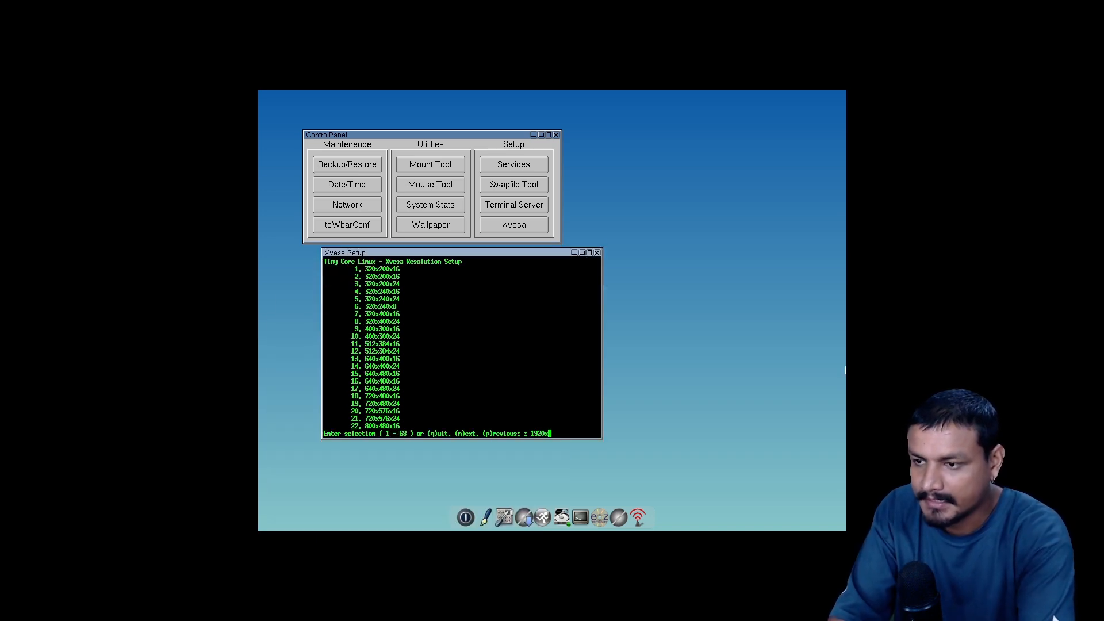
pyautogui.write('108')
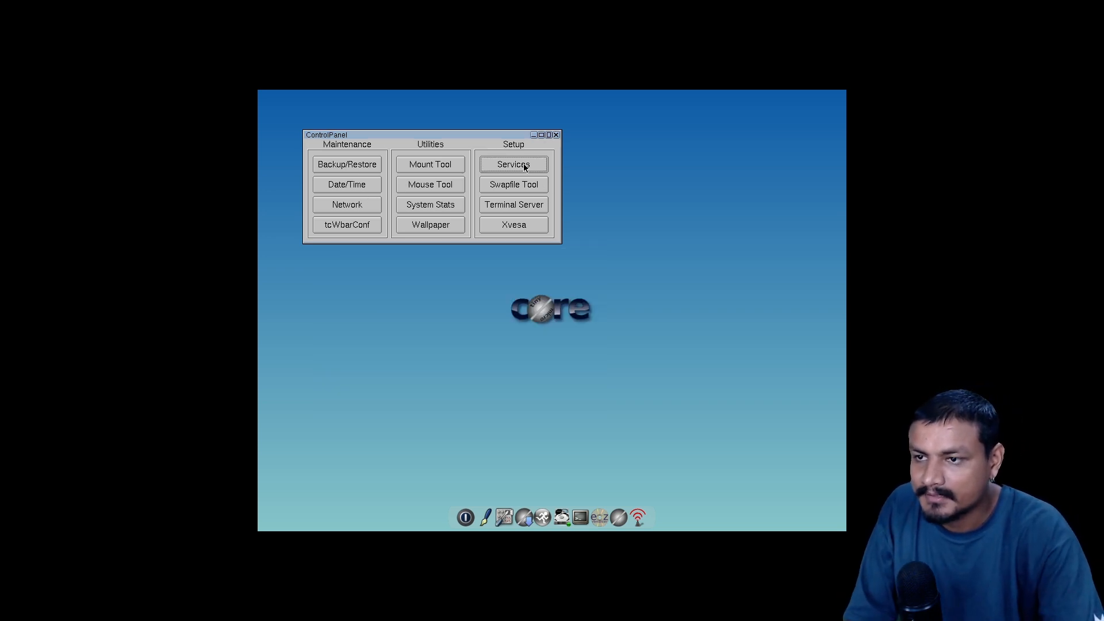
pyautogui.moveTo(456, 139)
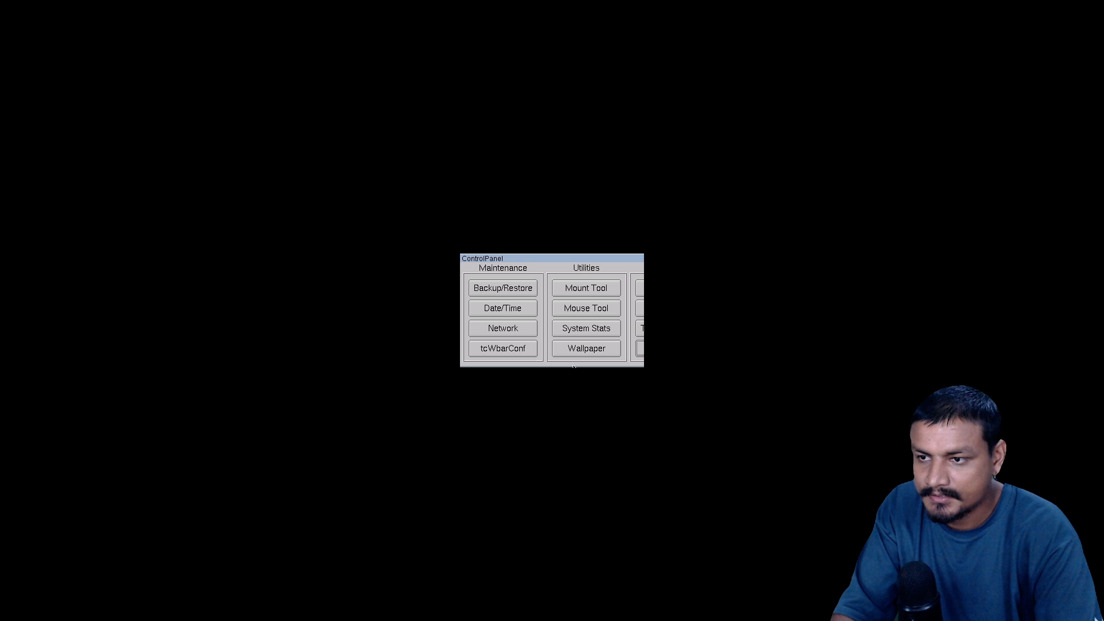
pyautogui.moveTo(611, 262)
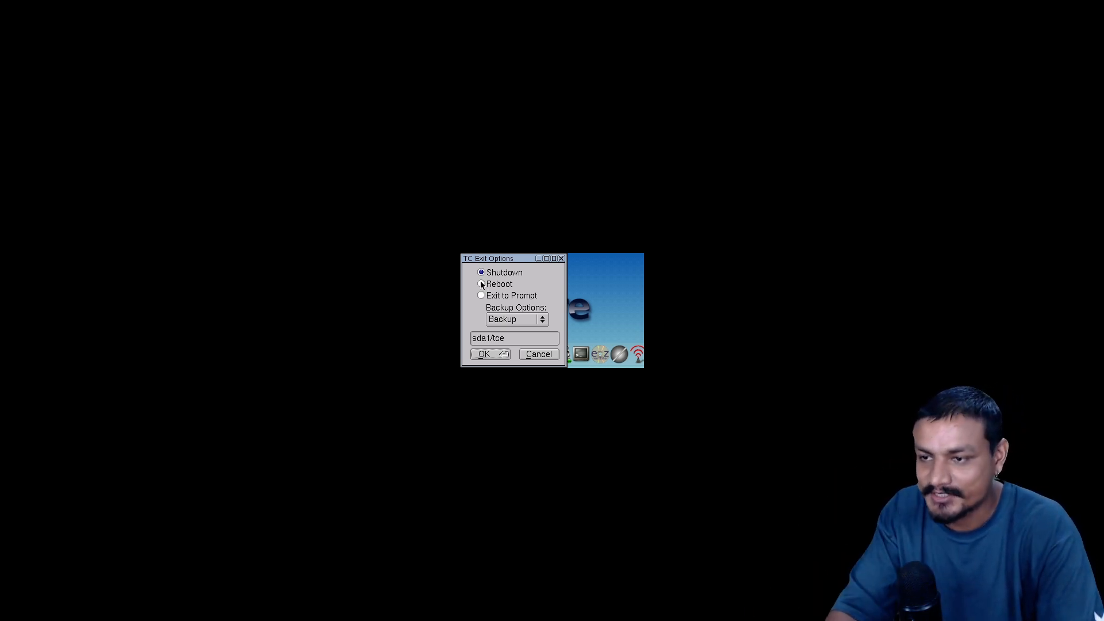
pyautogui.click(484, 353)
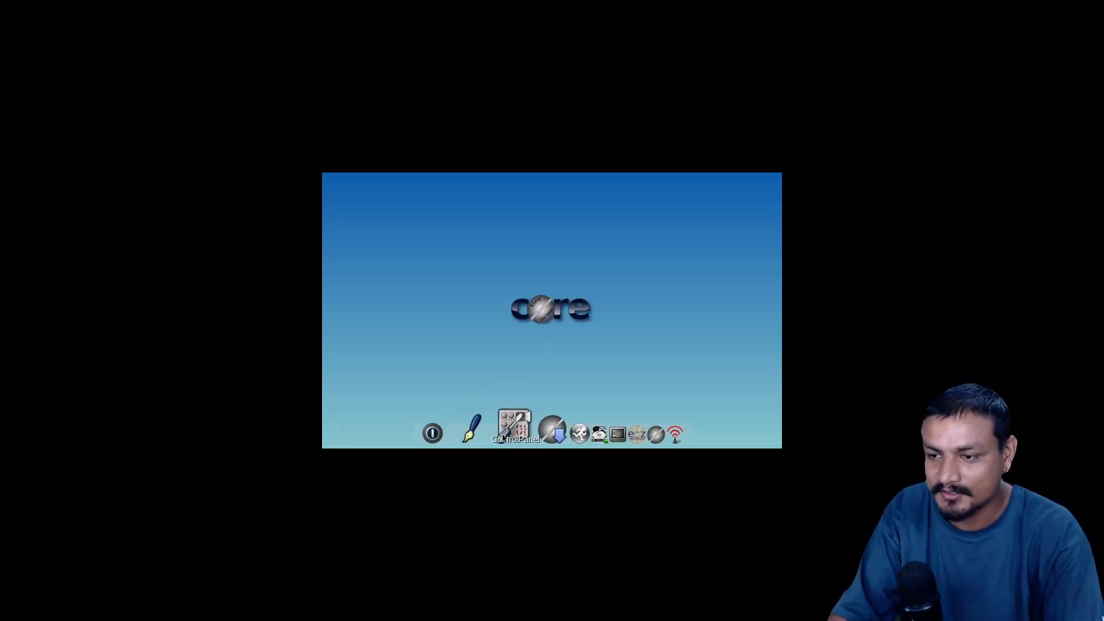
# Set Xvesa to resolution entry 6 with mouse type 1, then reboot Tiny Core.
pyautogui.click(514, 423)
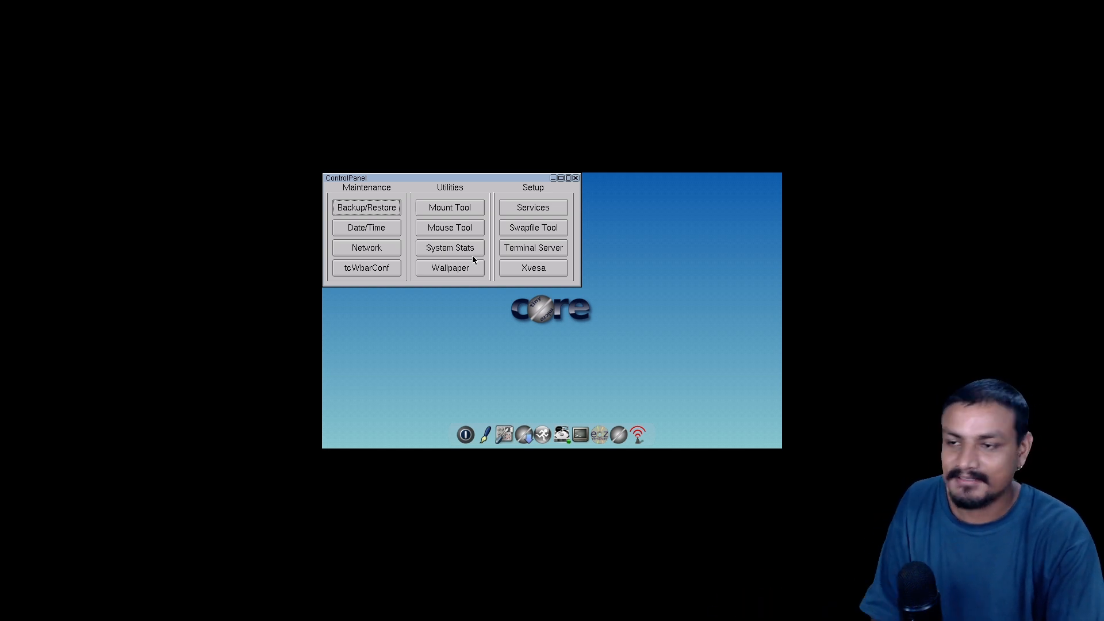
pyautogui.click(533, 267)
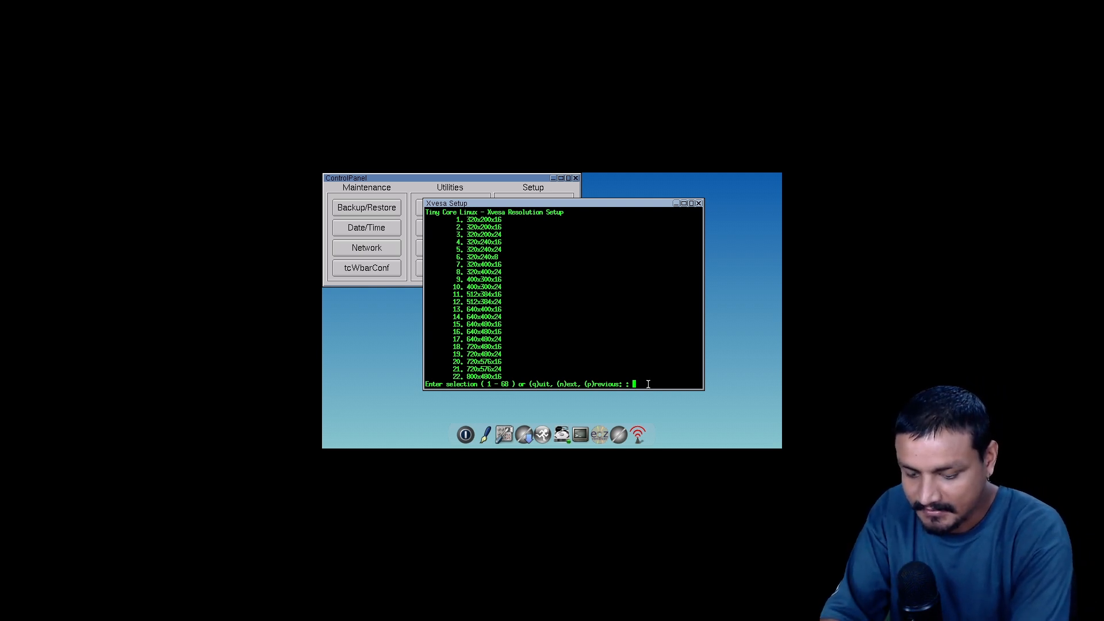
pyautogui.write('6')
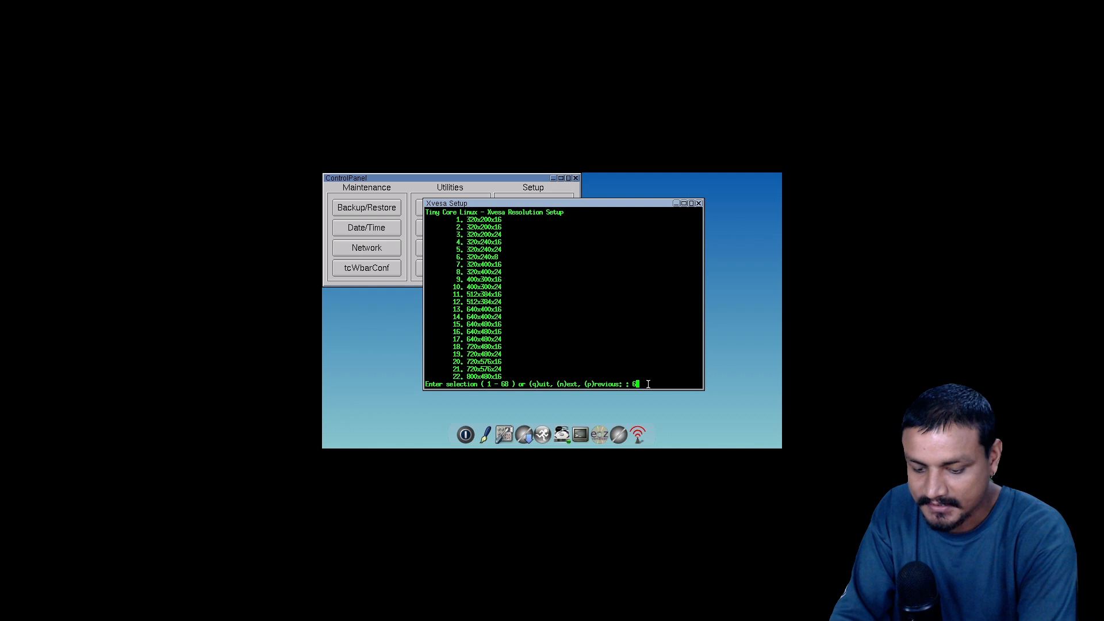
pyautogui.press('Return')
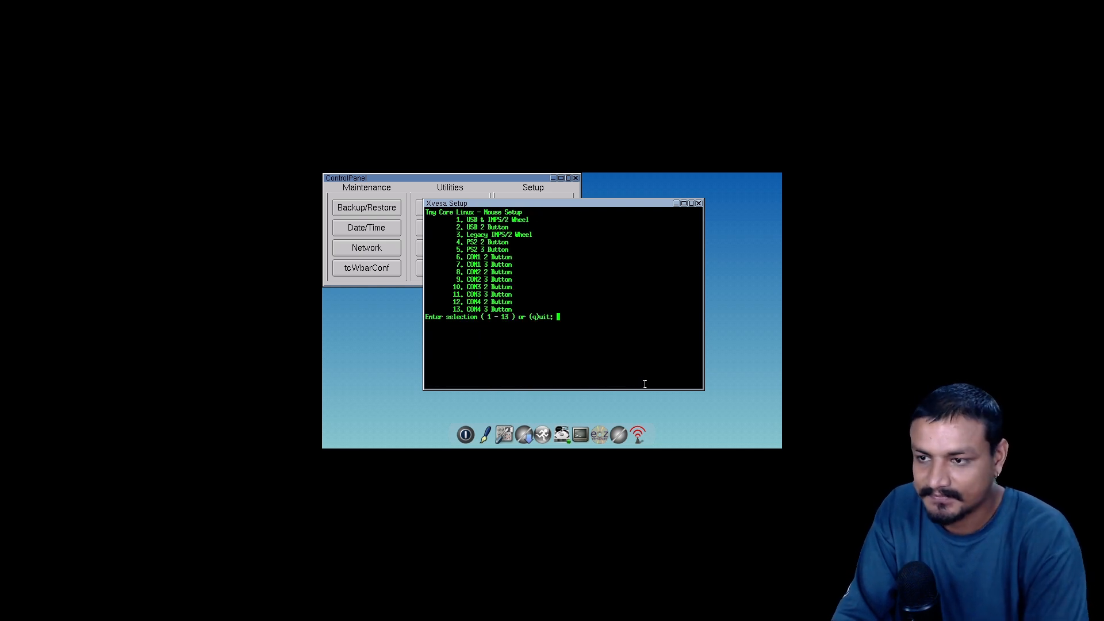
pyautogui.write('1')
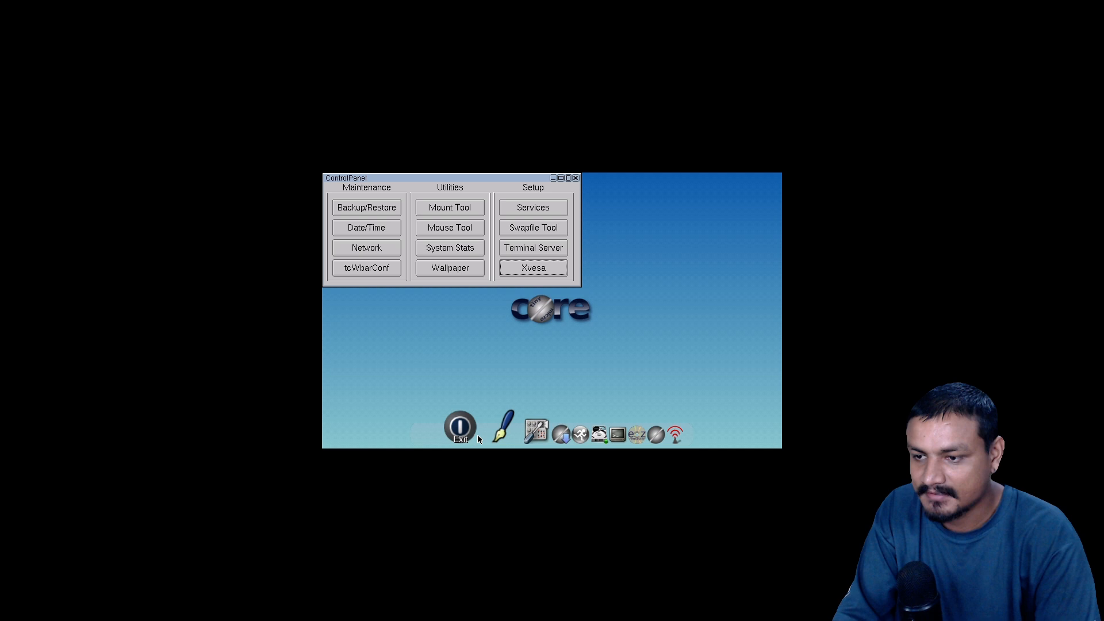
pyautogui.click(460, 427)
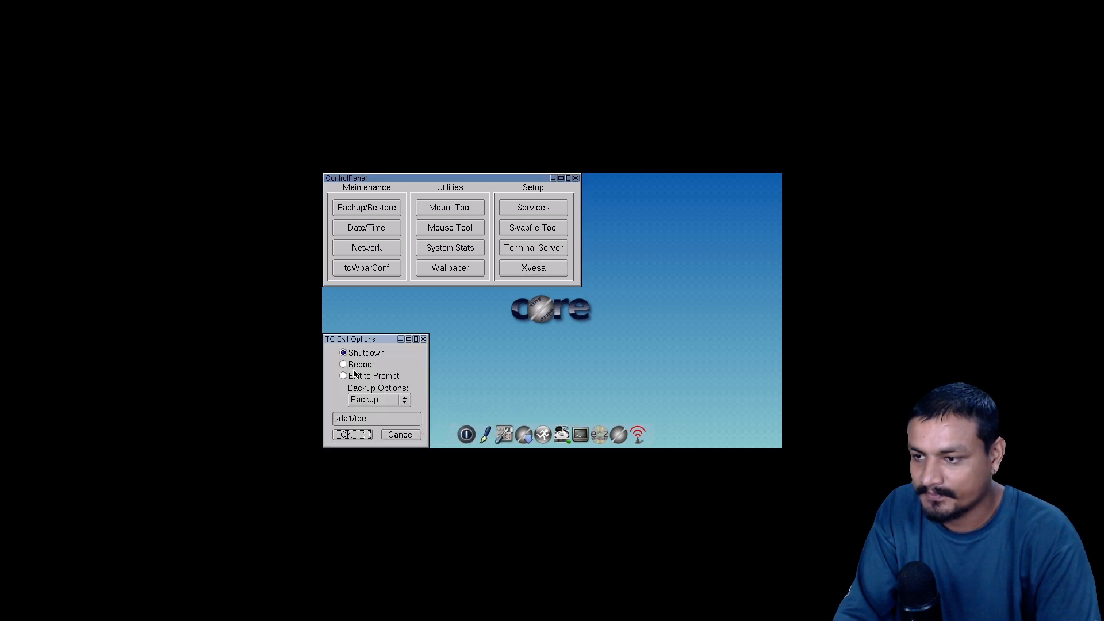
pyautogui.click(346, 435)
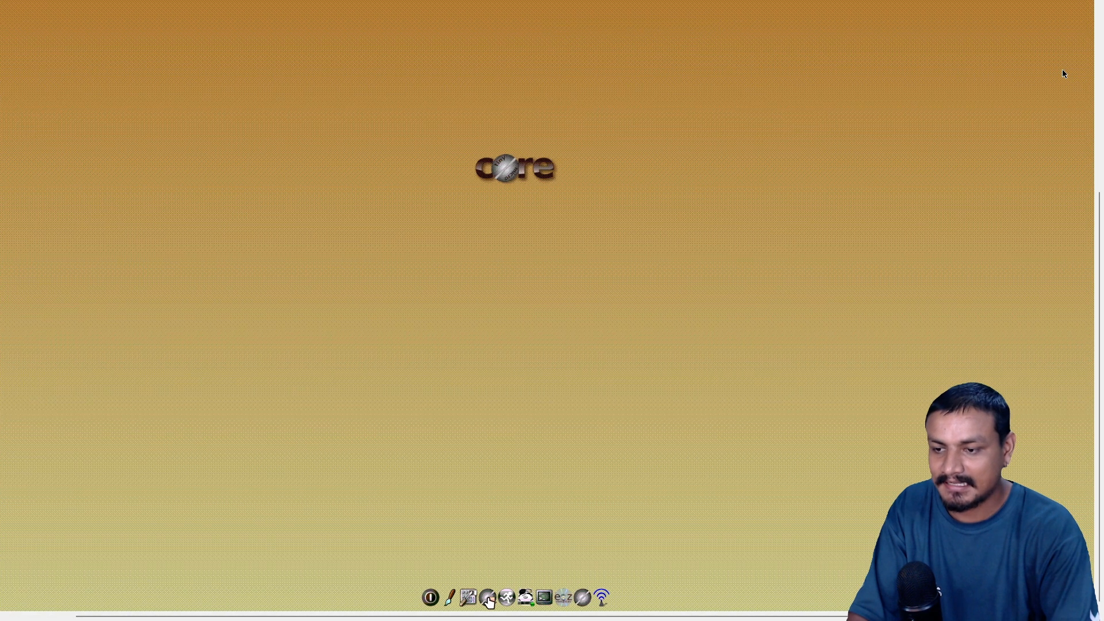
# Select Xvesa resolution entry 34 and bring up the exit options dialog.
pyautogui.click(487, 597)
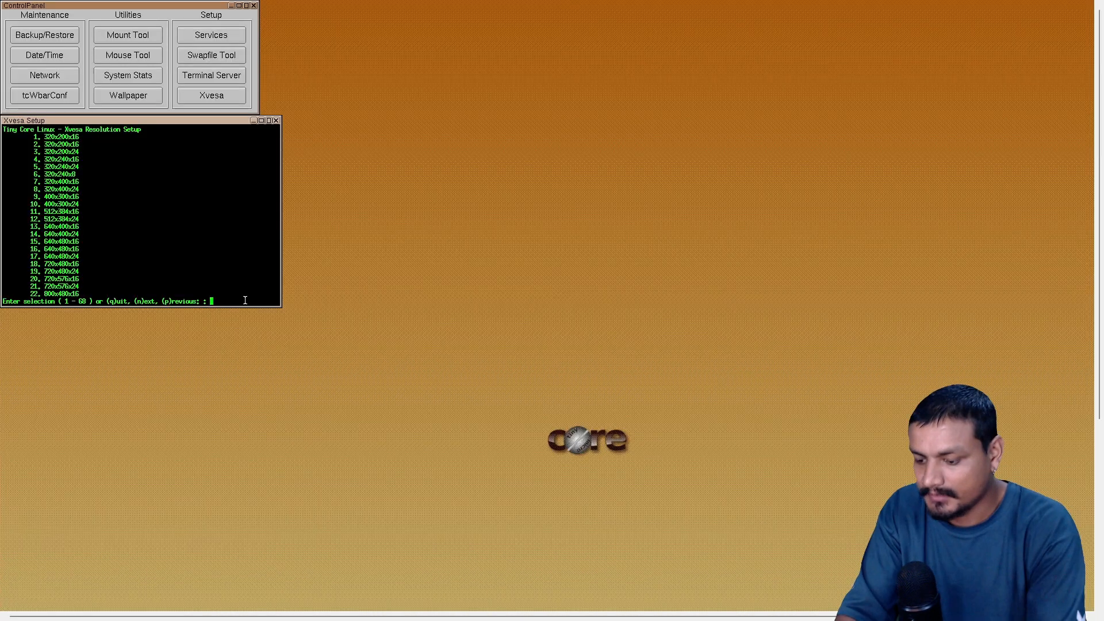
pyautogui.write('34')
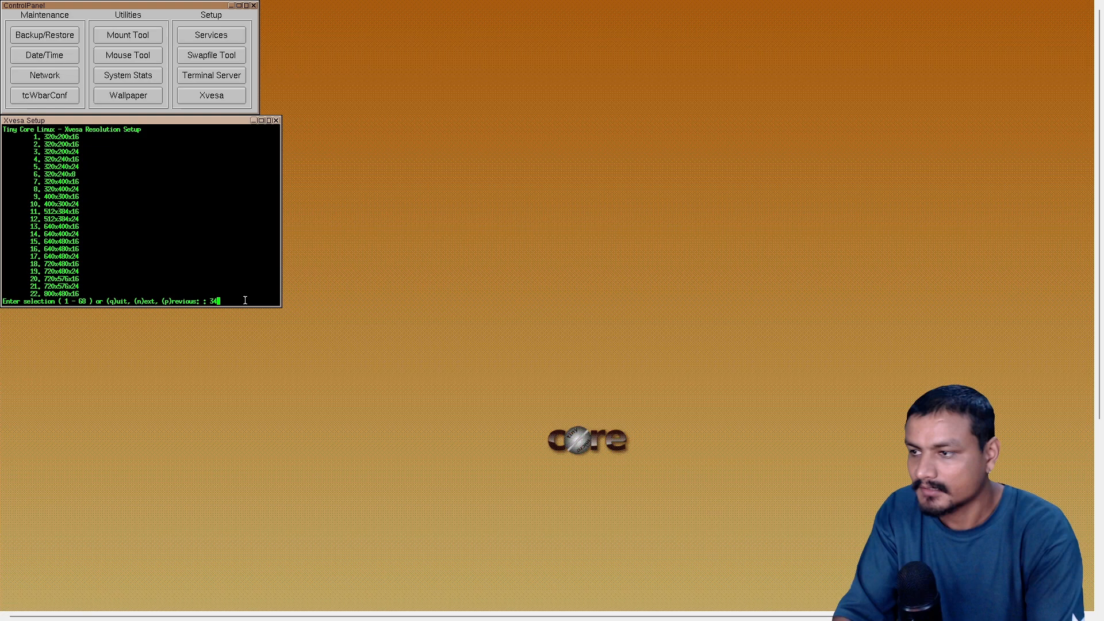
pyautogui.press('Return')
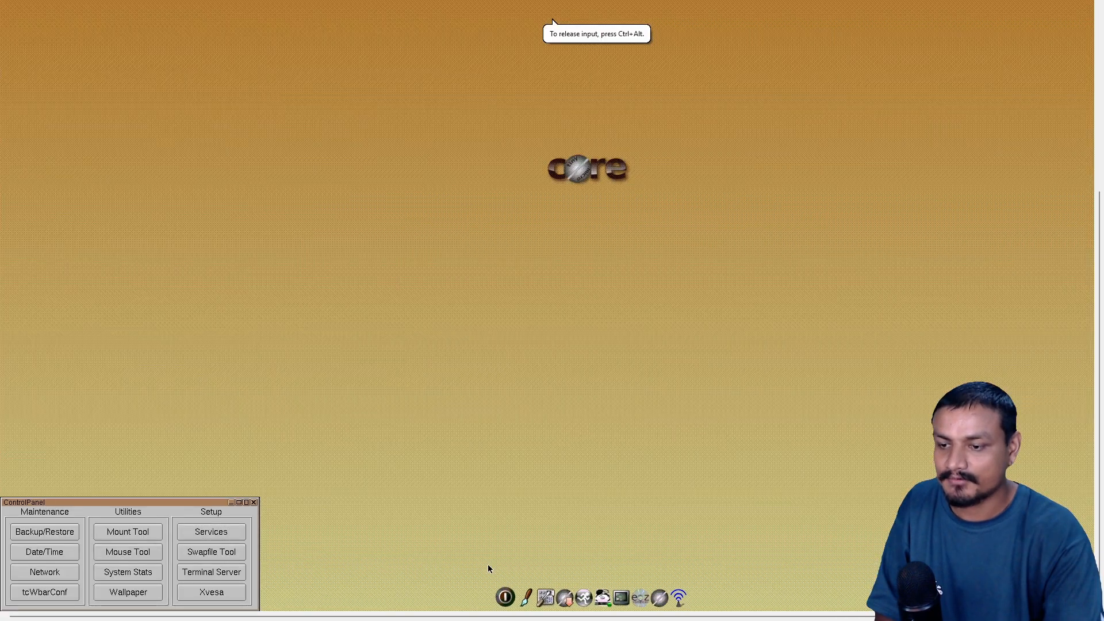
pyautogui.click(44, 532)
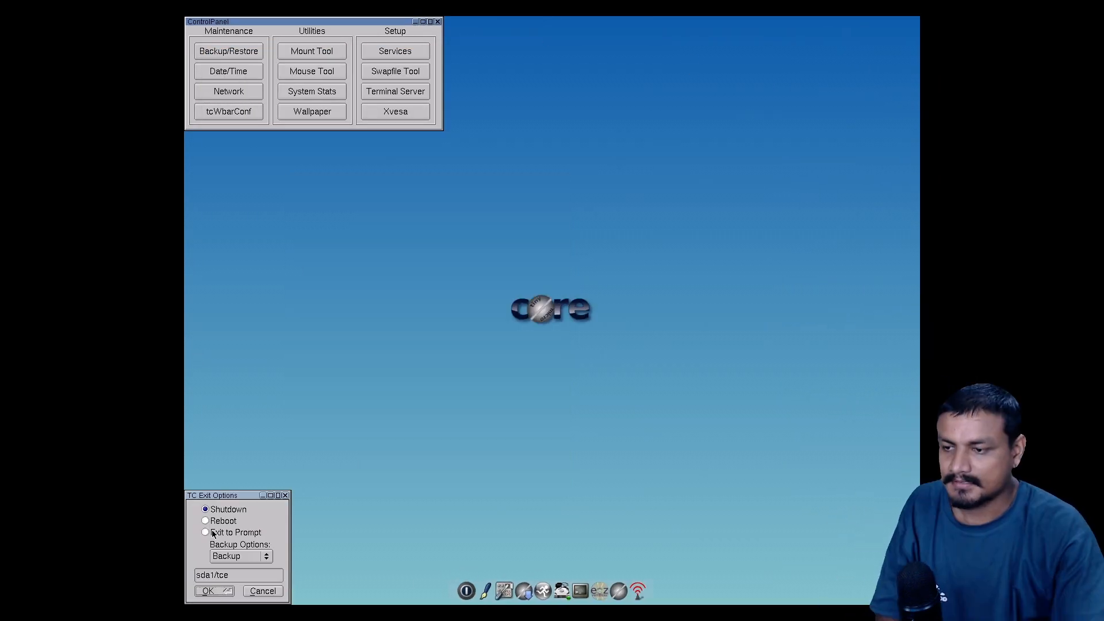
# Choose Reboot in TC Exit Options and confirm with OK.
pyautogui.click(204, 521)
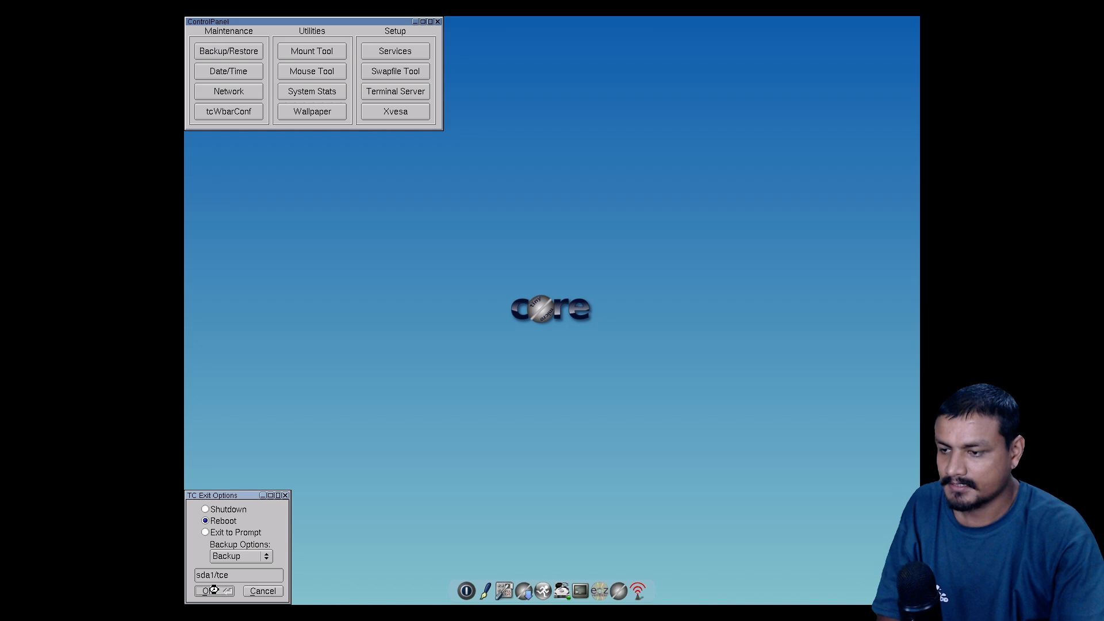
pyautogui.click(207, 590)
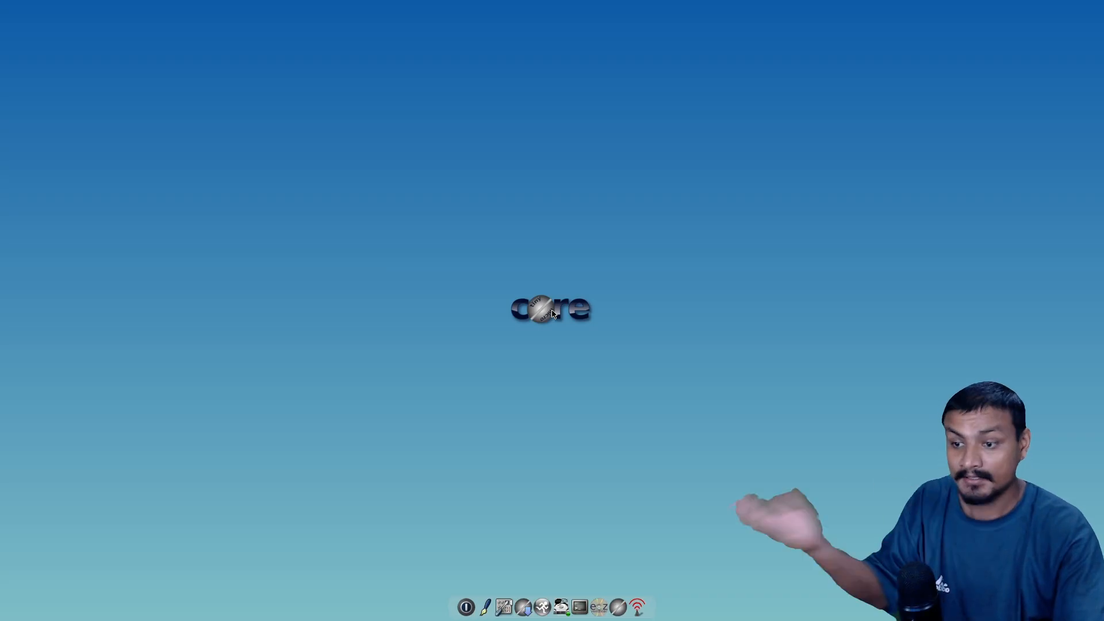
pyautogui.moveTo(902, 410)
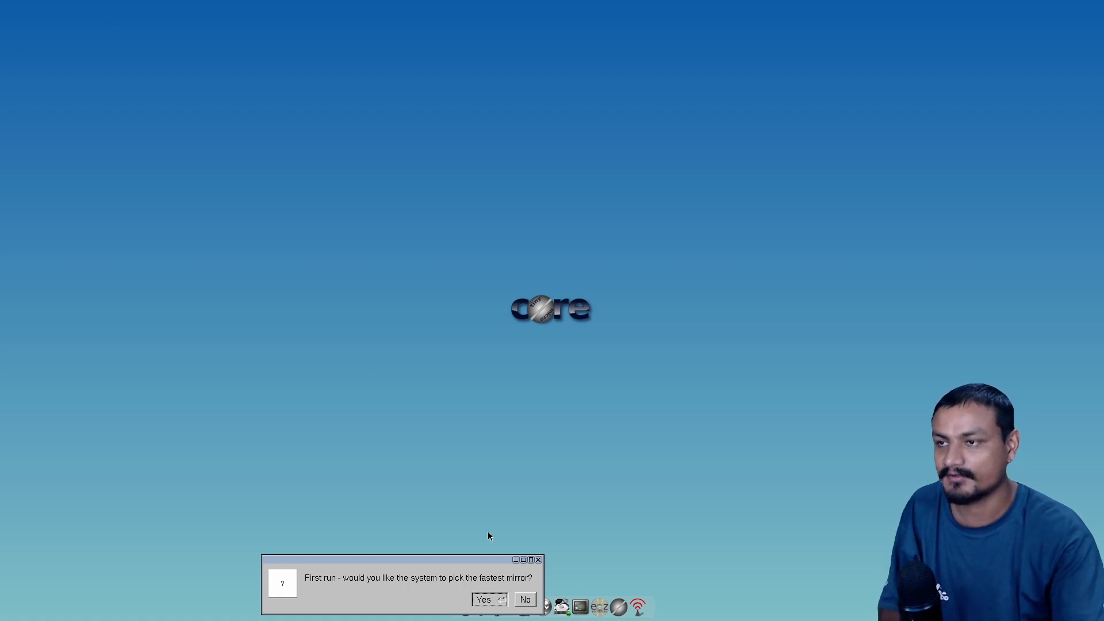
# Let Tiny Core find the fastest mirror and accept repo.tinycorelinux.net.
pyautogui.click(483, 599)
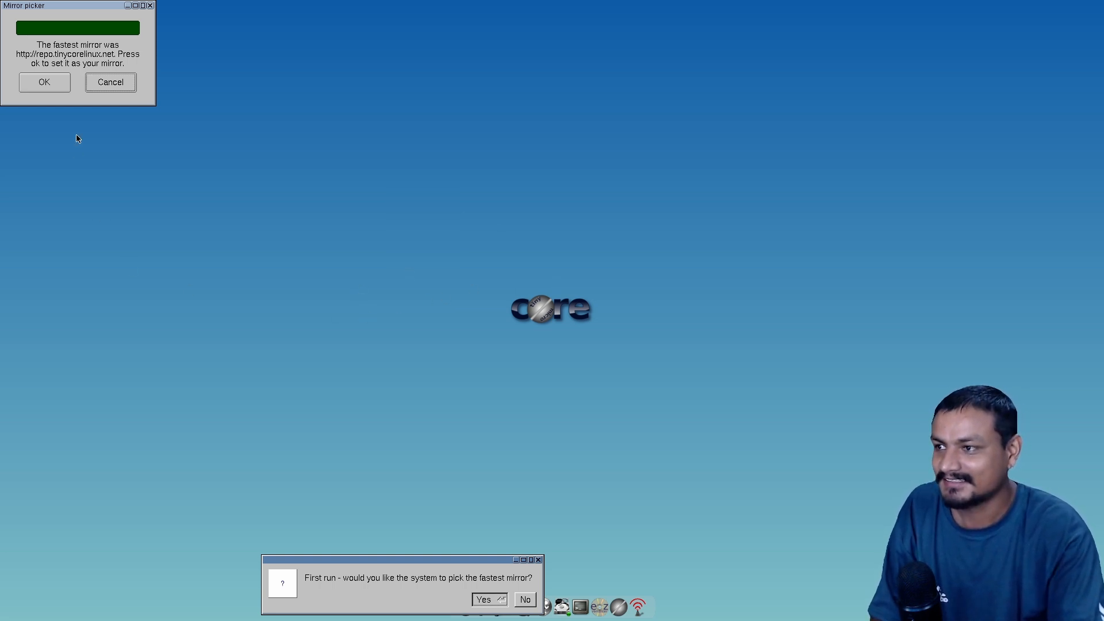
pyautogui.click(44, 82)
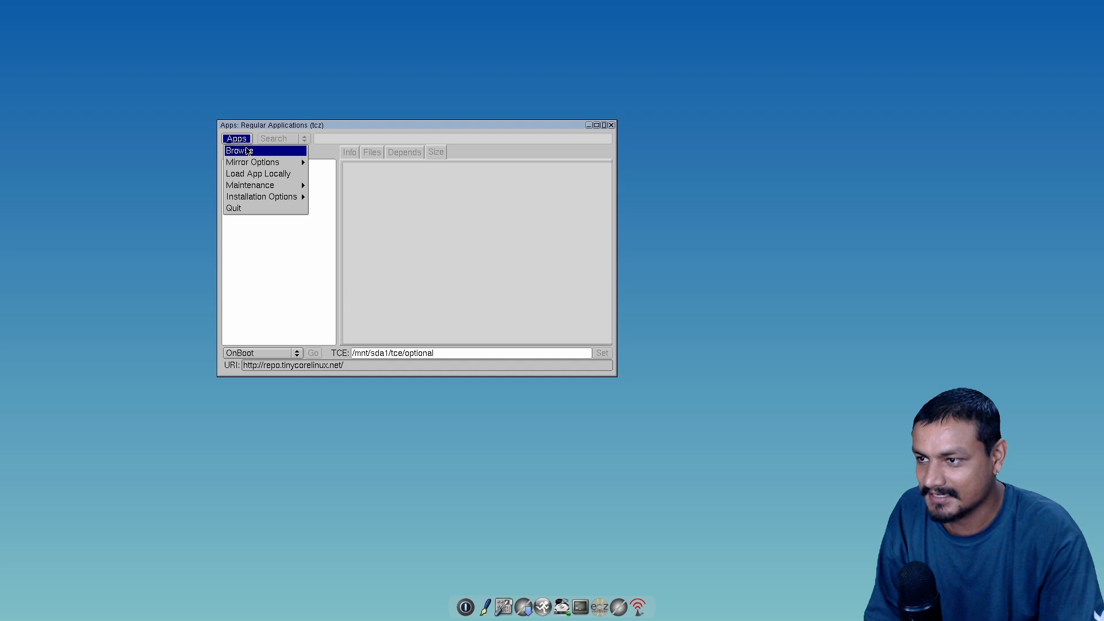
# List the remote extensions available in the Apps browser.
pyautogui.click(239, 150)
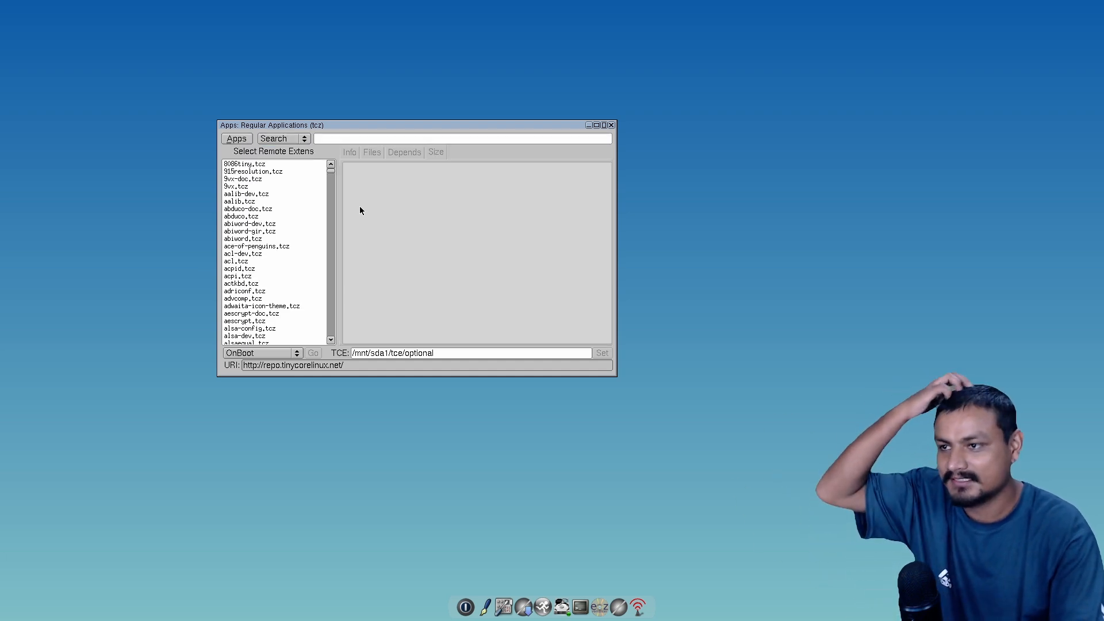
pyautogui.moveTo(377, 165)
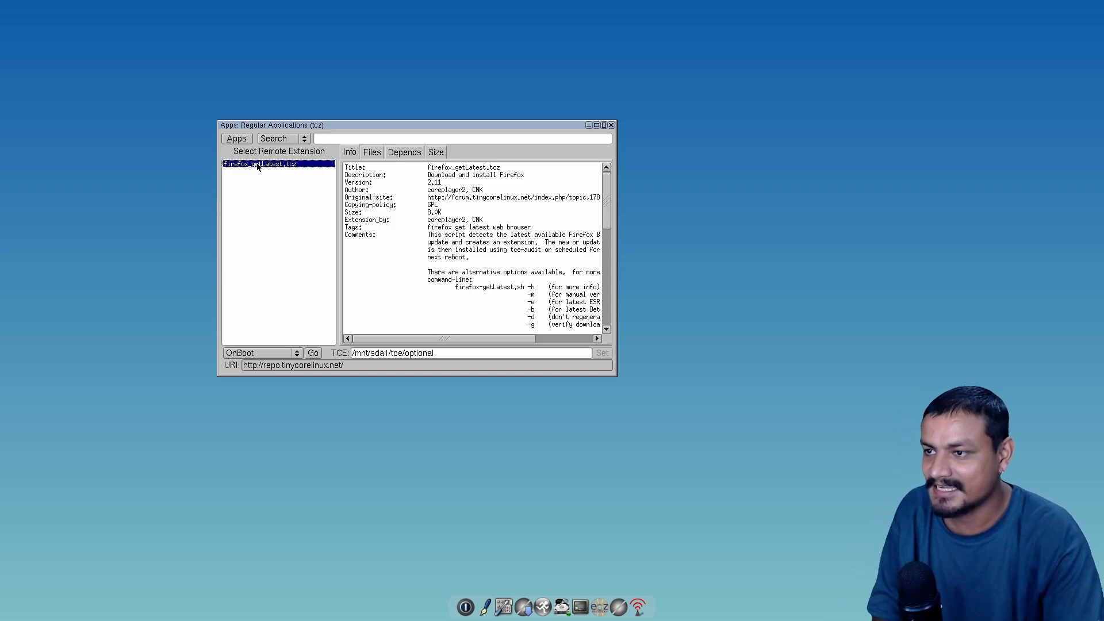
pyautogui.moveTo(293, 357)
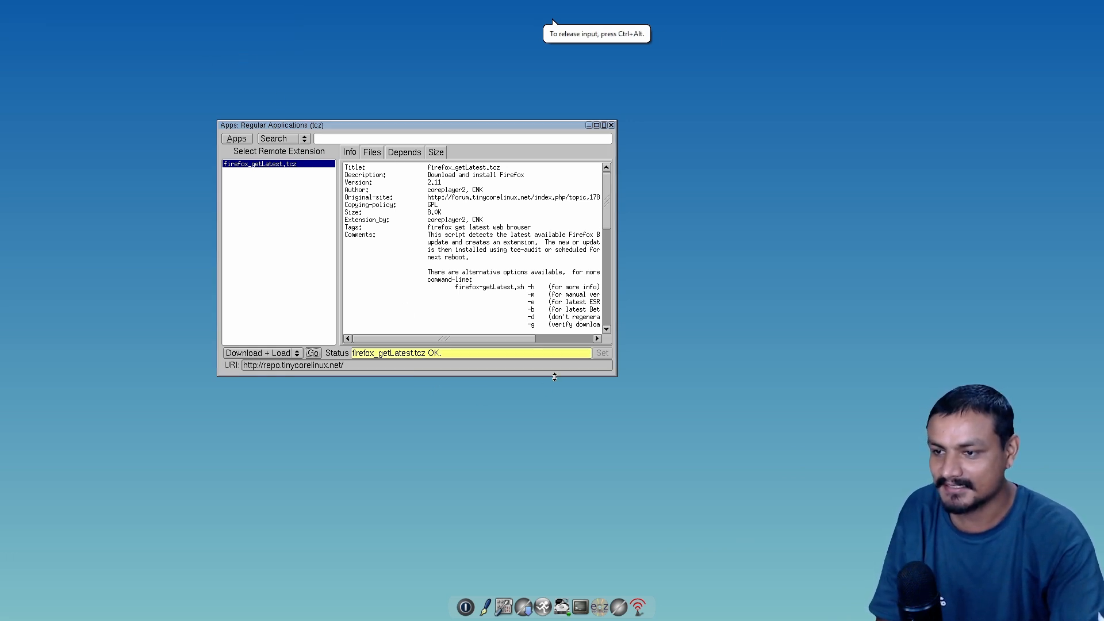
pyautogui.moveTo(327, 380)
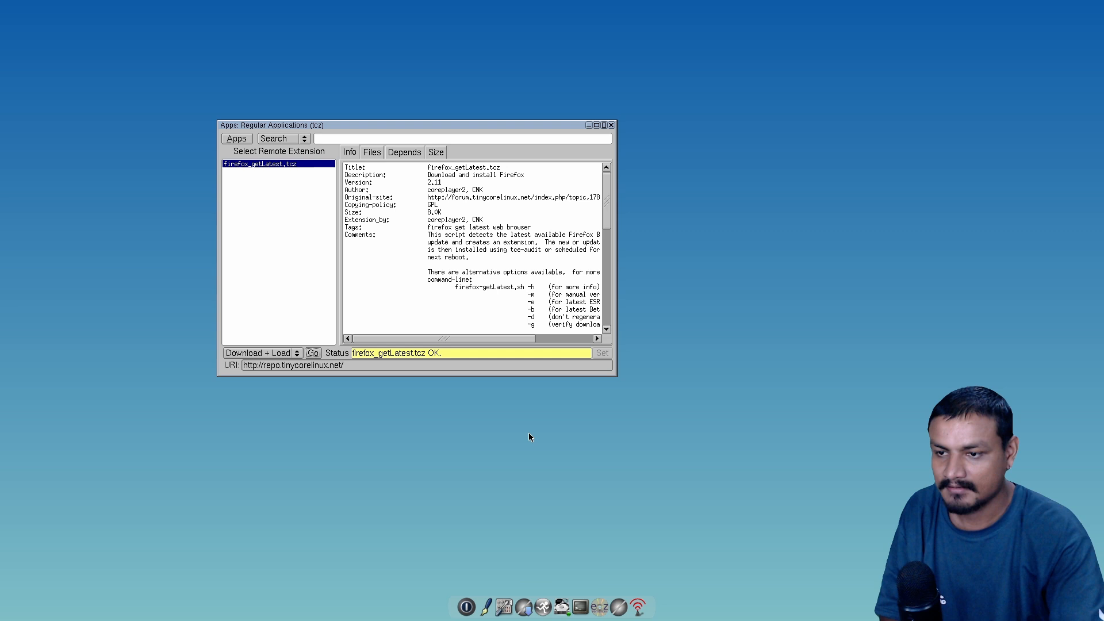
pyautogui.moveTo(453, 75)
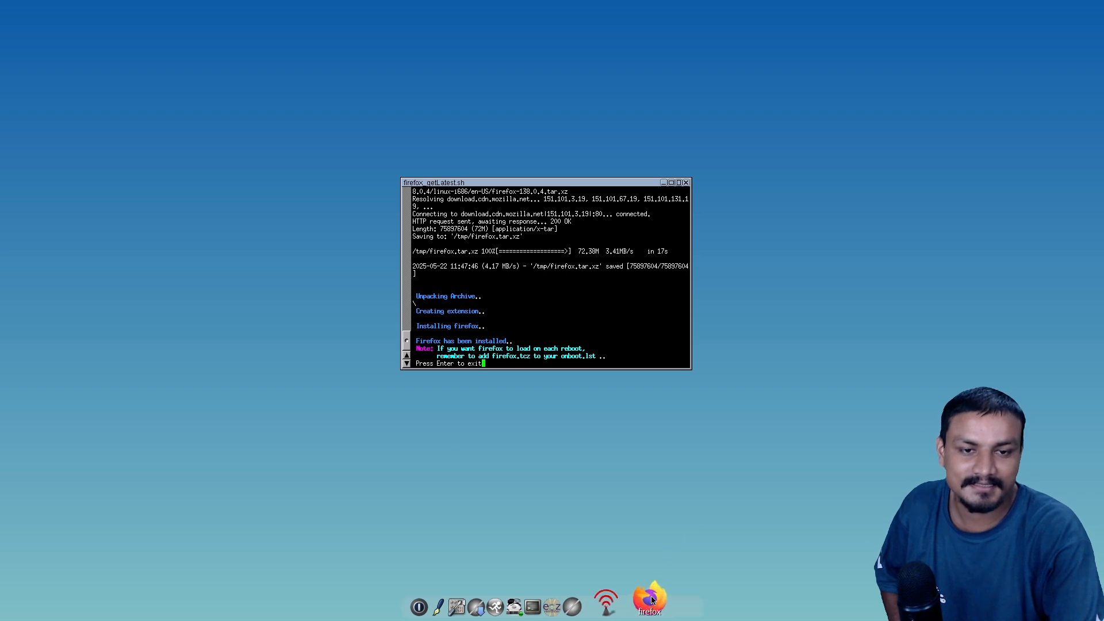
pyautogui.moveTo(628, 471)
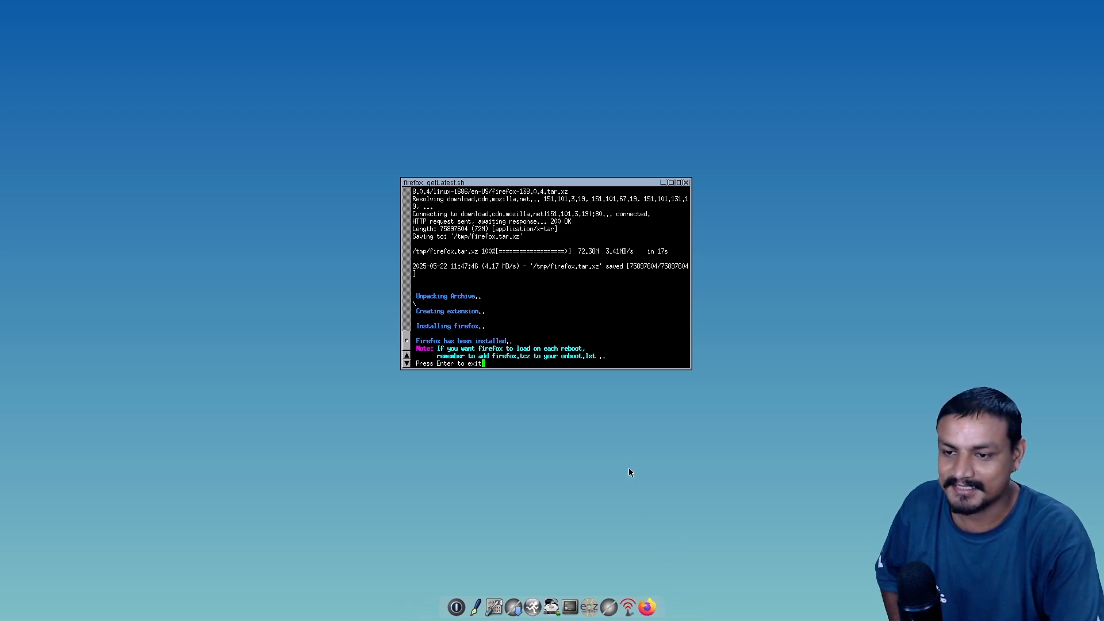
# Dismiss the installer, search YouTube for kil0bit in Firefox, and open the AnduinOS video.
pyautogui.press('Return')
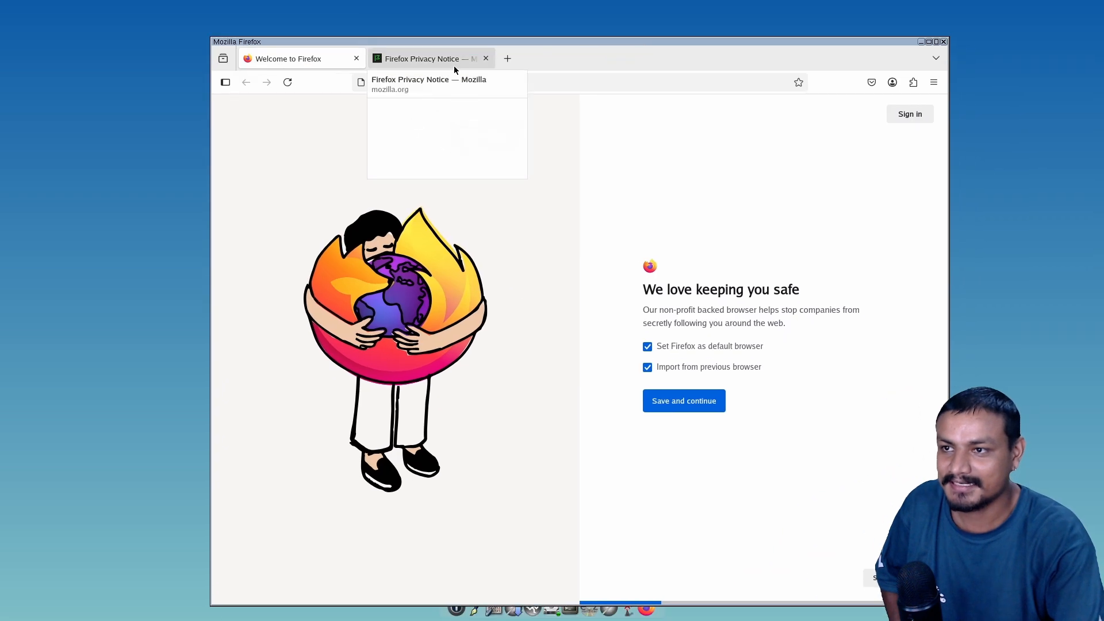
pyautogui.click(485, 58)
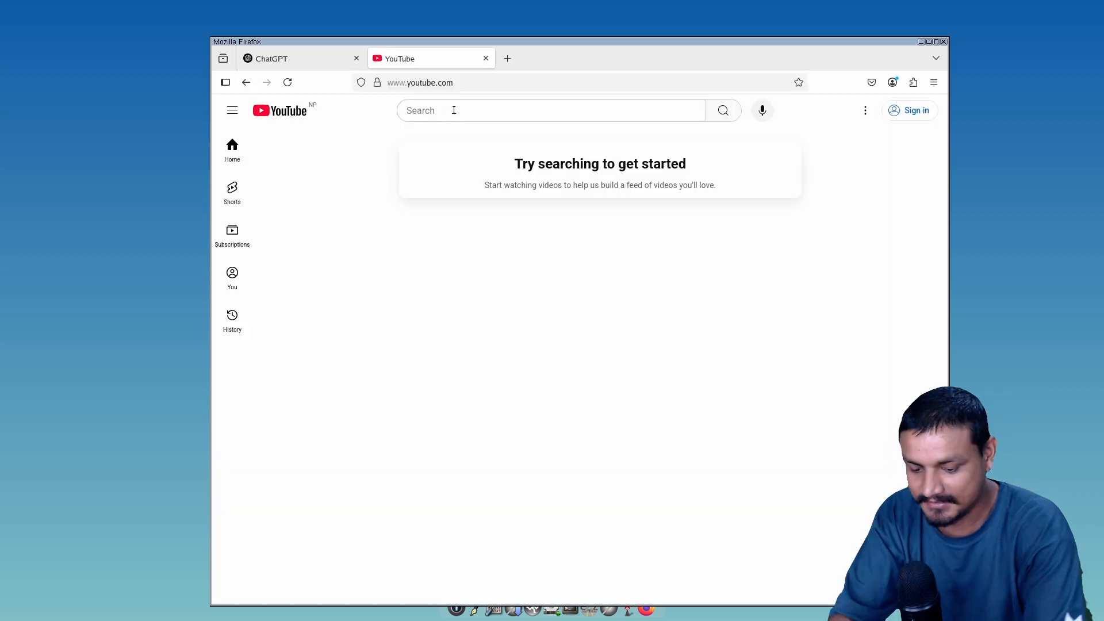
pyautogui.write('kil0bit')
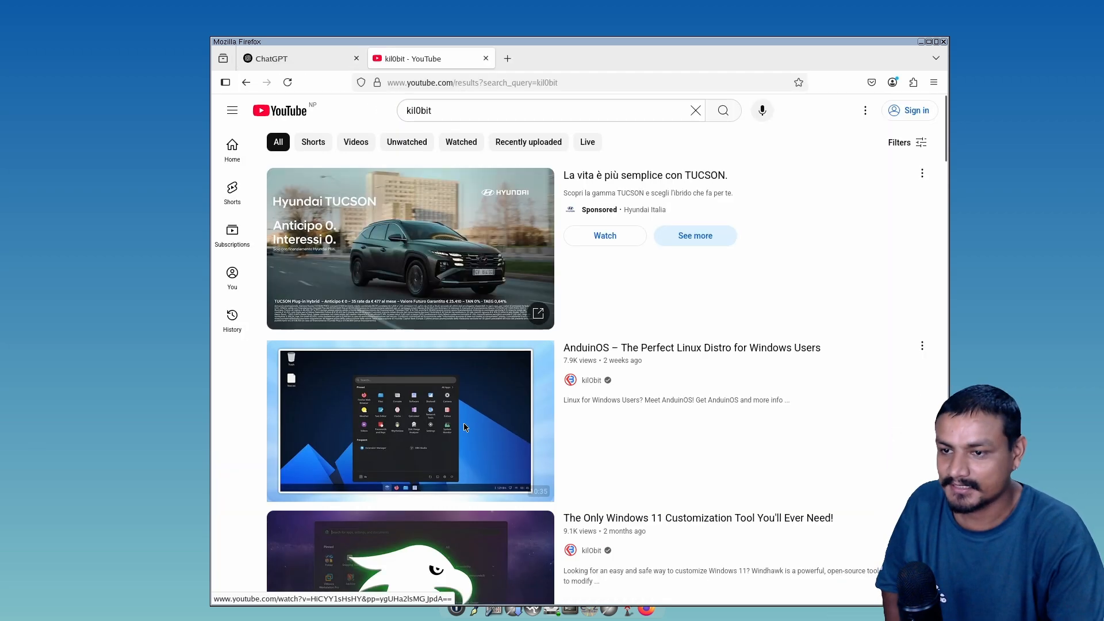
pyautogui.click(410, 420)
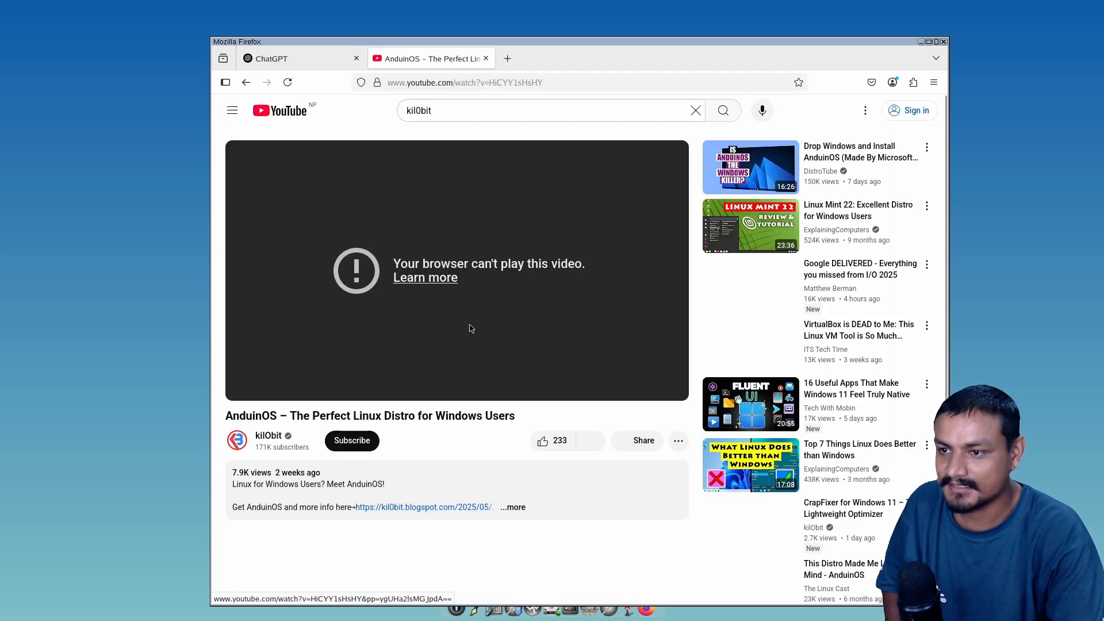
pyautogui.scroll(-3)
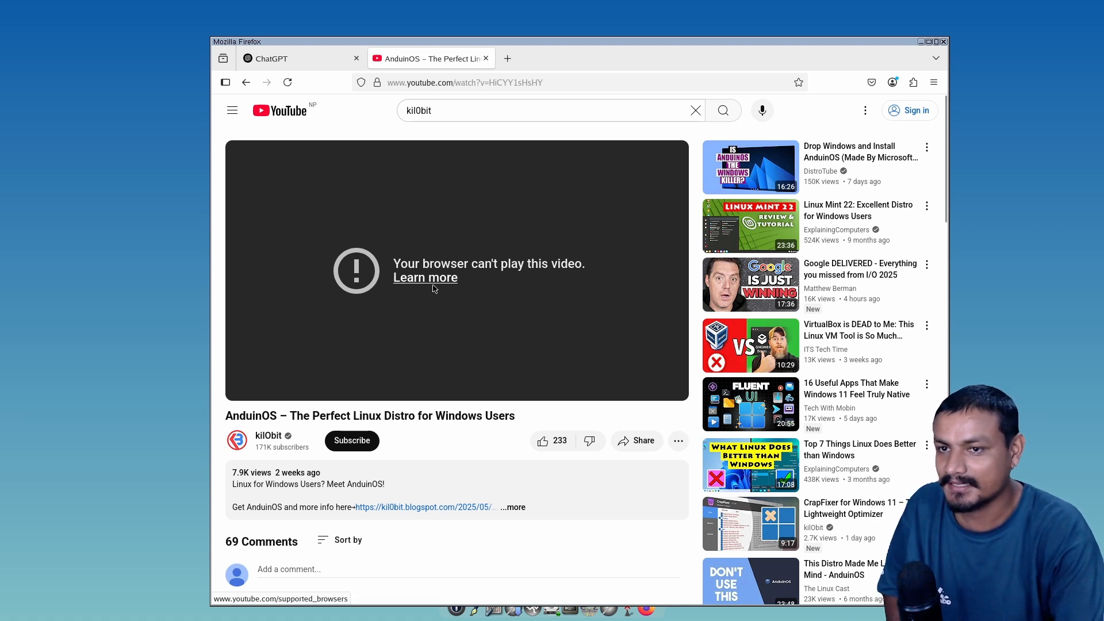
pyautogui.moveTo(241, 101)
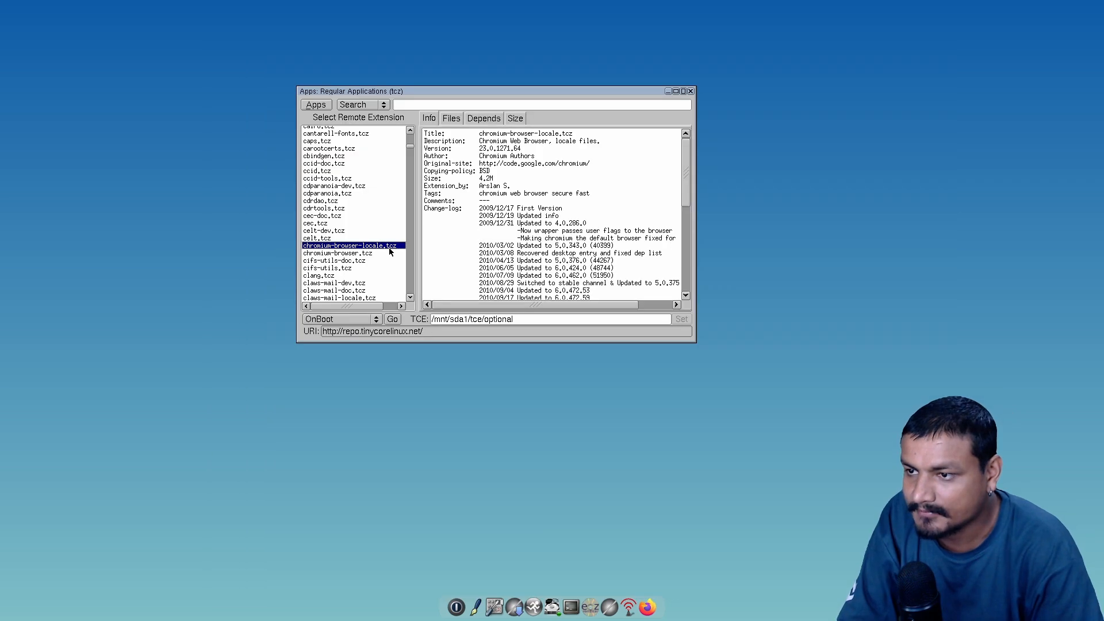
# Install chromium-browser.tcz via Download + Load, load the AnduinOS video, and dismiss the update warning.
pyautogui.click(337, 253)
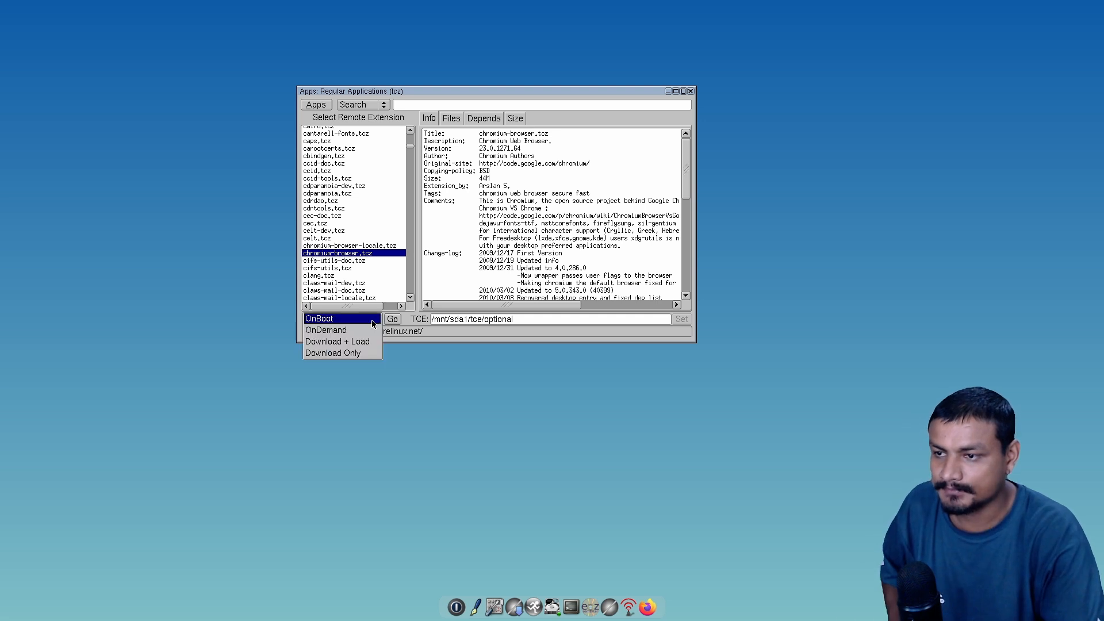
pyautogui.click(338, 341)
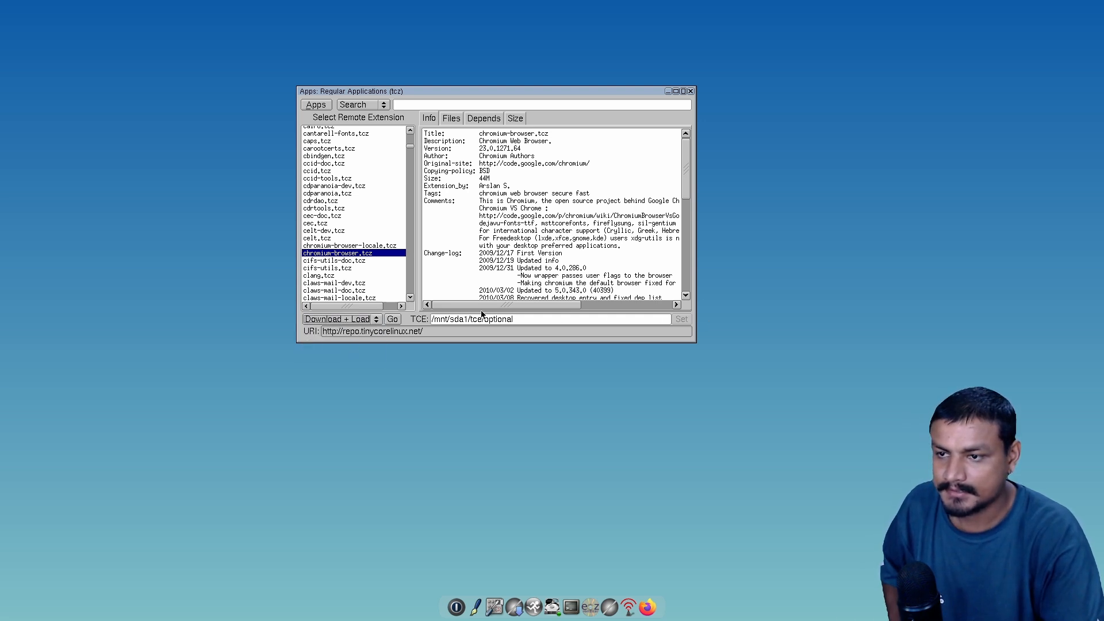
pyautogui.click(392, 319)
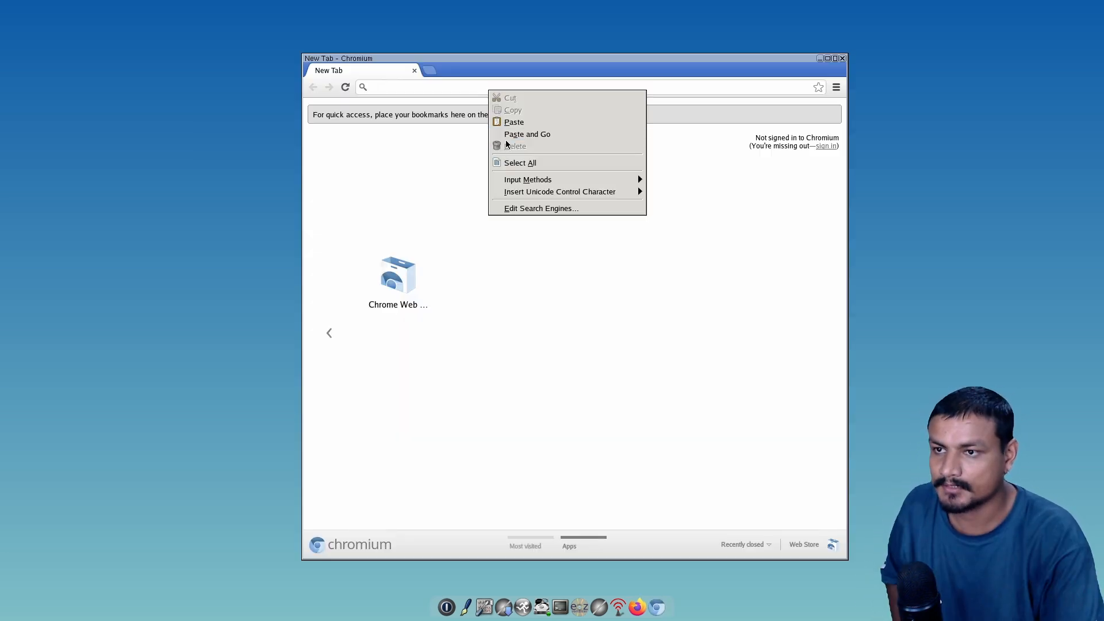
pyautogui.click(526, 134)
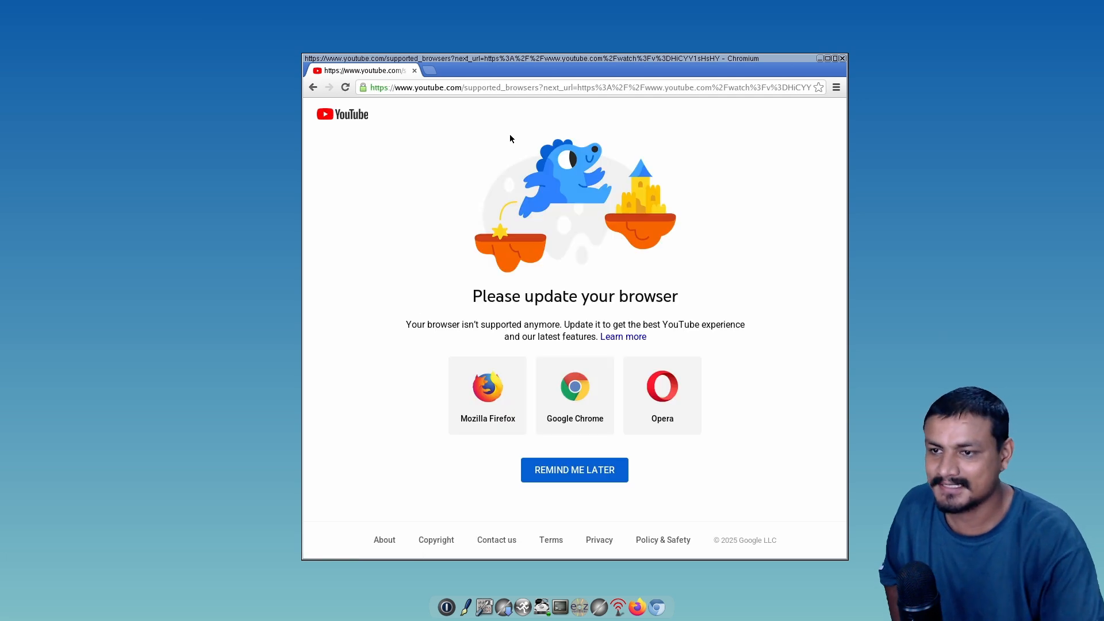
pyautogui.moveTo(518, 310)
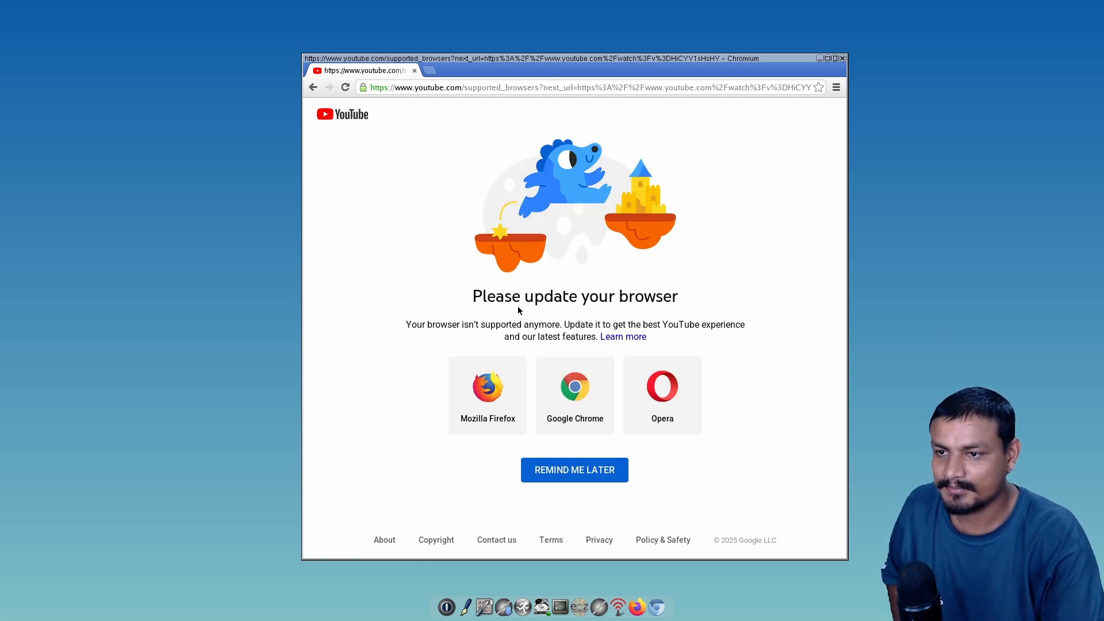
pyautogui.click(573, 470)
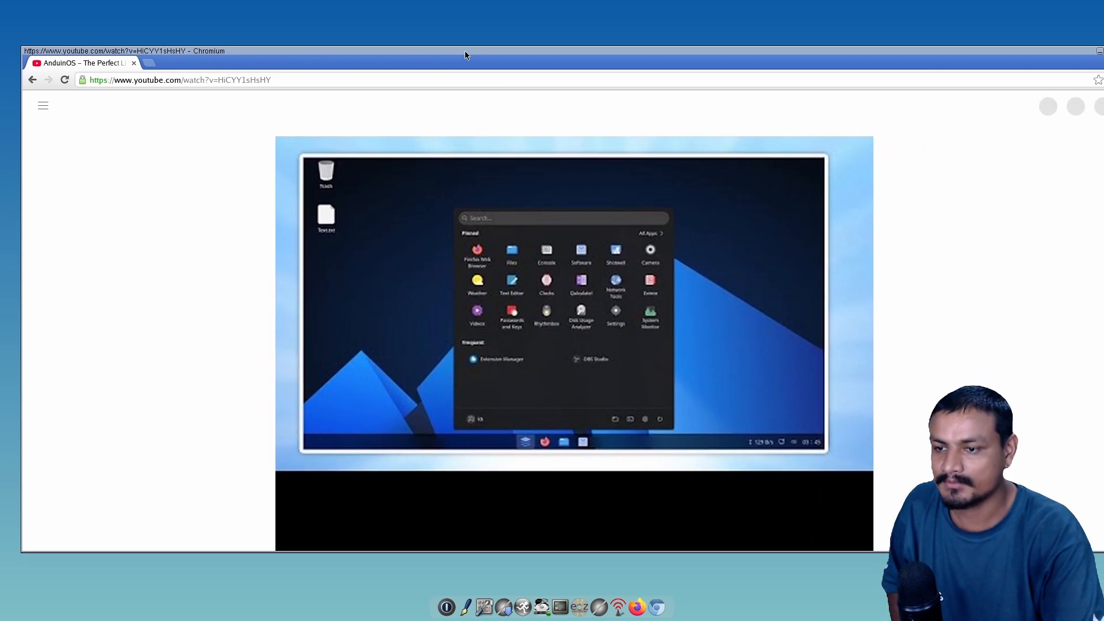
# Close the Firefox window showing ChatGPT and relaunch Firefox from the dock.
pyautogui.click(64, 80)
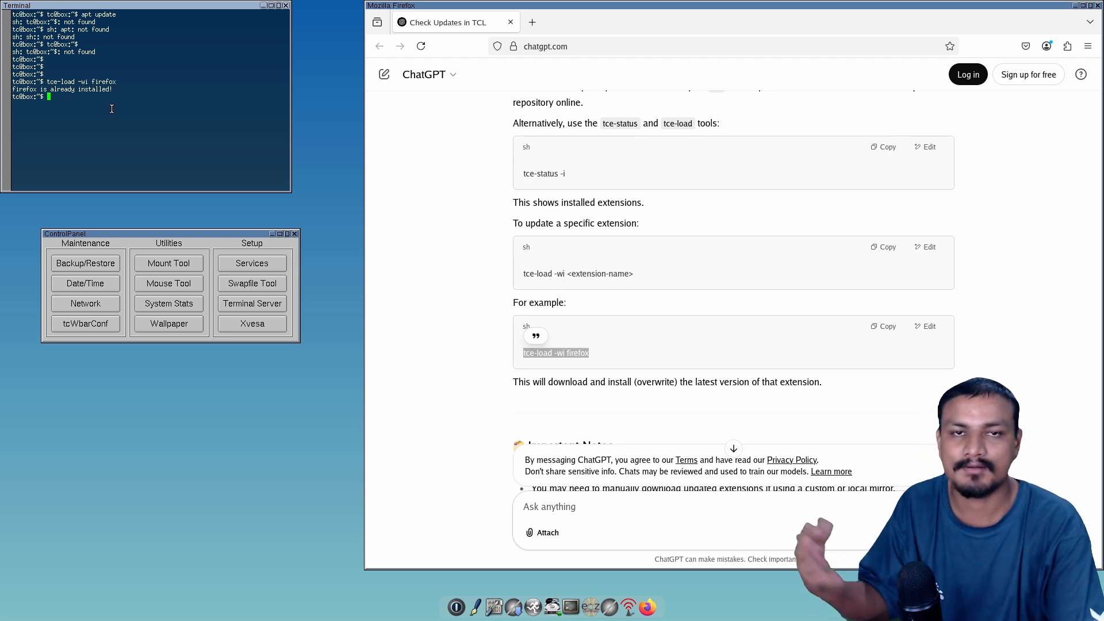
pyautogui.scroll(-3)
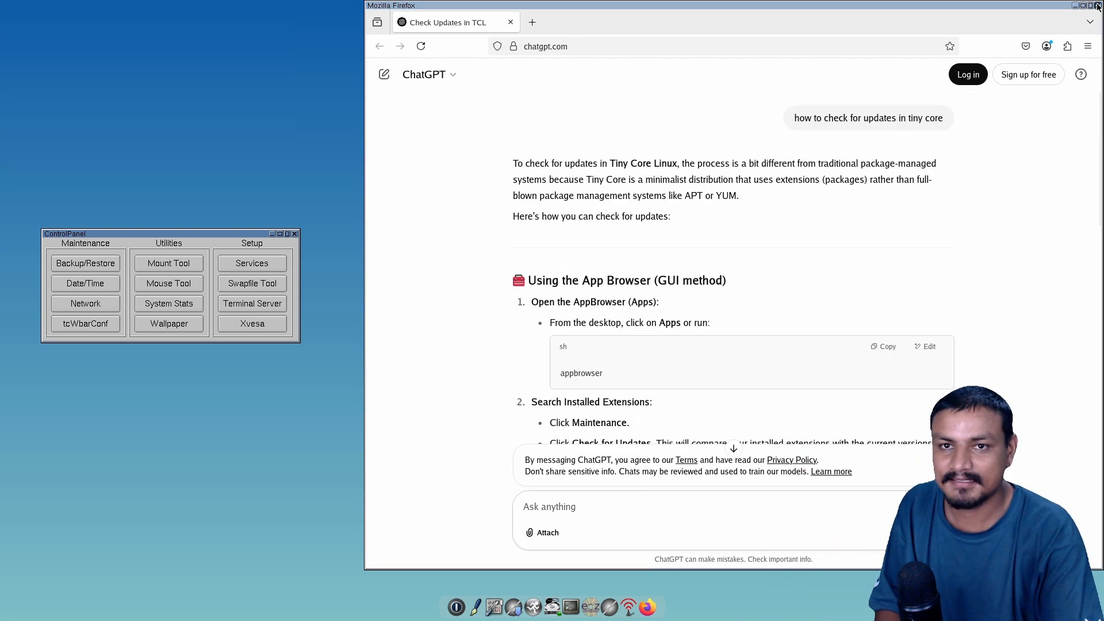
pyautogui.click(1095, 5)
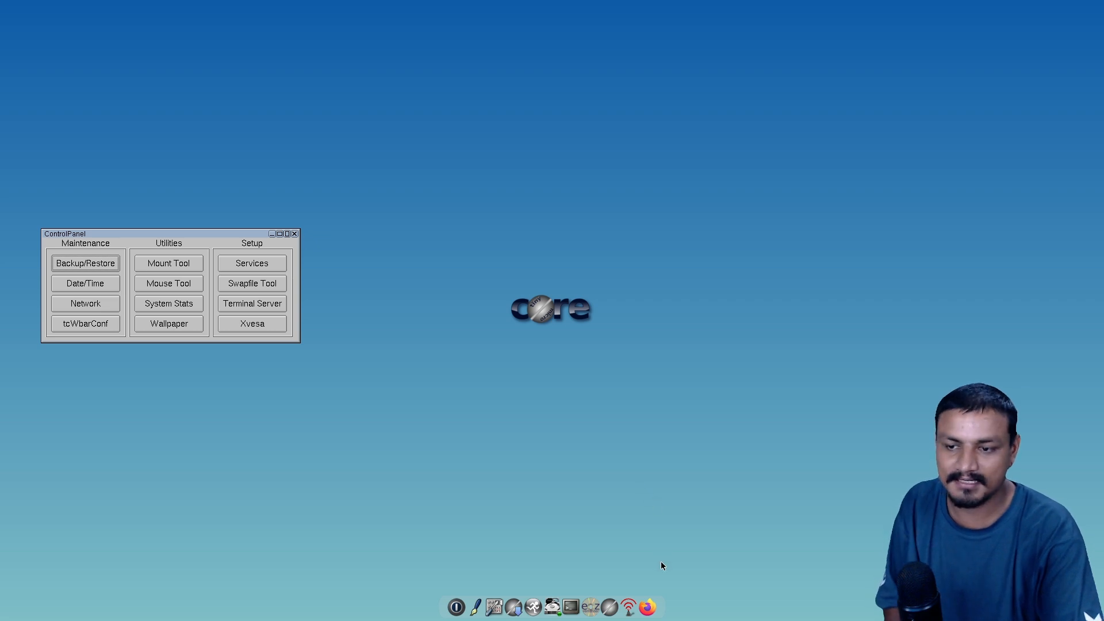
pyautogui.click(645, 606)
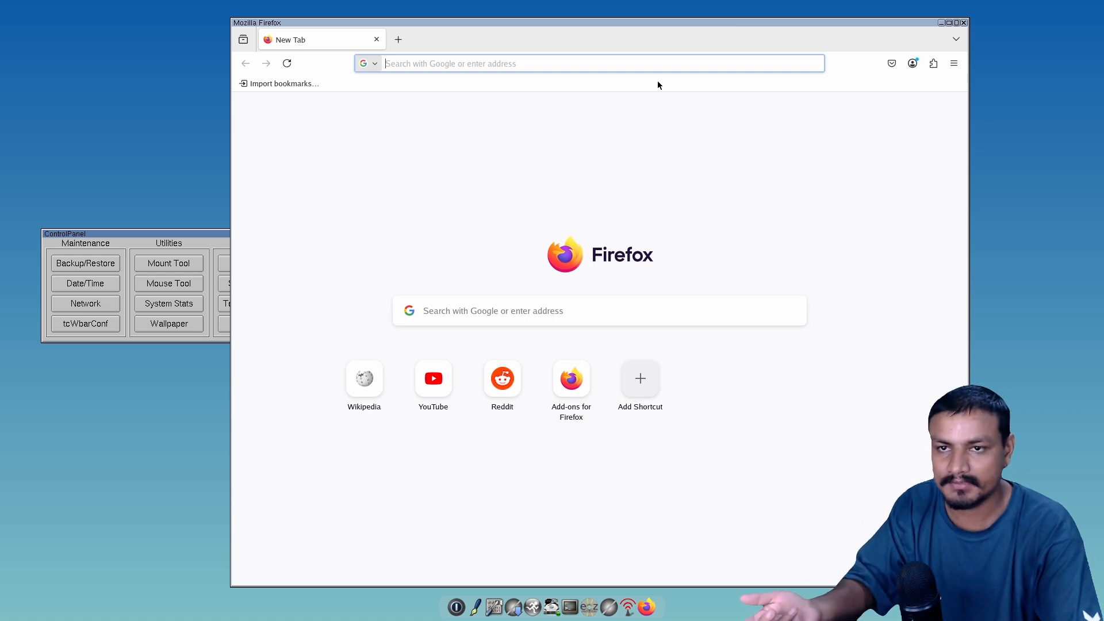
pyautogui.moveTo(649, 87)
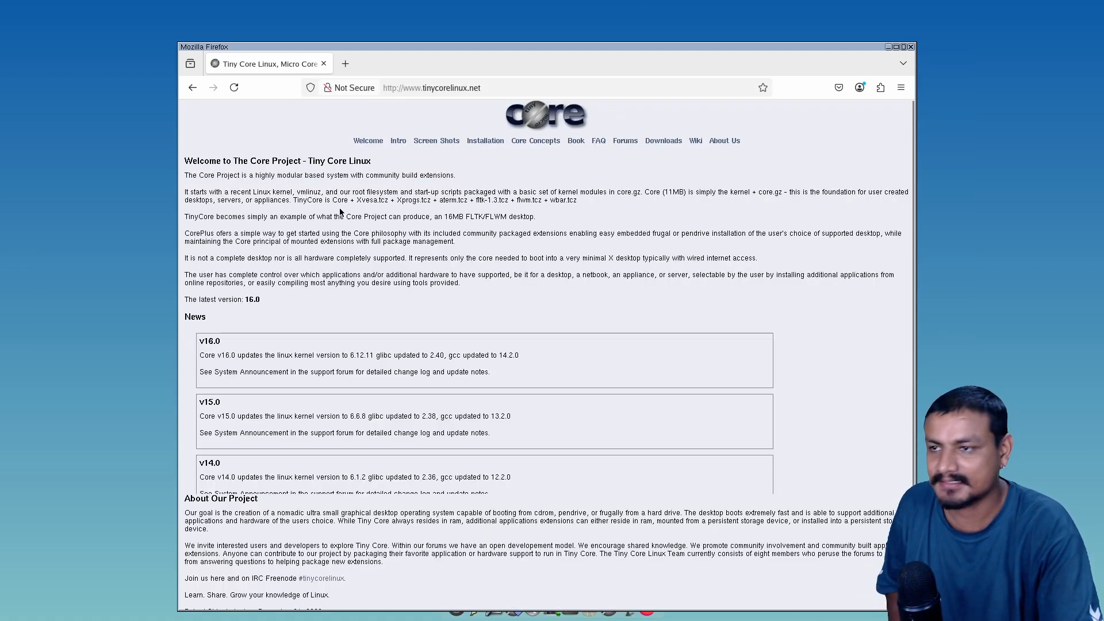
# Highlight the tinycorelinux.net welcome text about the kernel and core.gz, then clear it.
pyautogui.moveTo(260, 175); pyautogui.dragTo(456, 175)
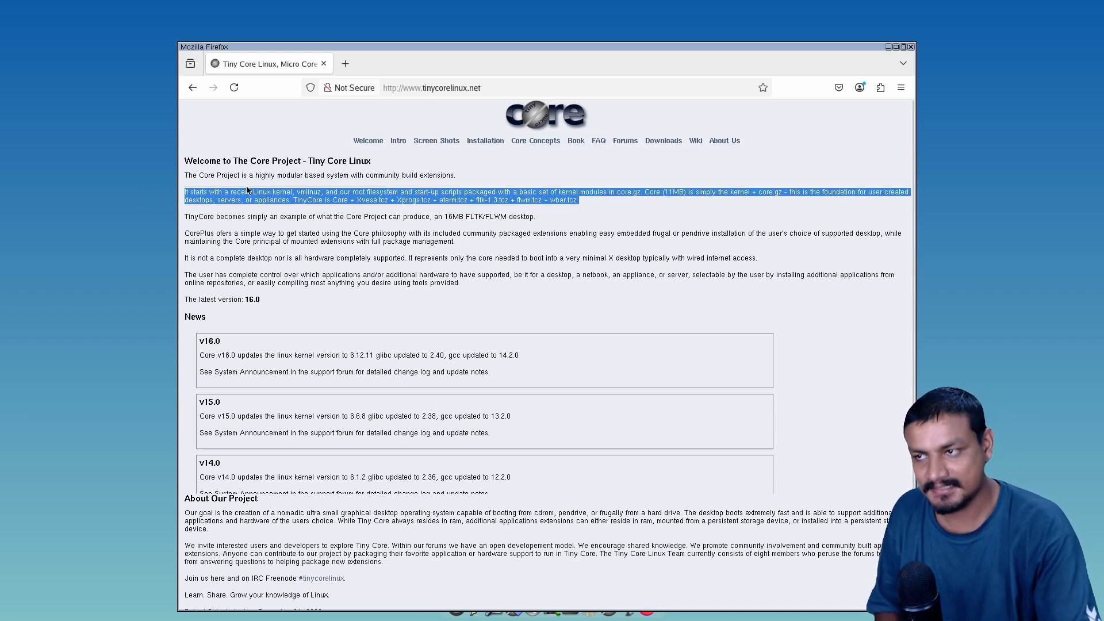
pyautogui.moveTo(247, 191); pyautogui.dragTo(184, 156)
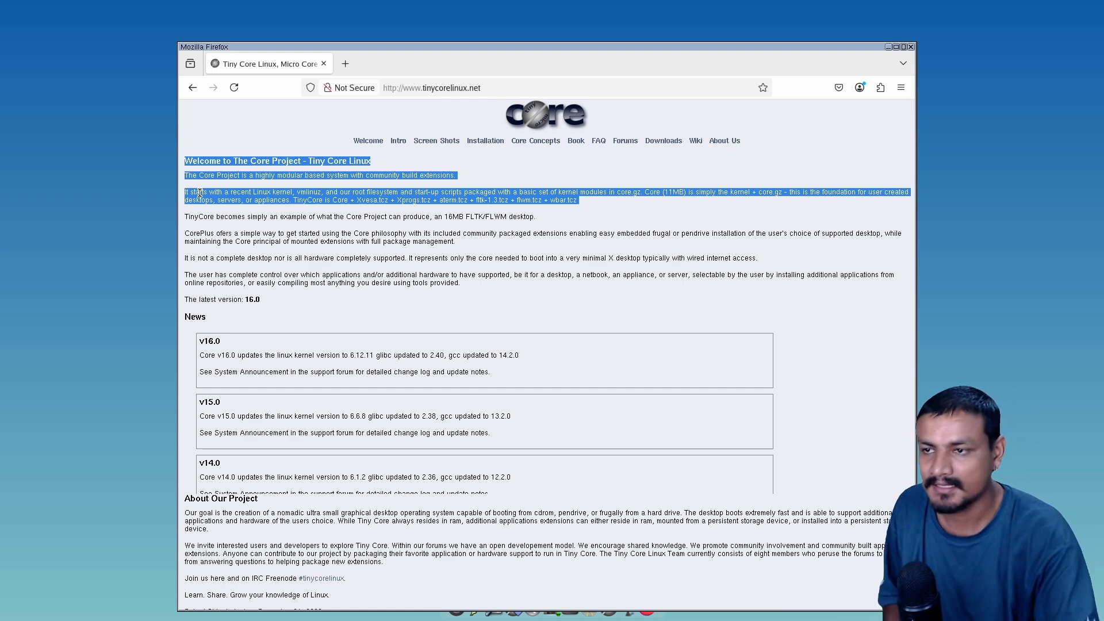
pyautogui.click(583, 207)
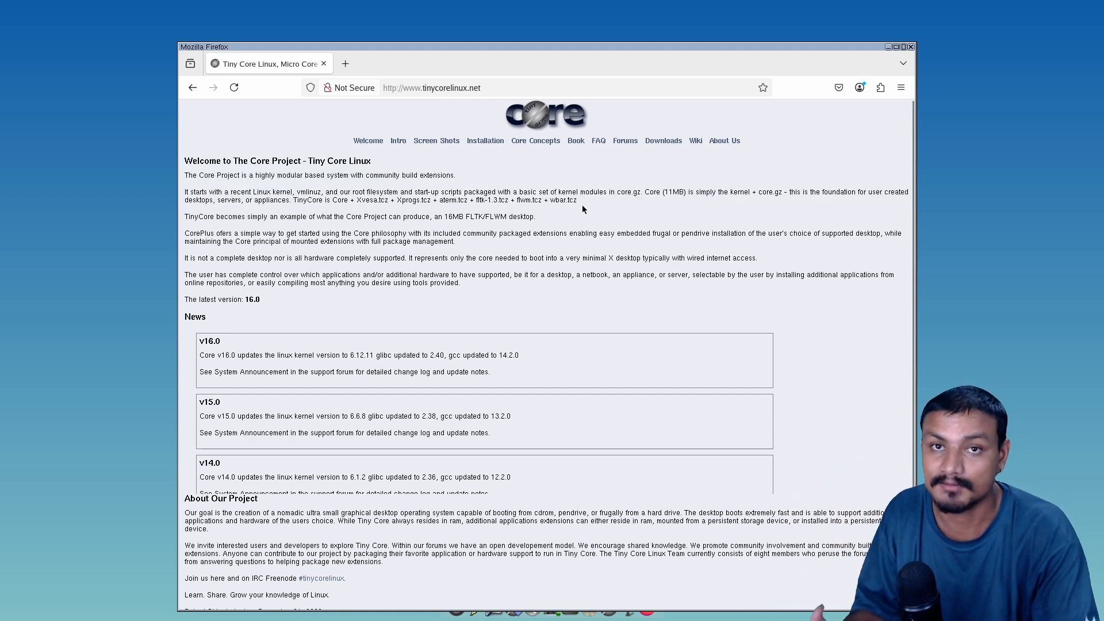
# Scroll through the homepage News and close Firefox.
pyautogui.scroll(-3)
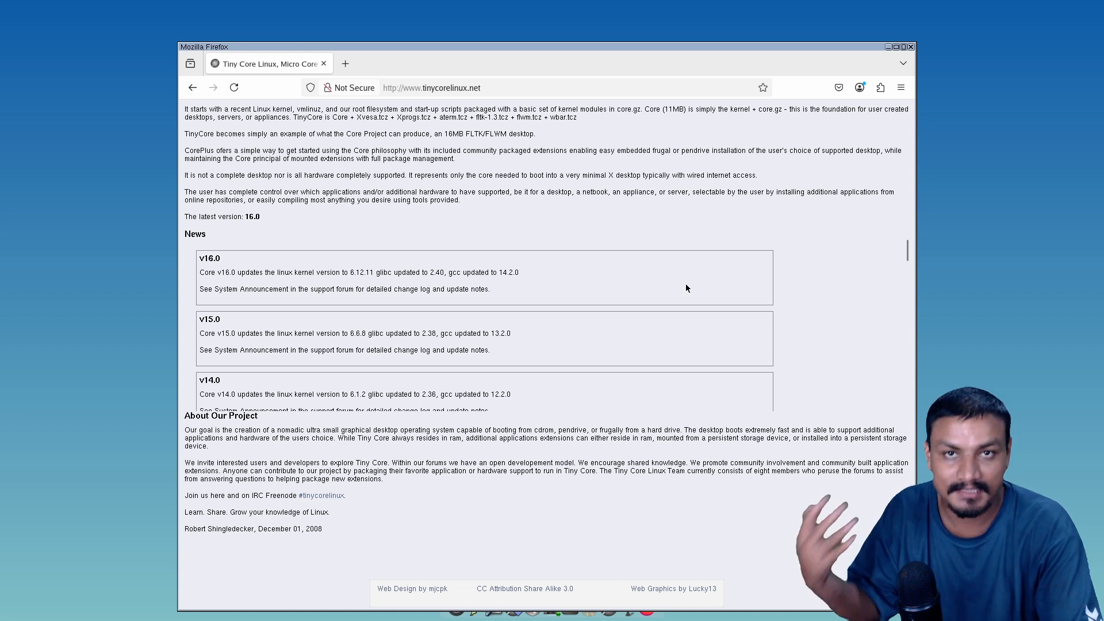
pyautogui.moveTo(481, 321)
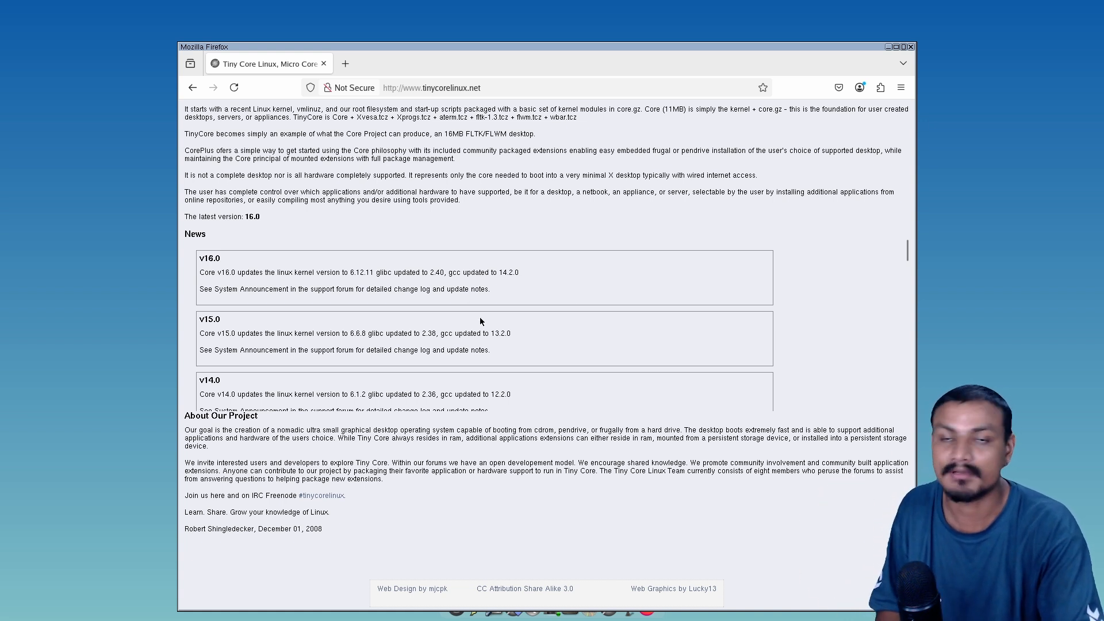
pyautogui.scroll(-3)
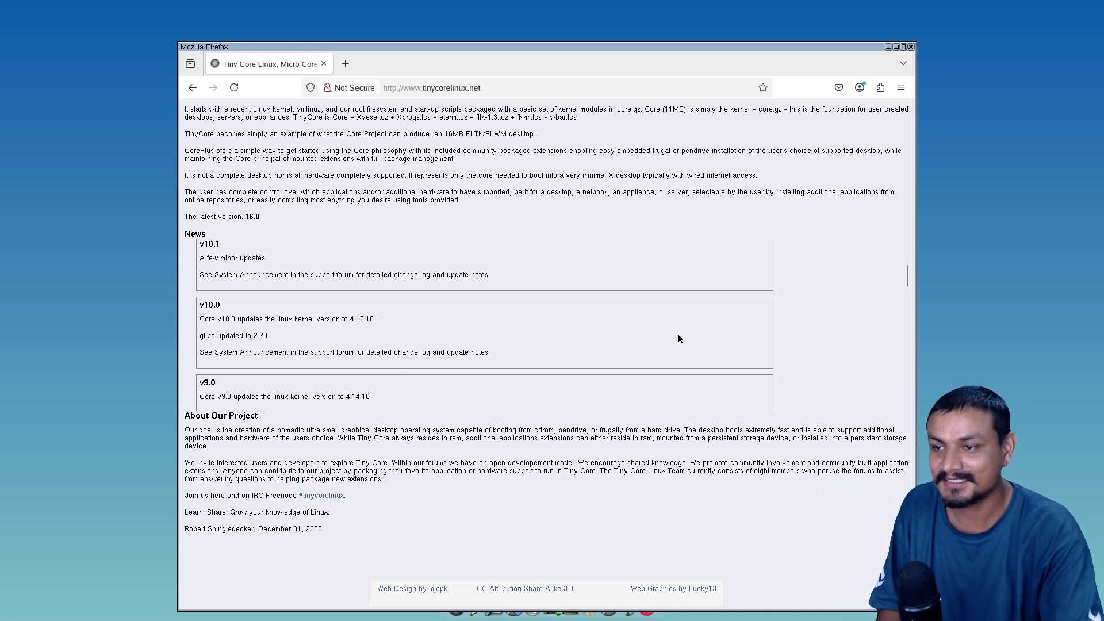
pyautogui.scroll(3)
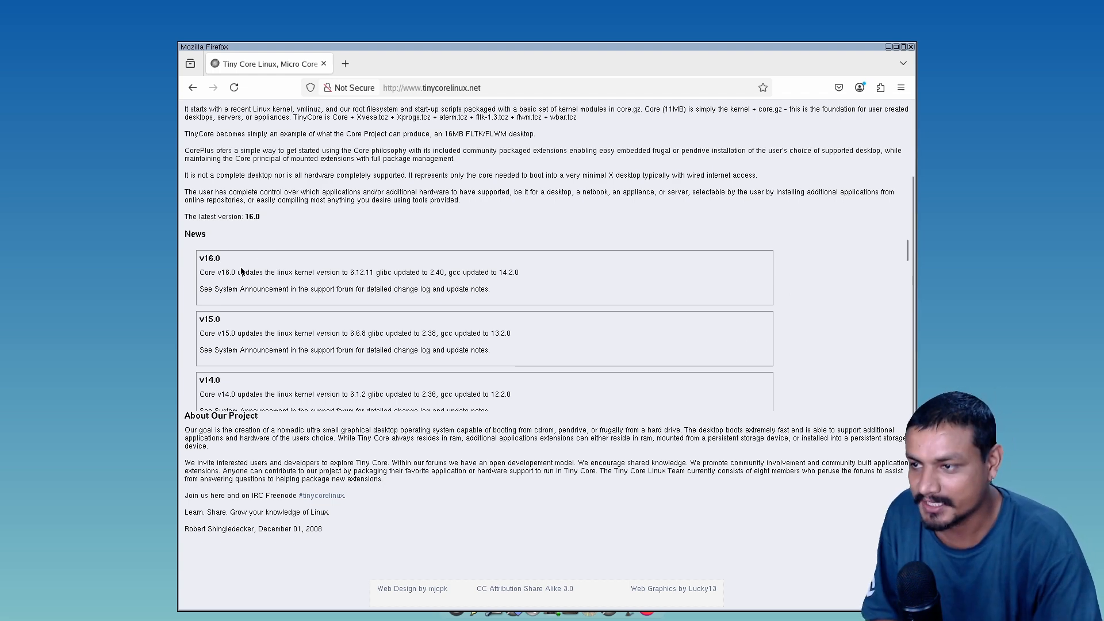
pyautogui.scroll(3)
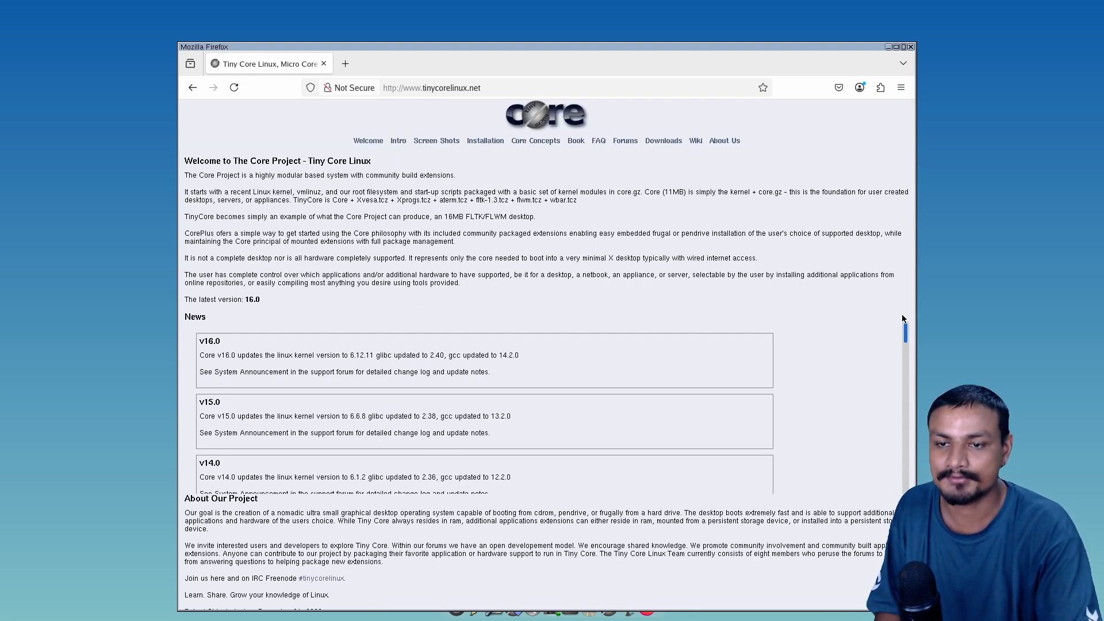
pyautogui.moveTo(589, 244)
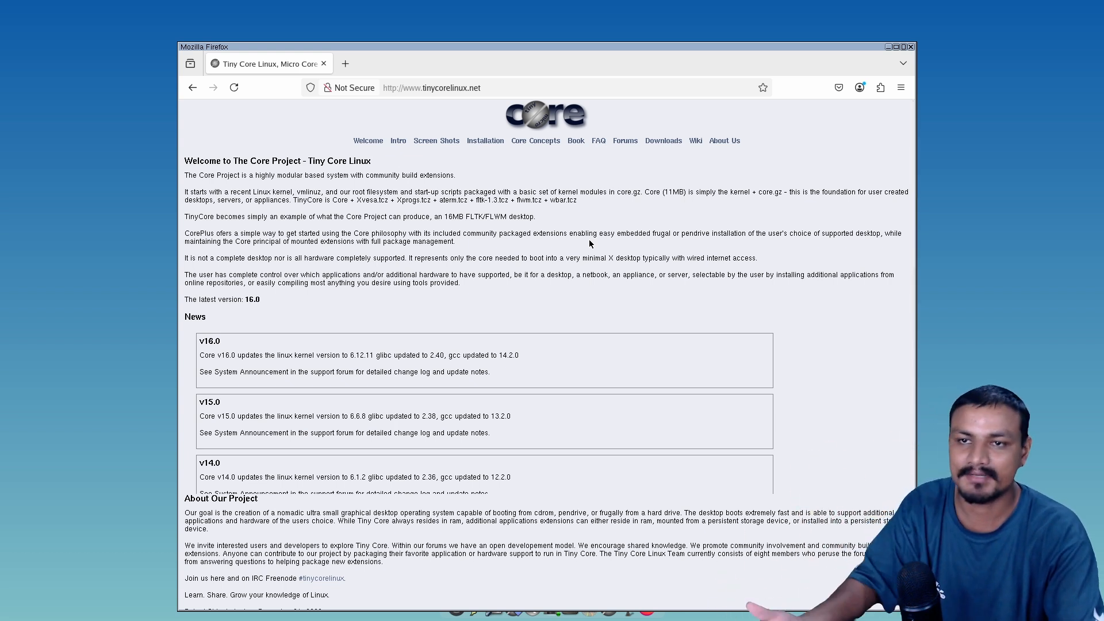
pyautogui.click(910, 47)
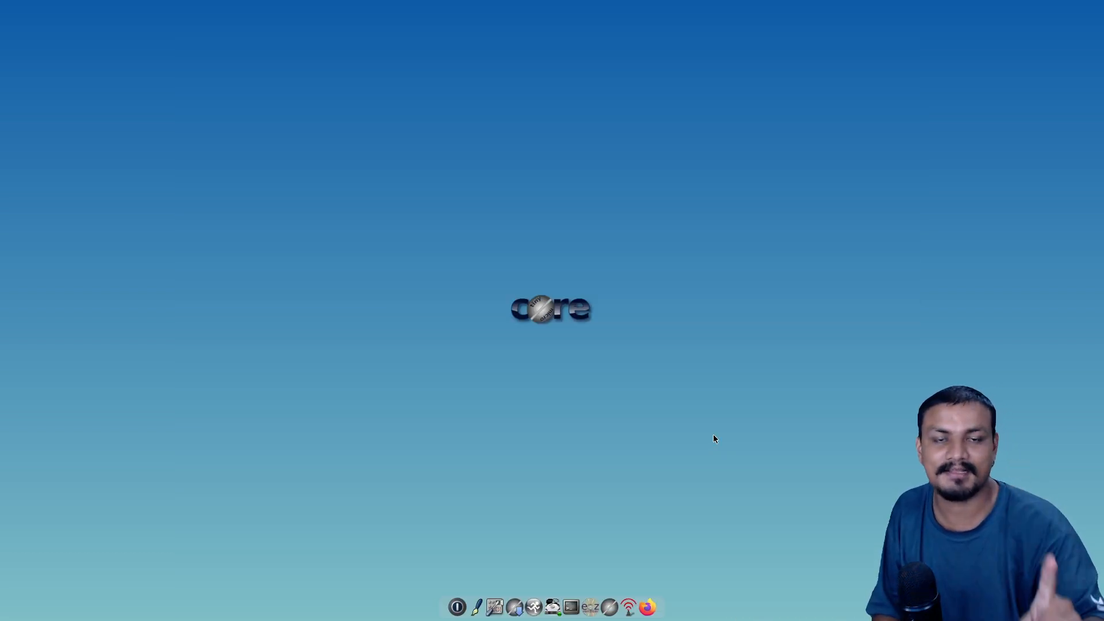